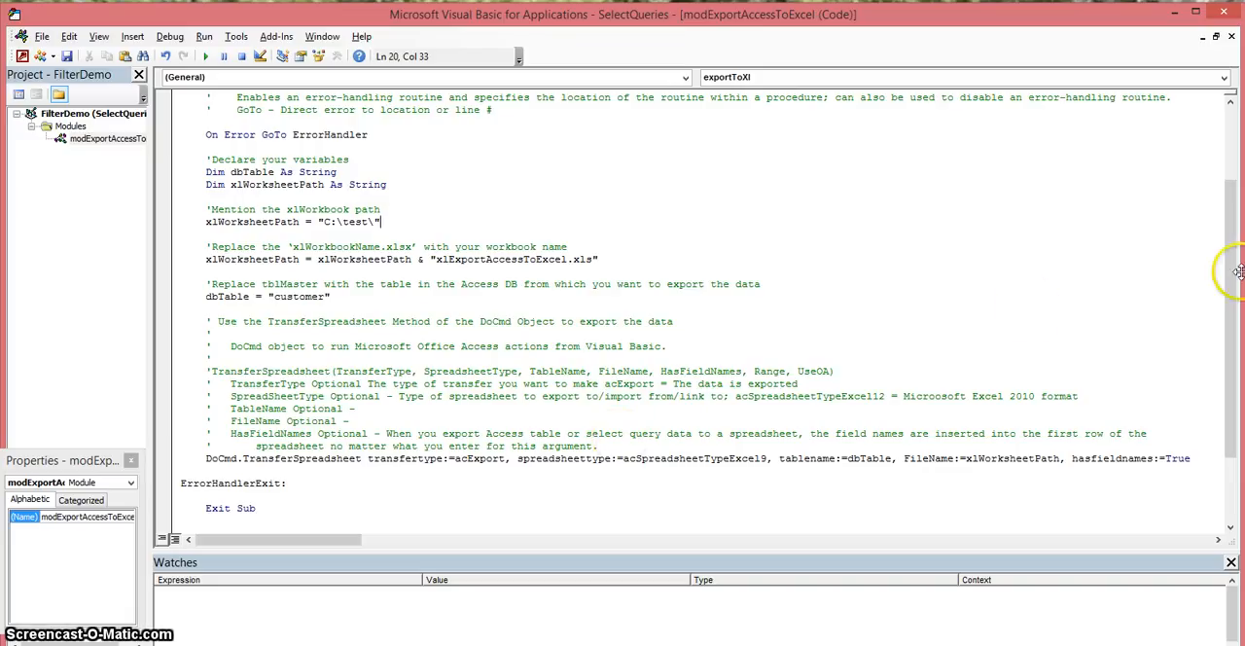
mouse_move(1235, 262)
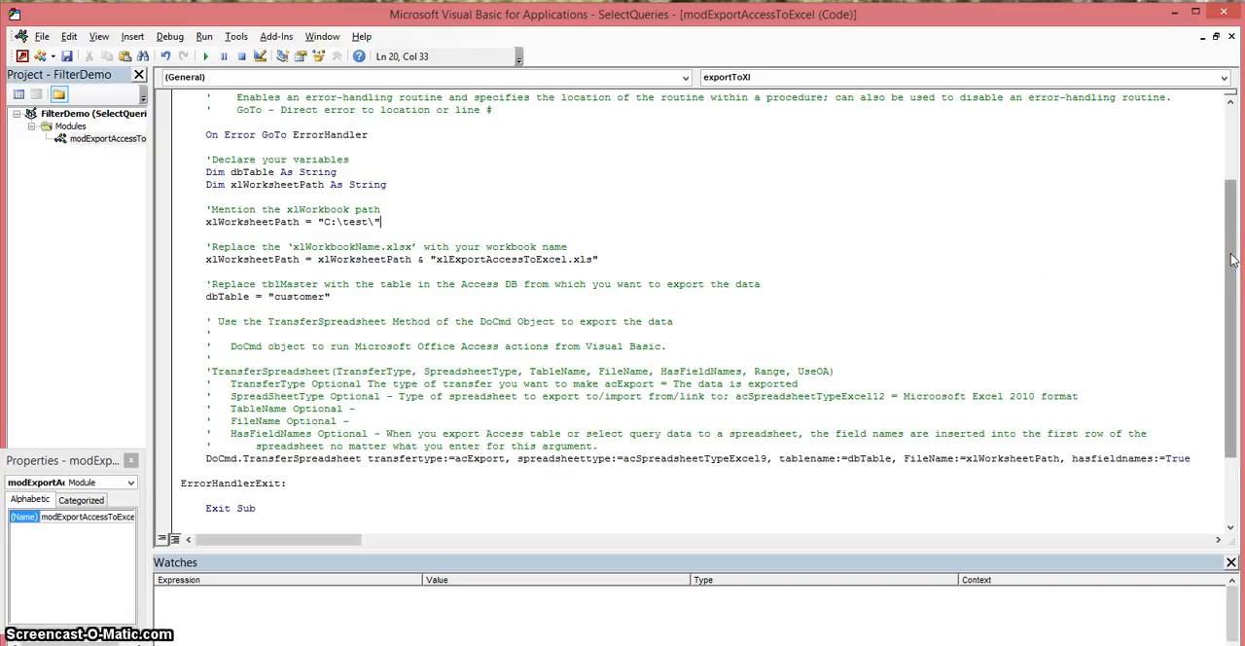
Review the project's library references in Tools > References and close the dialog unchanged.
scroll(up, 3)
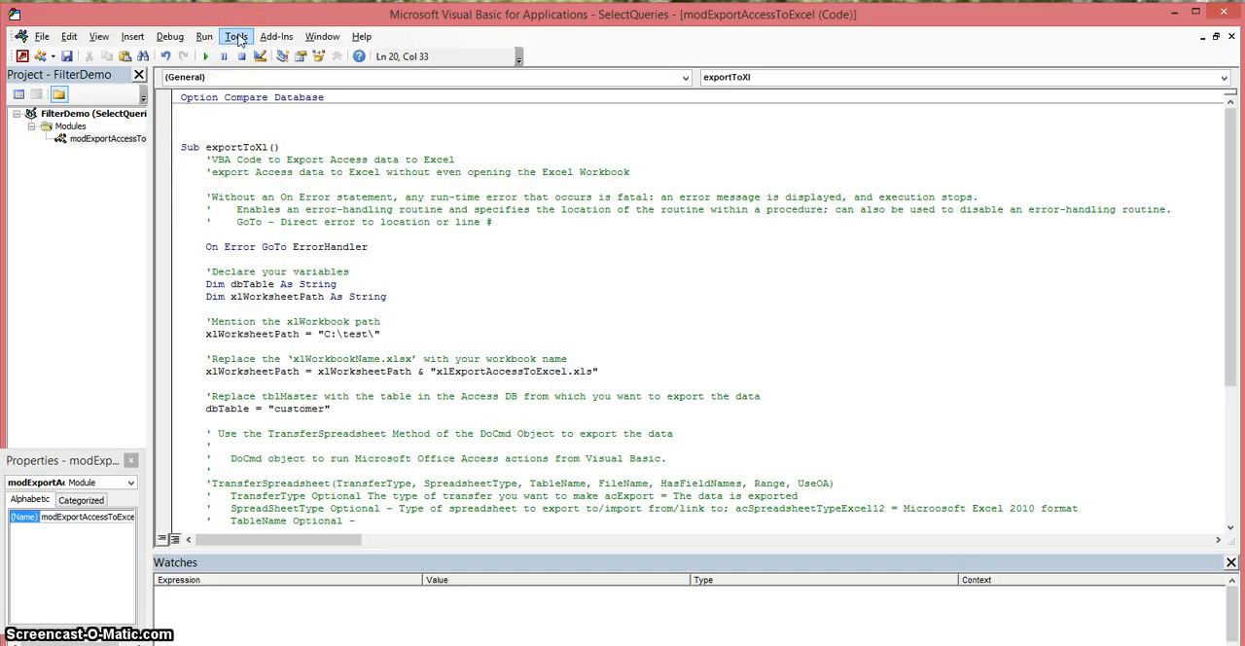
click(235, 36)
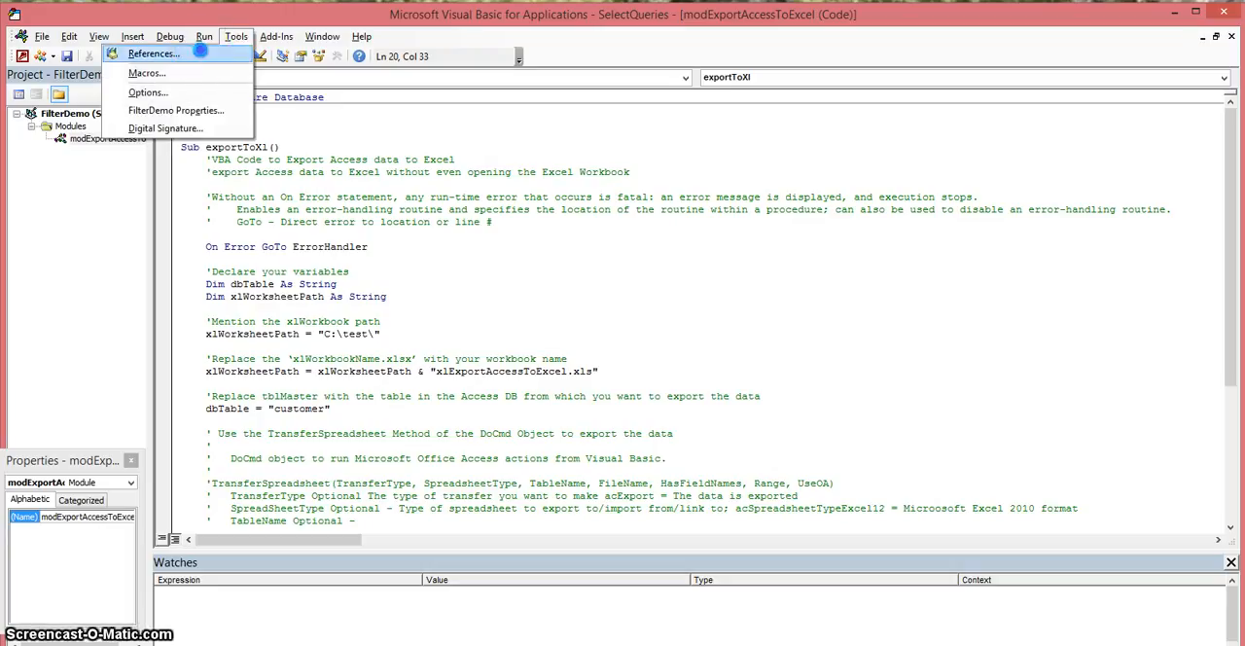
click(152, 53)
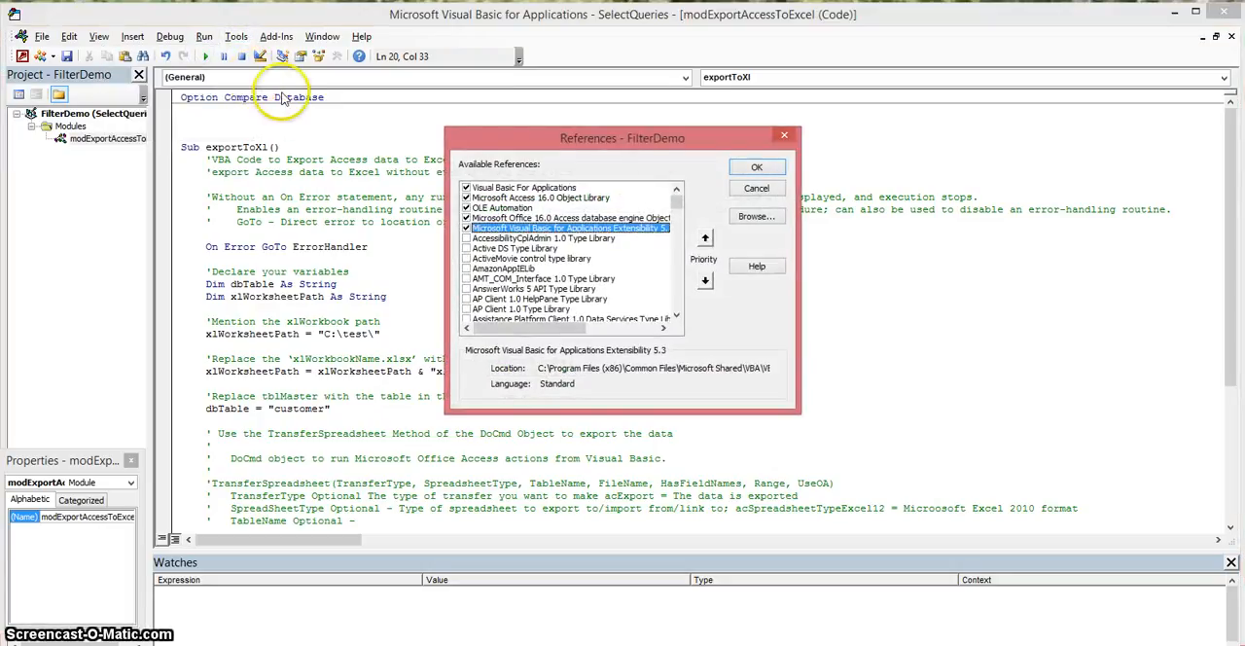
mouse_move(749, 180)
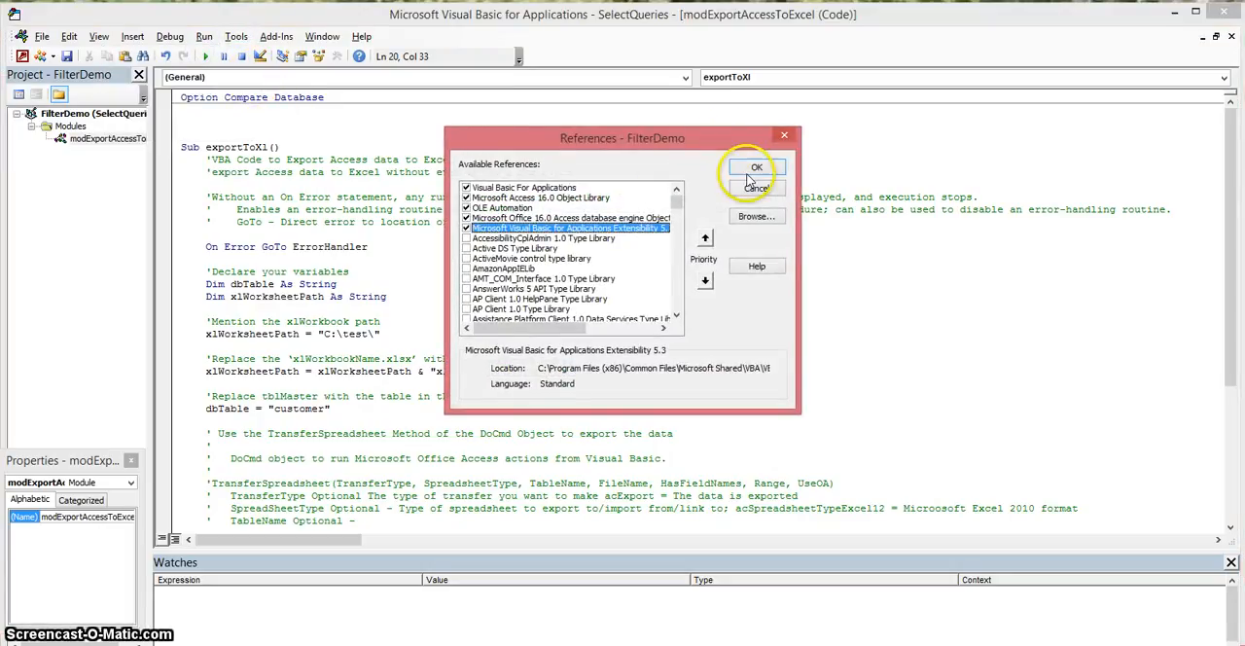
mouse_move(710, 170)
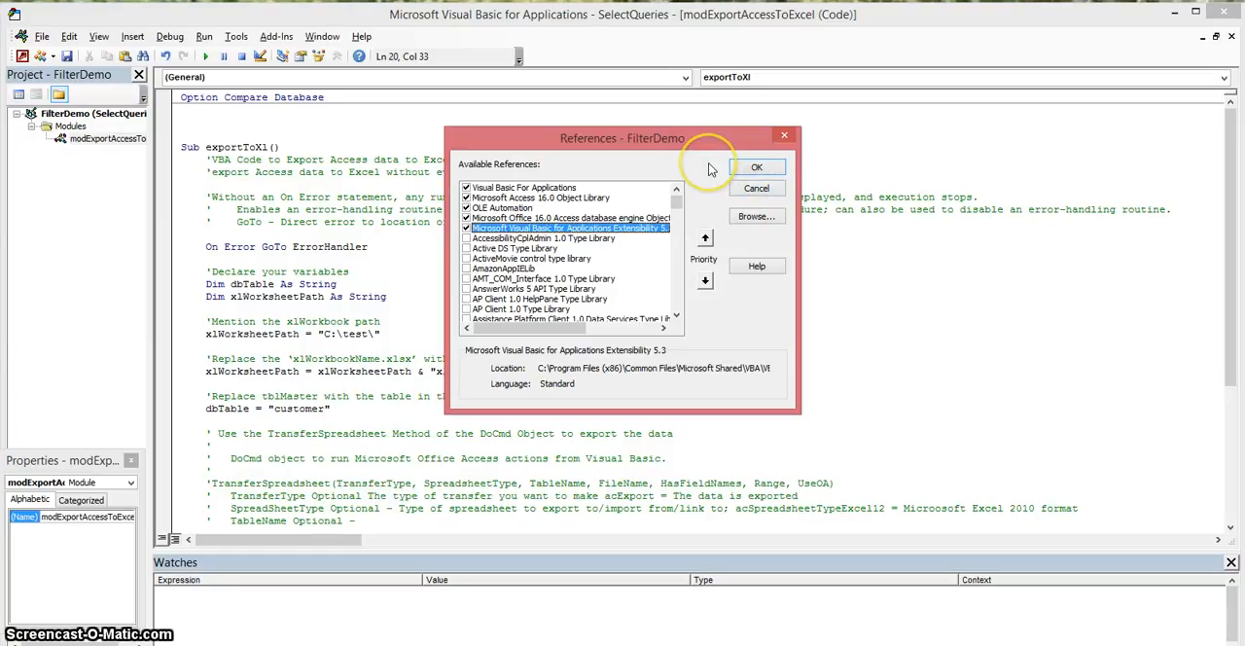
mouse_move(761, 163)
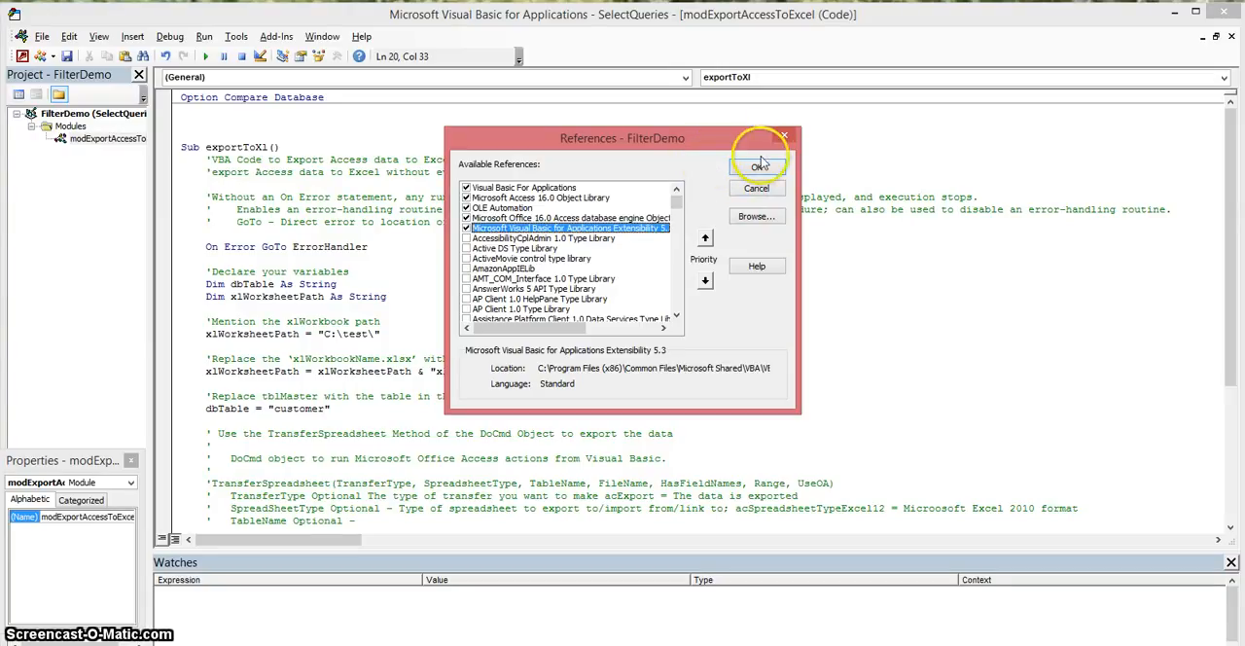
click(759, 166)
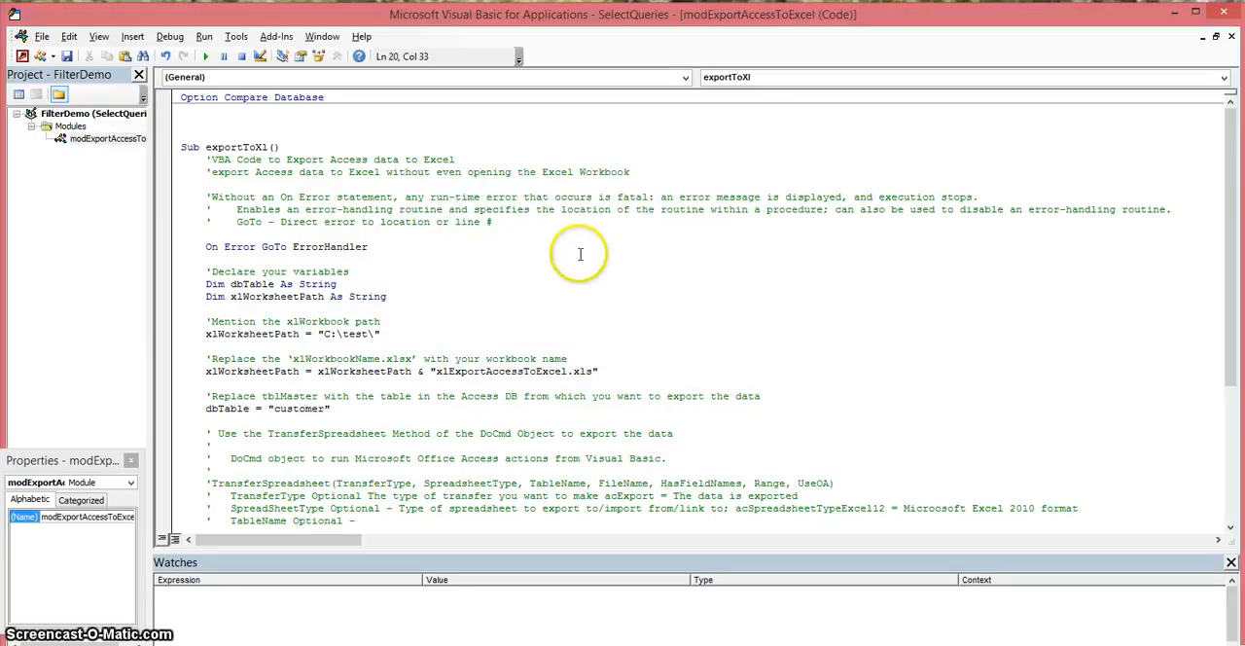
mouse_move(581, 255)
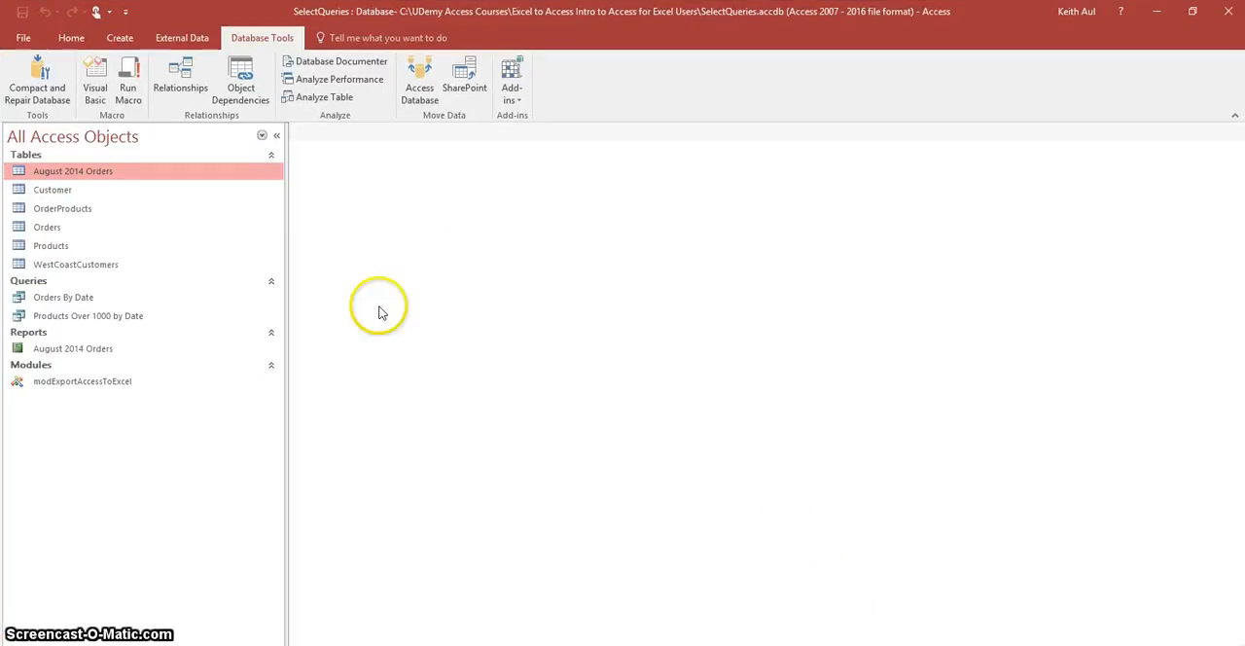
mouse_move(285, 51)
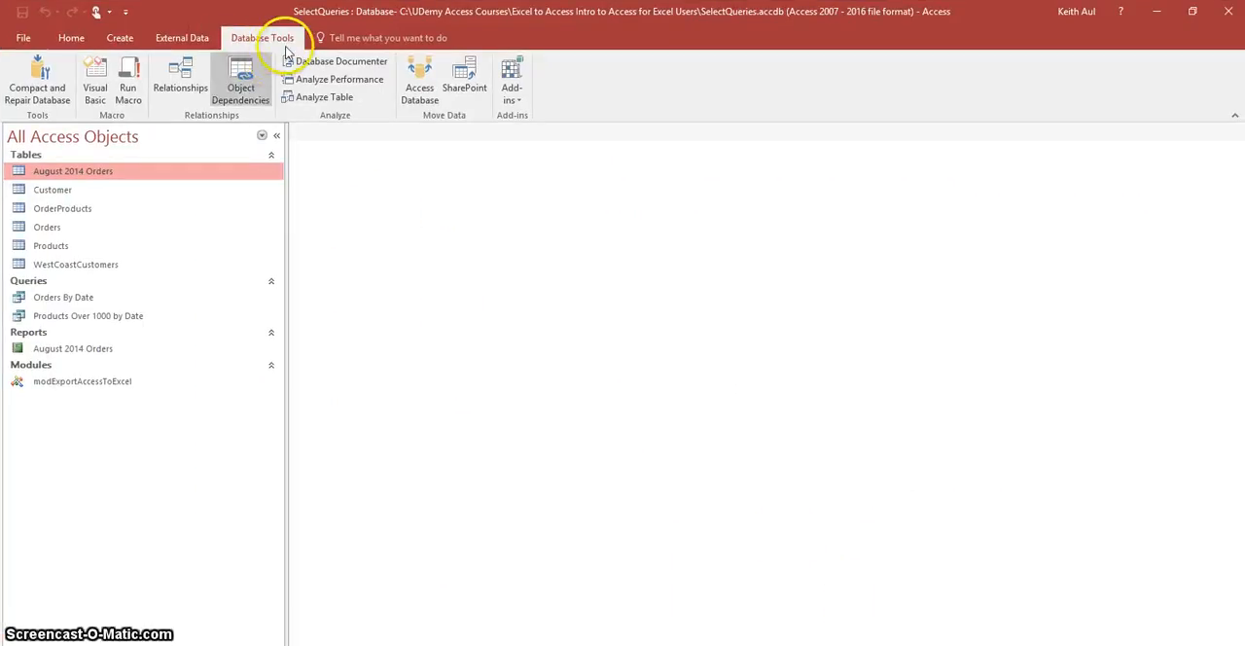
mouse_move(94, 76)
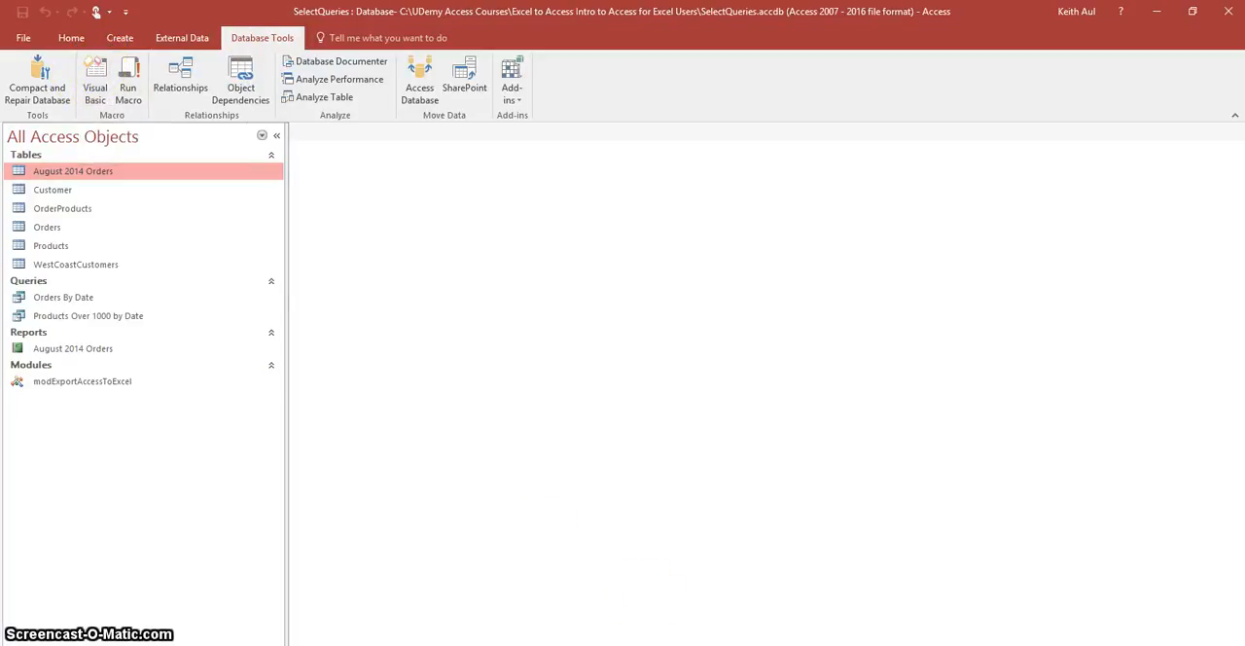
Reopen the modExportAccessToExcel module's code from the Access navigation pane.
double_click(82, 380)
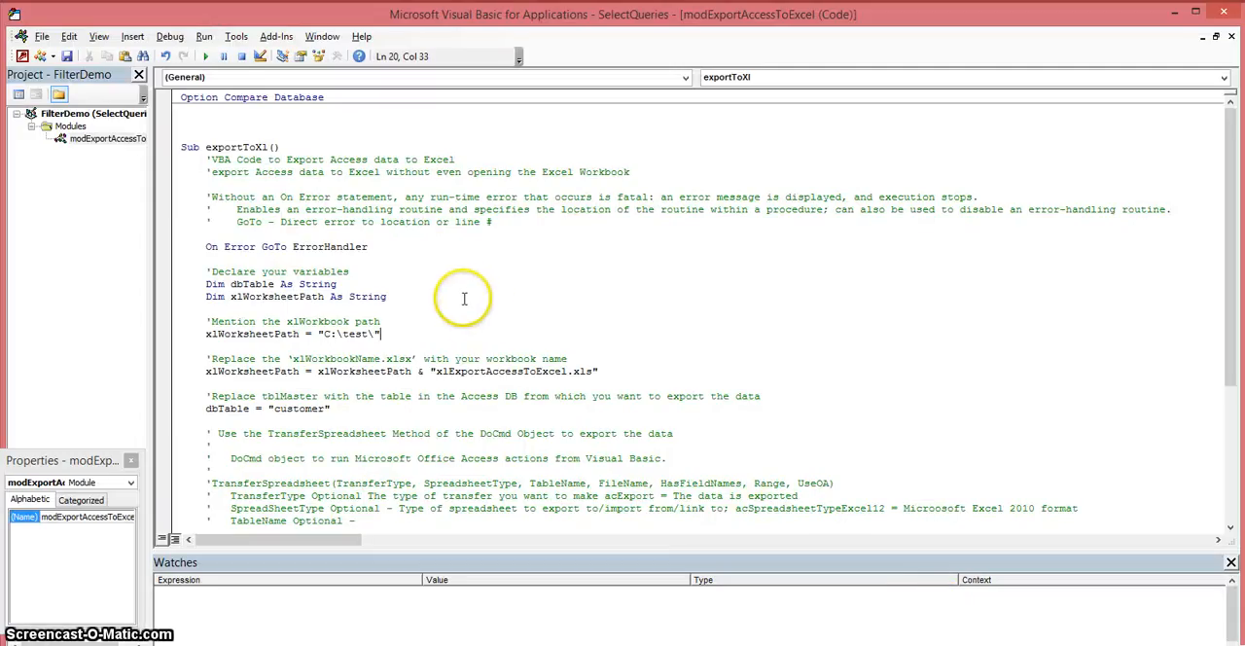
mouse_move(410, 145)
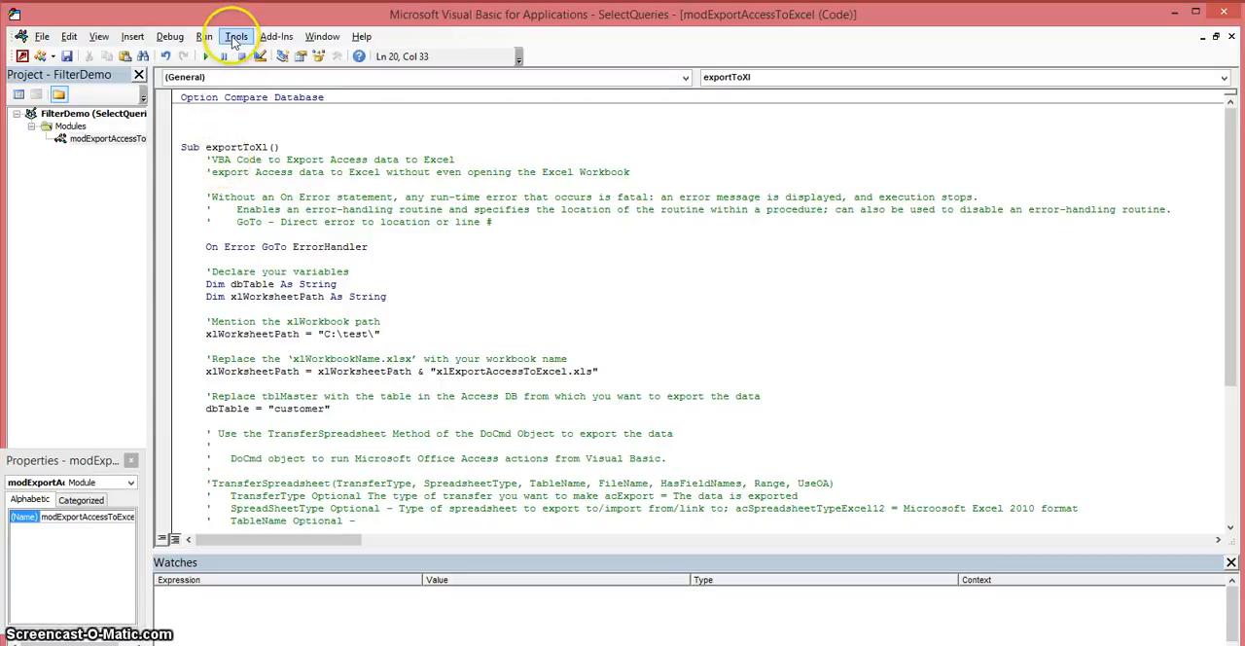
click(236, 36)
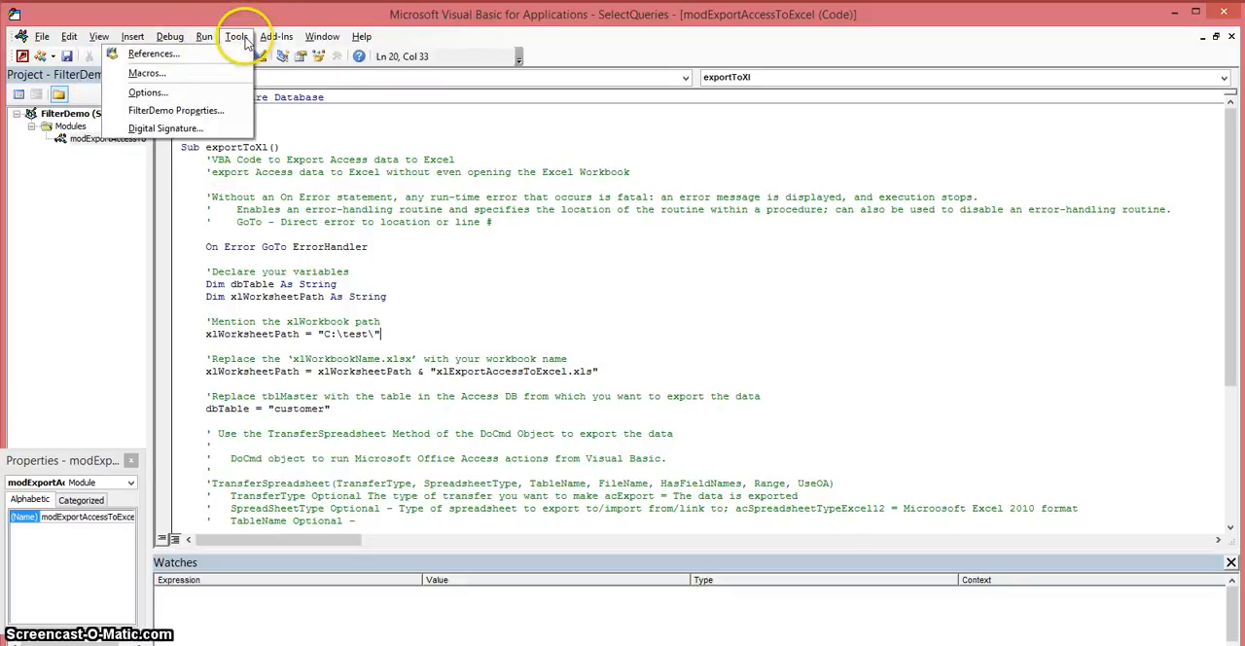
mouse_move(154, 53)
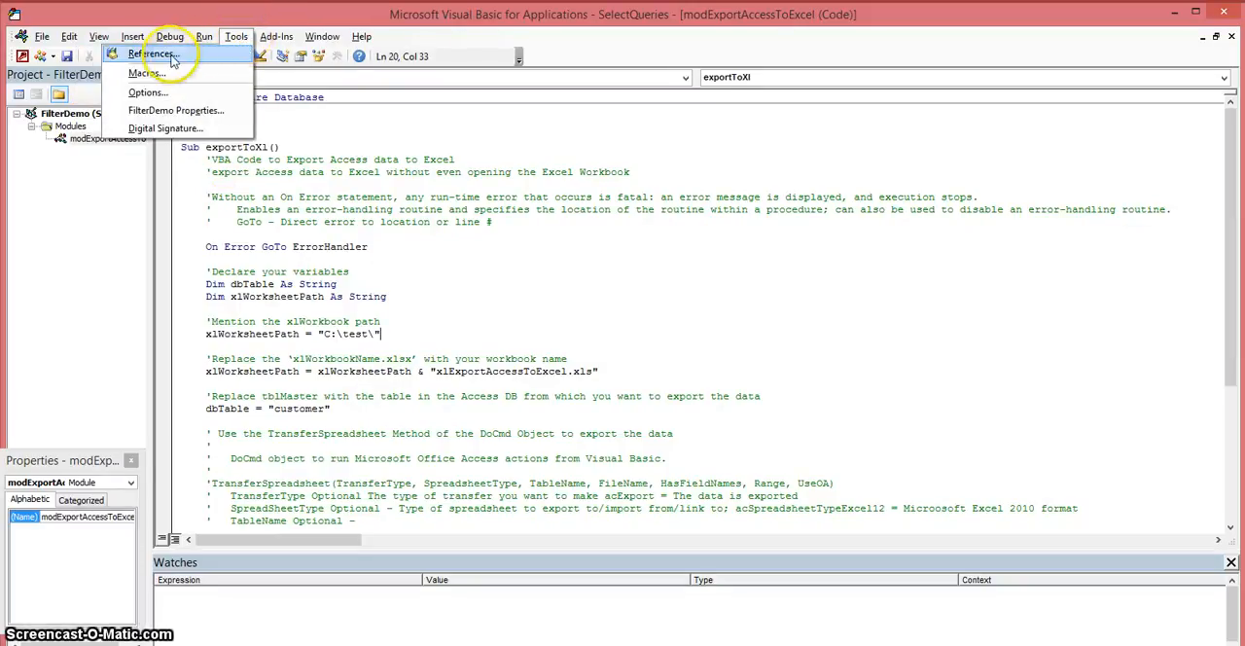
click(157, 53)
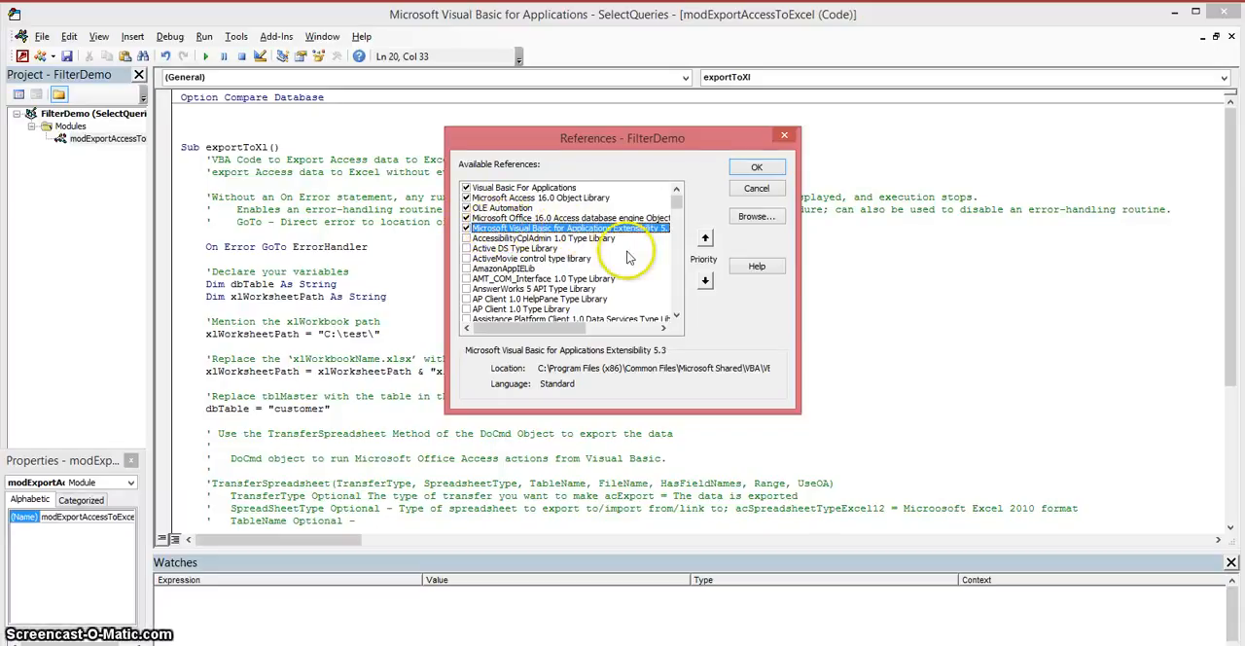
mouse_move(572, 333)
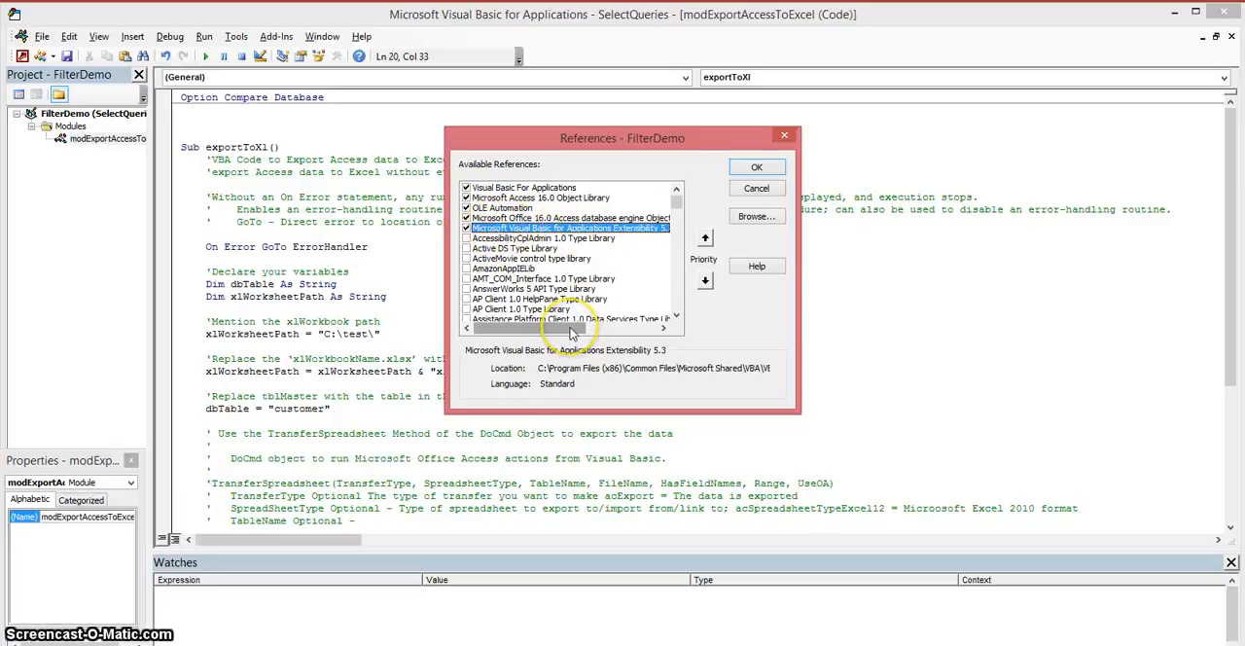
scroll(right, 3)
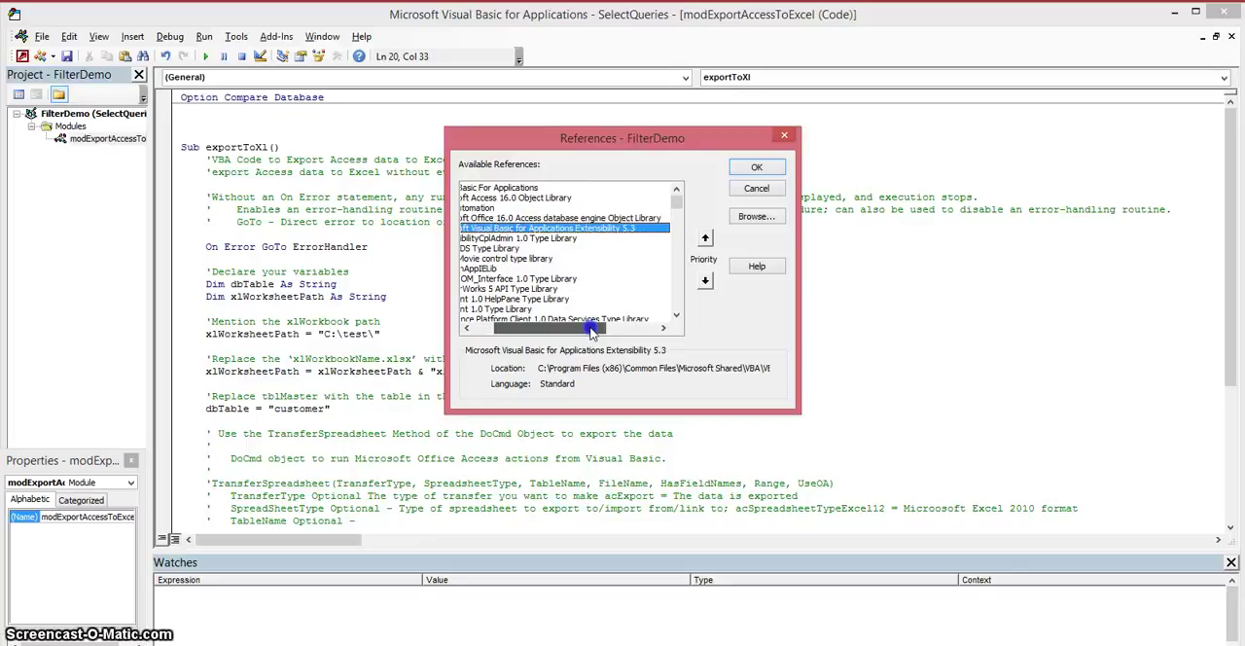
mouse_move(695, 204)
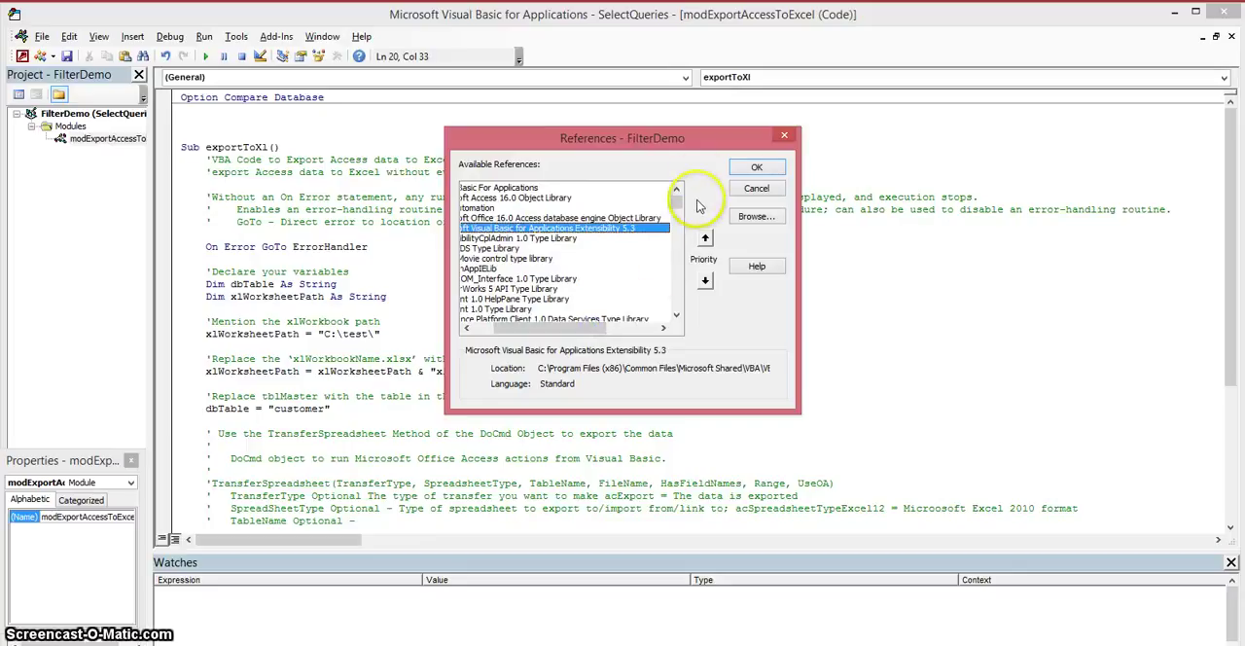
mouse_move(698, 182)
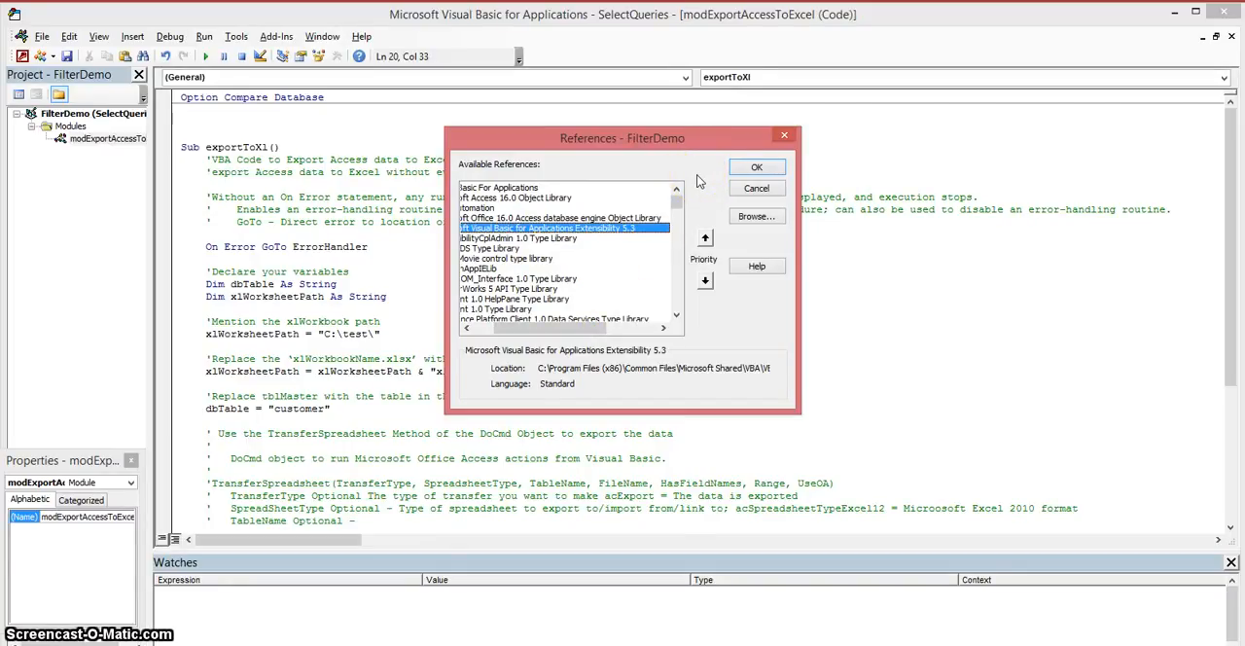
click(757, 167)
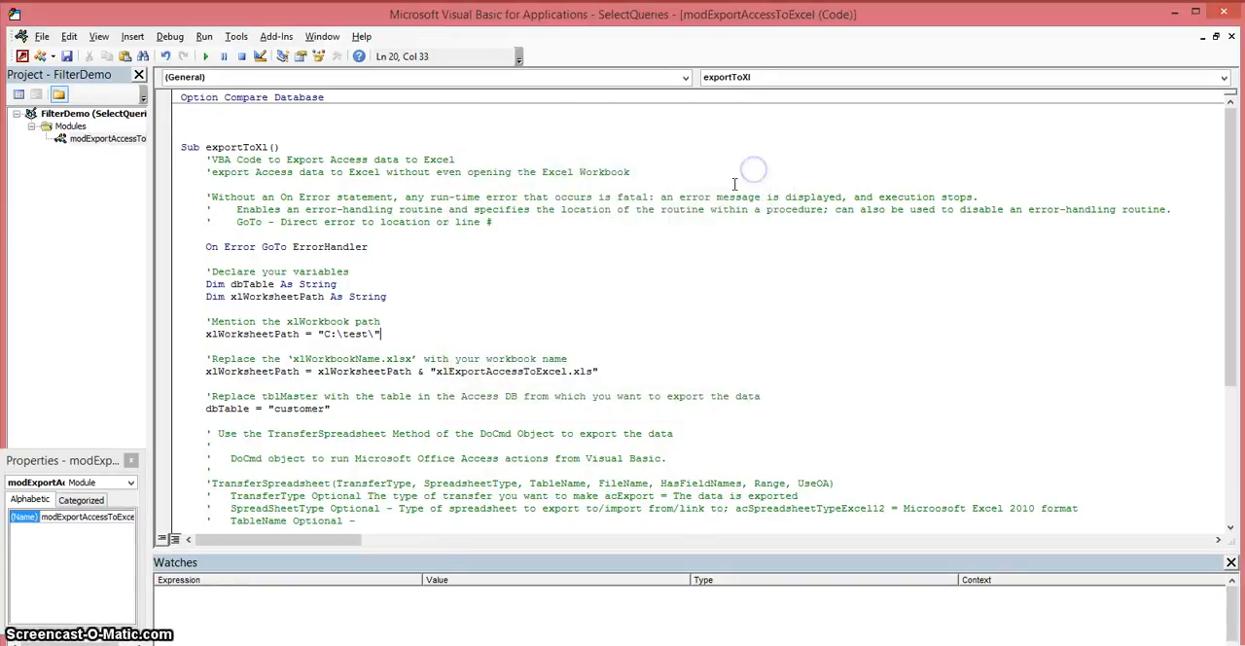
mouse_move(443, 247)
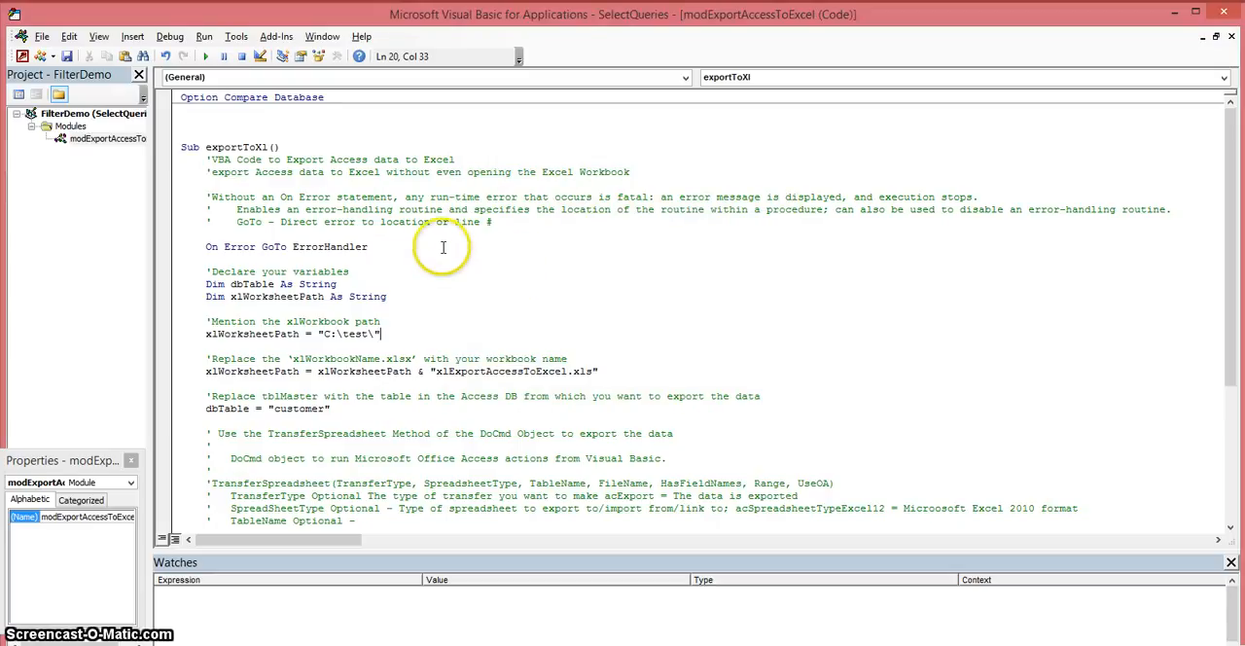
mouse_move(316, 120)
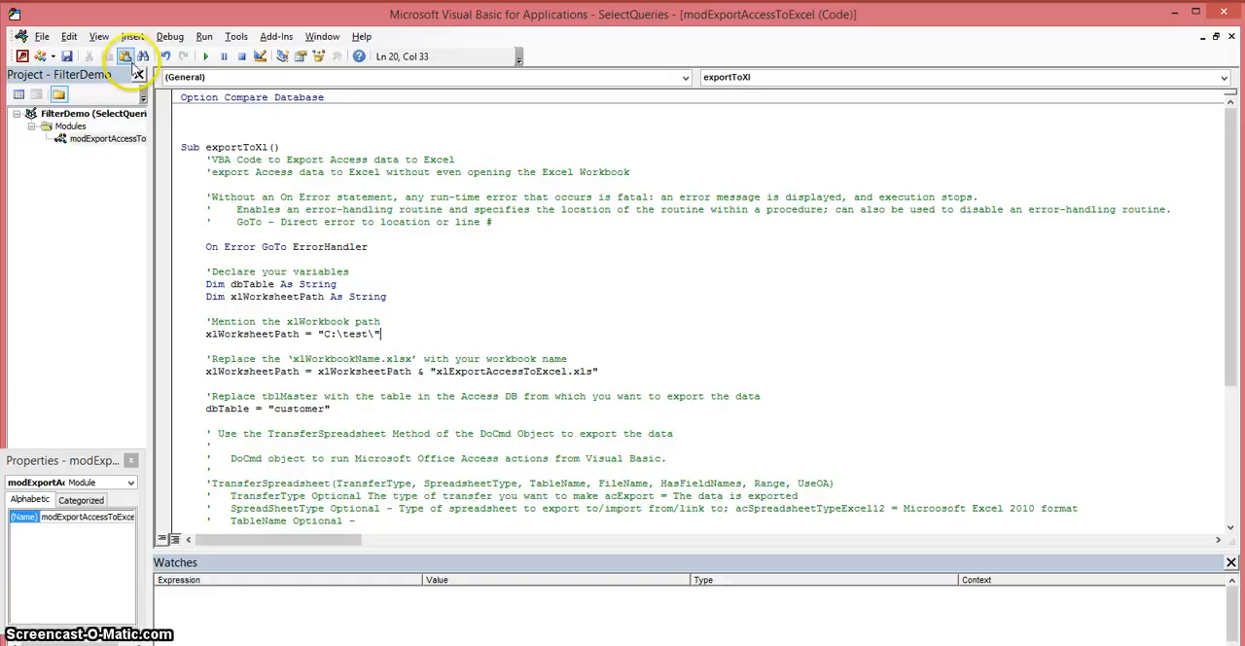
click(132, 36)
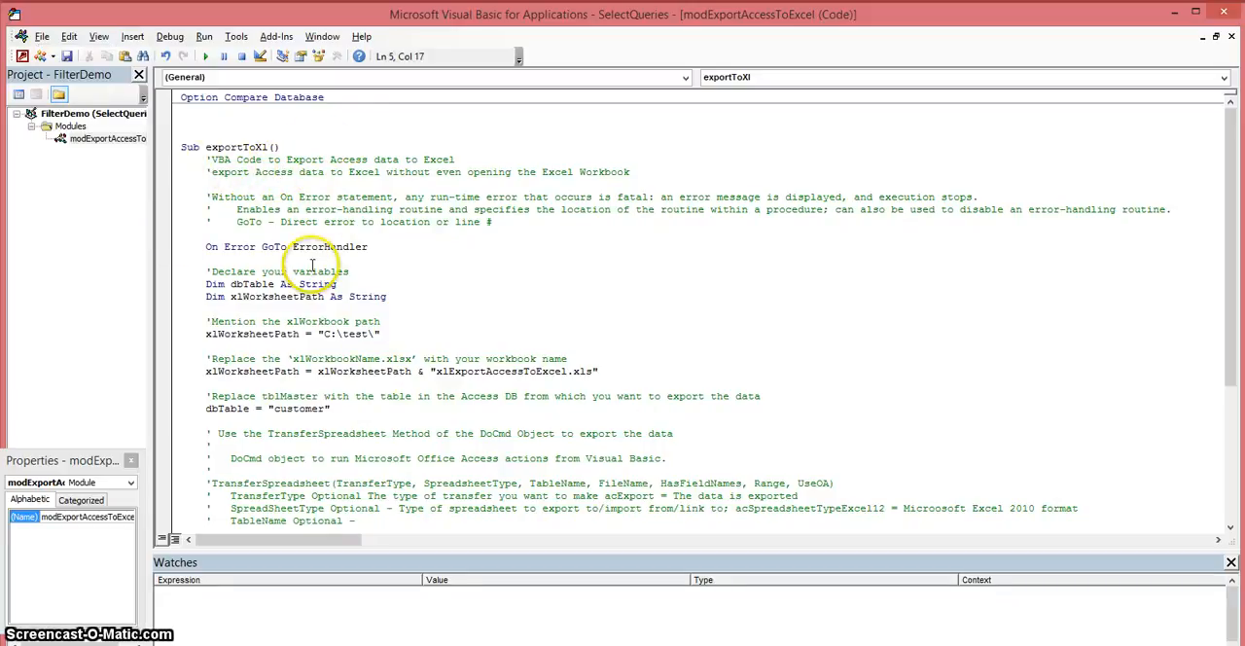
mouse_move(358, 350)
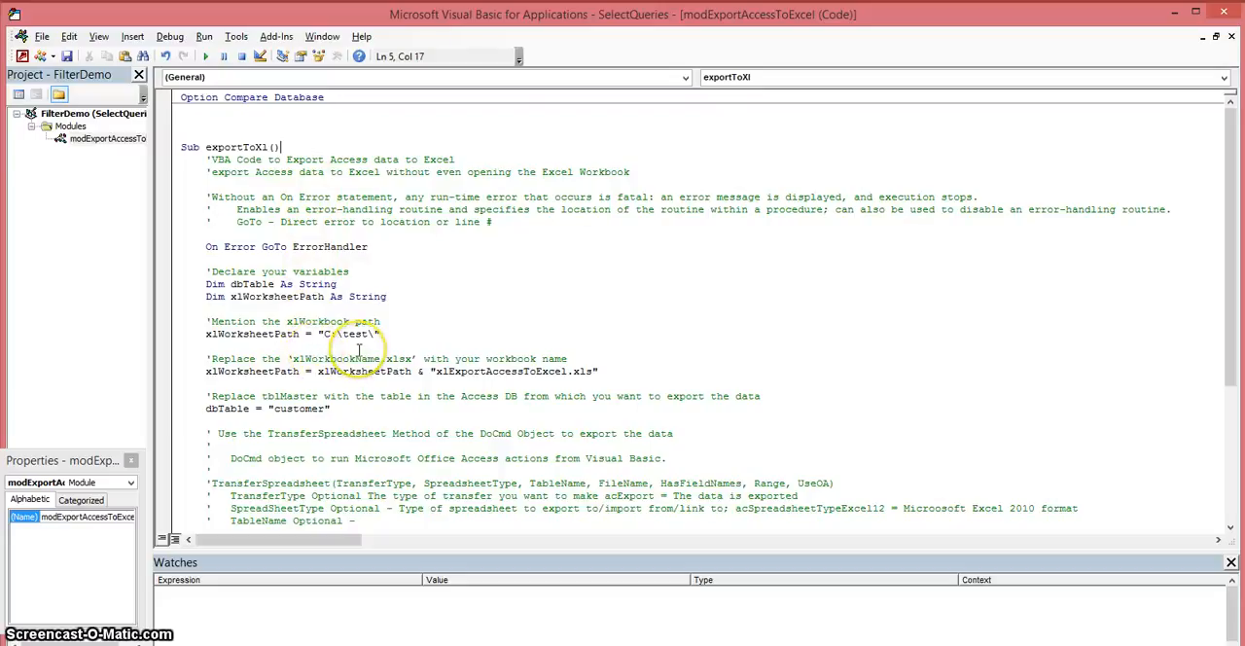
mouse_move(395, 333)
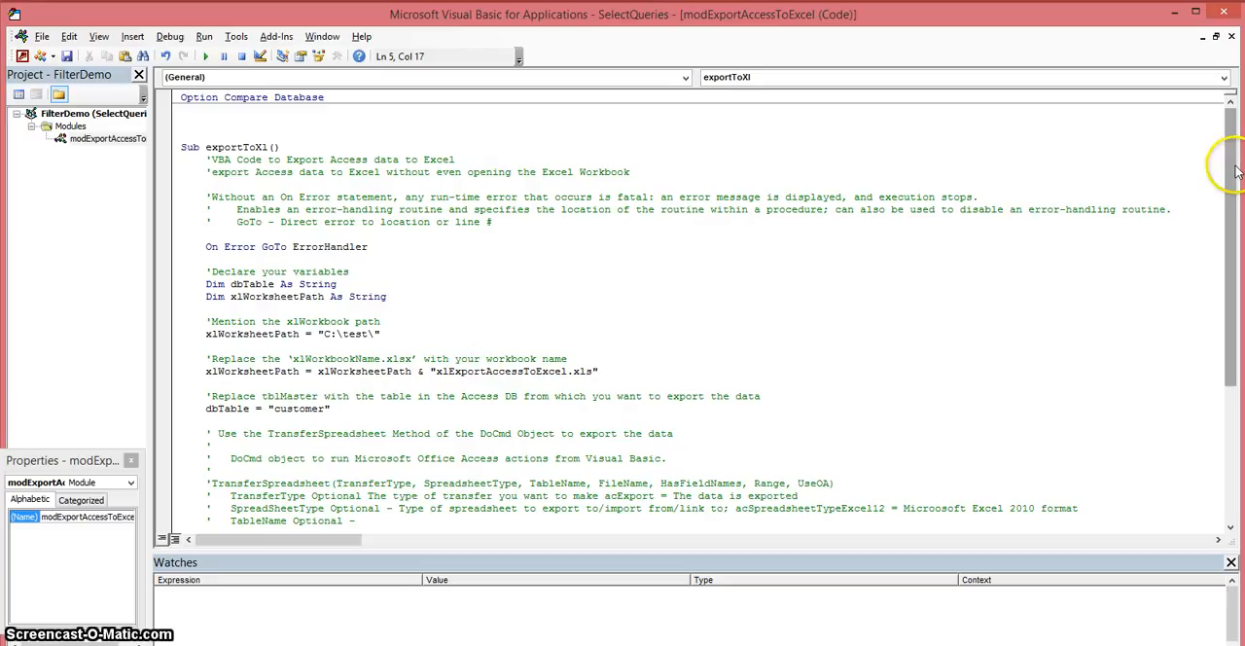
scroll(down, 3)
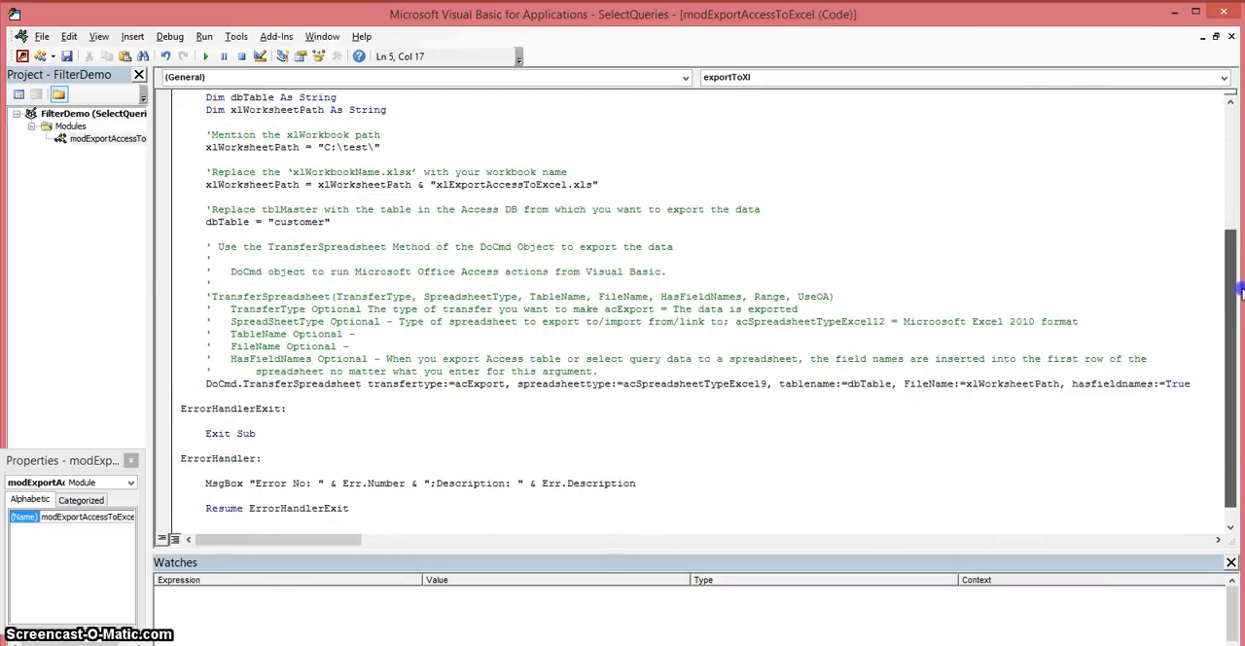
scroll(up, 3)
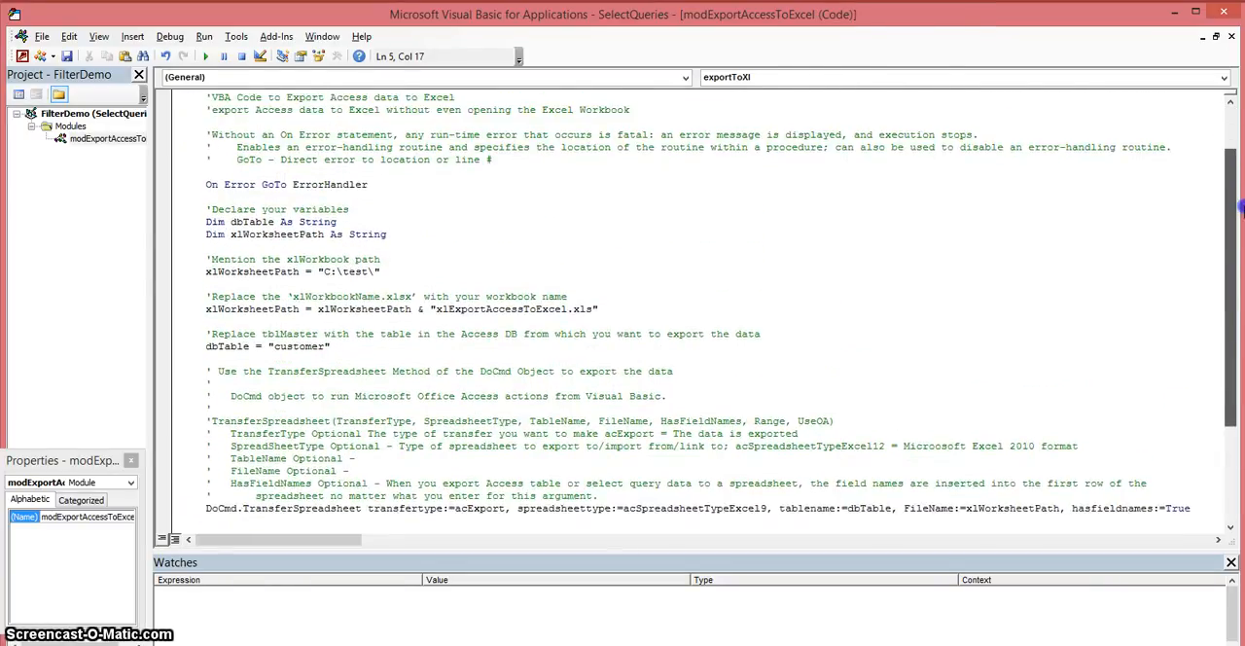
scroll(up, 3)
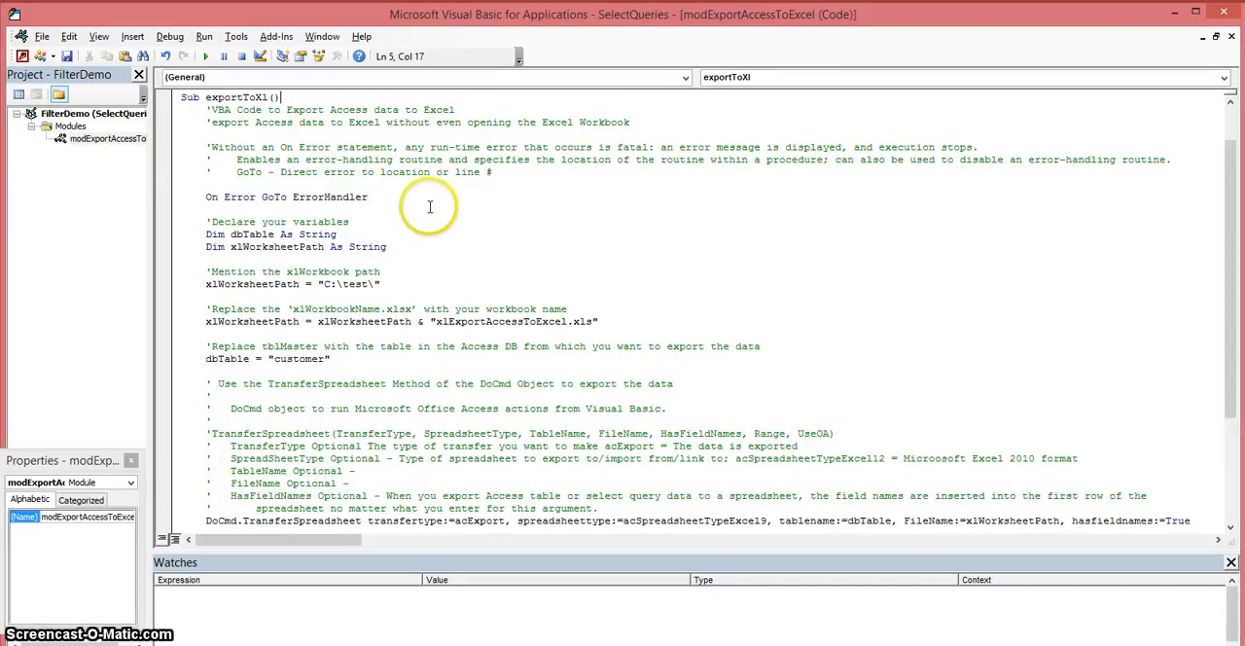
mouse_move(251, 212)
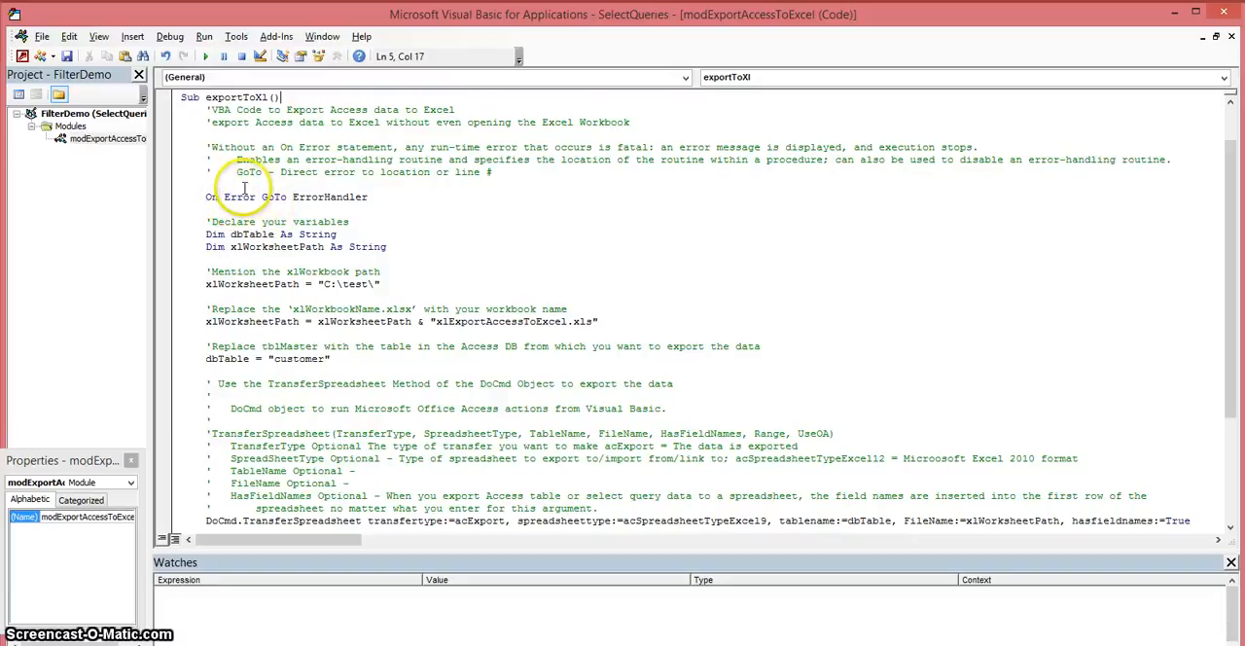
mouse_move(300, 402)
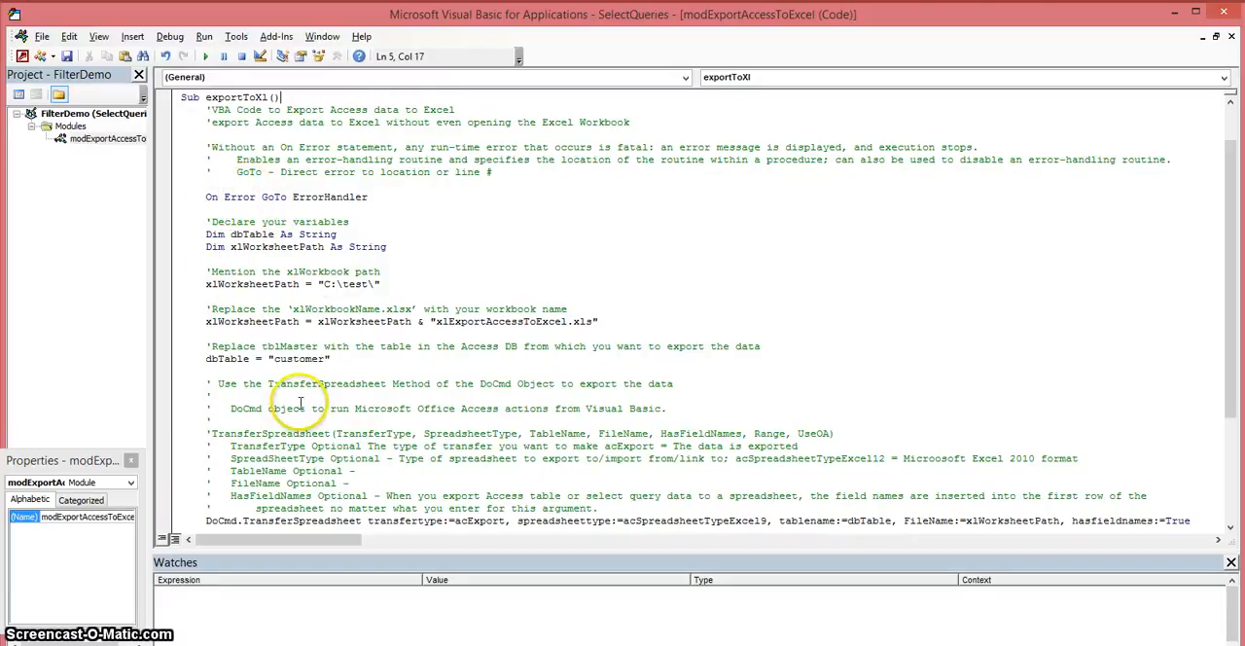
mouse_move(256, 202)
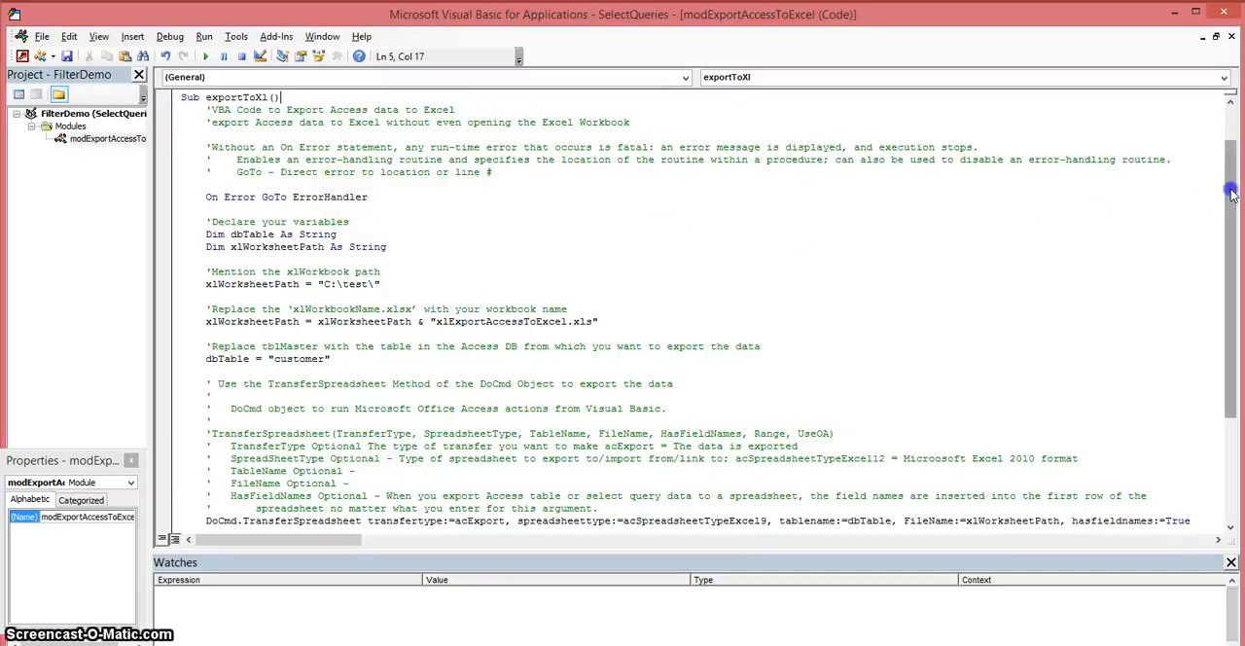
scroll(down, 3)
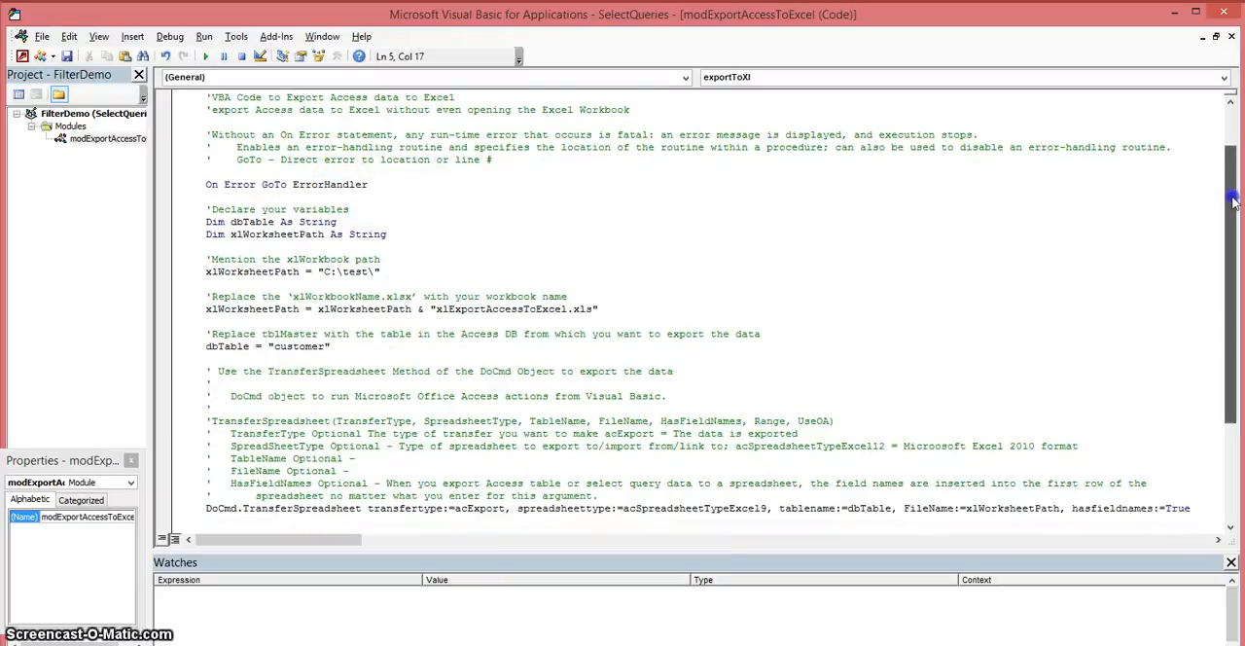
scroll(down, 3)
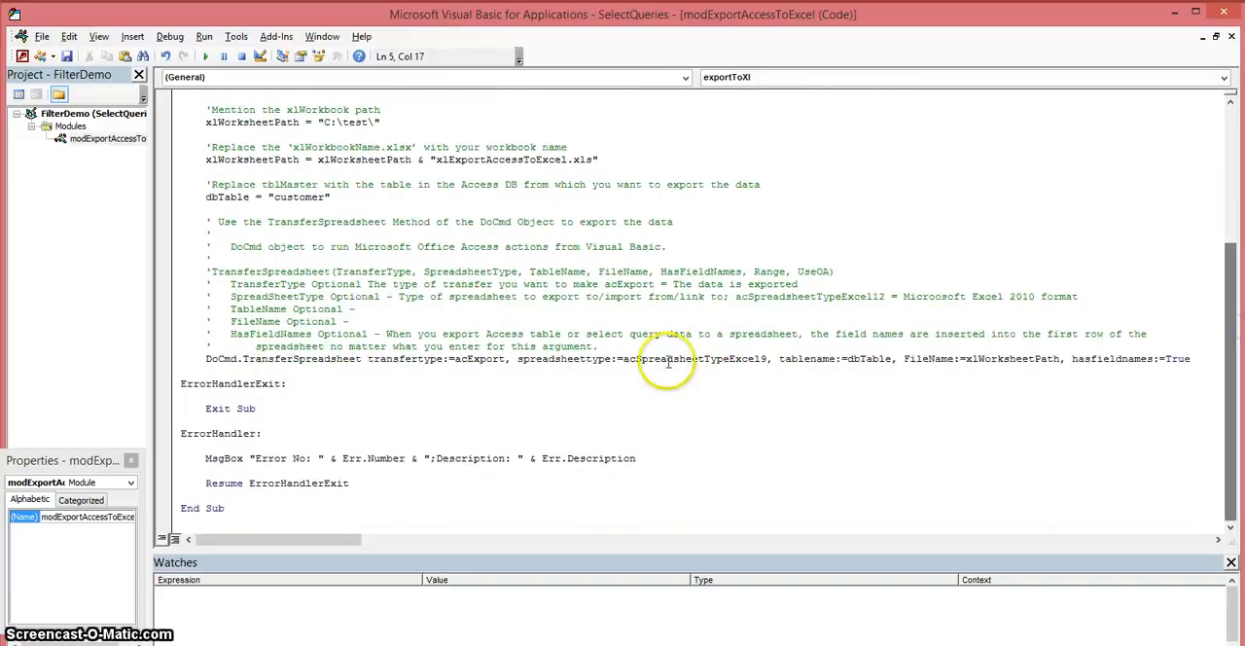
mouse_move(263, 418)
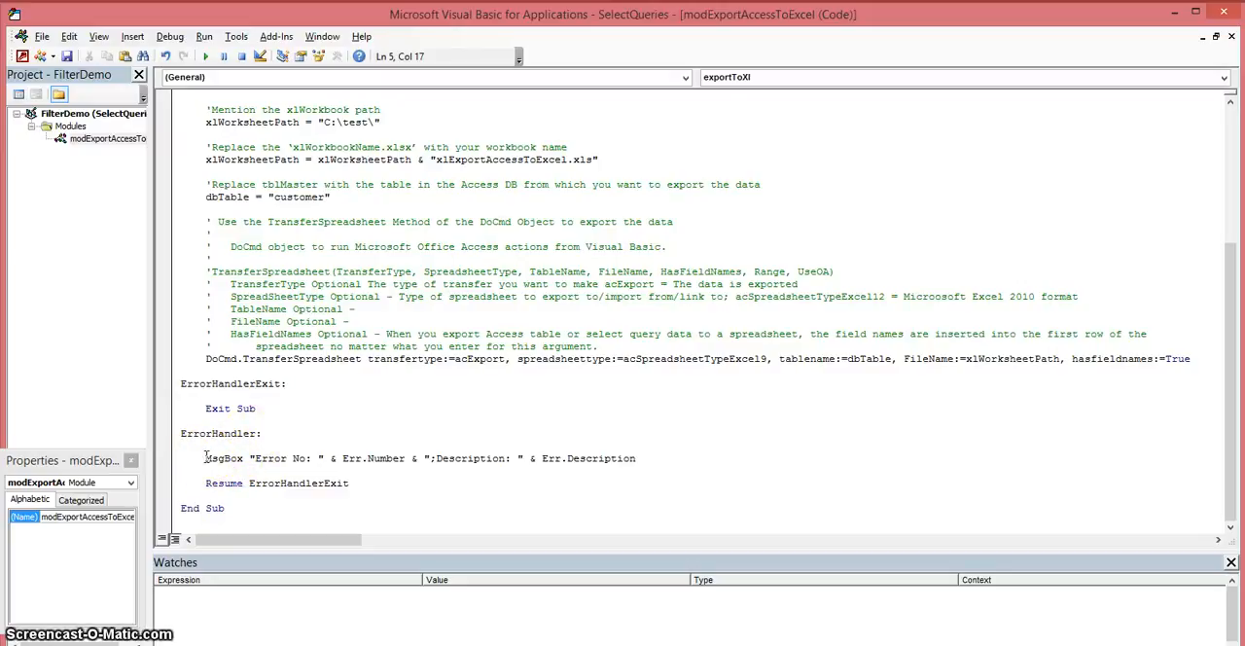
mouse_move(507, 455)
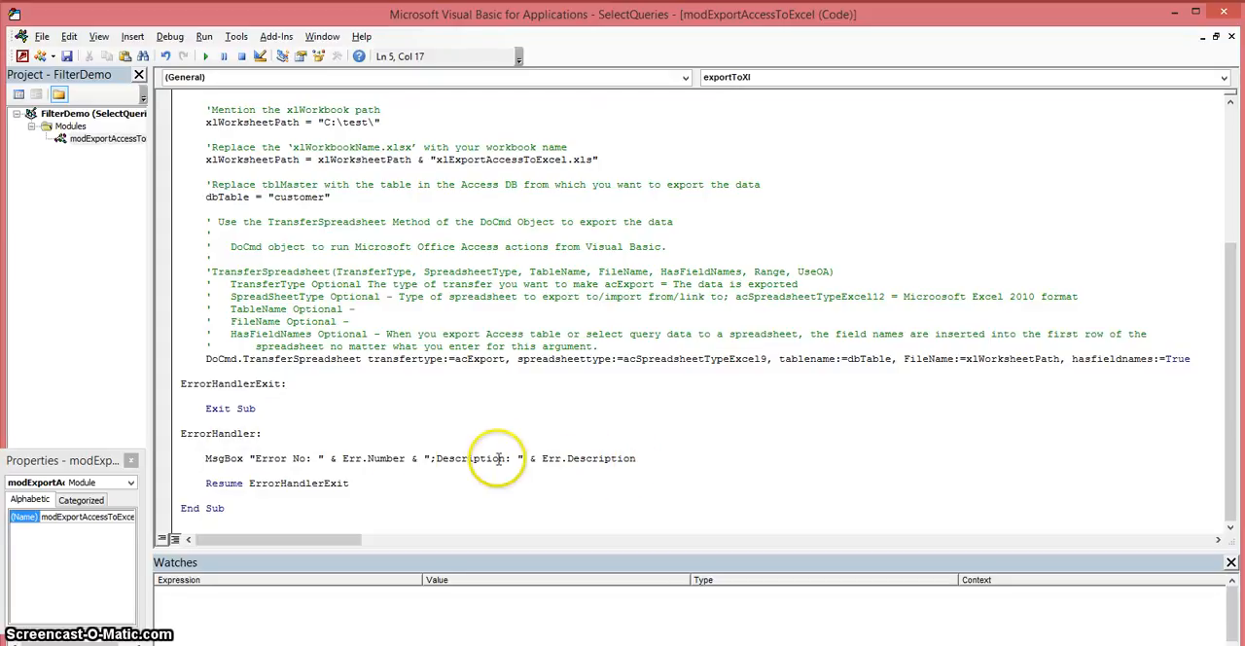
mouse_move(285, 458)
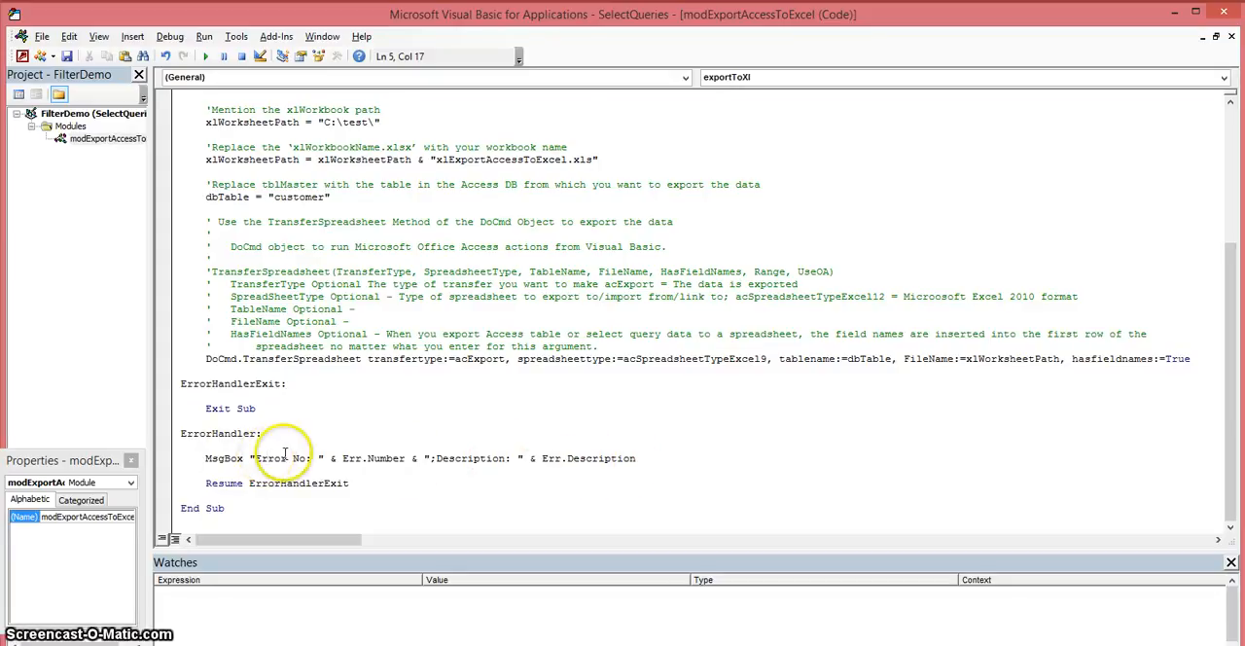
mouse_move(472, 457)
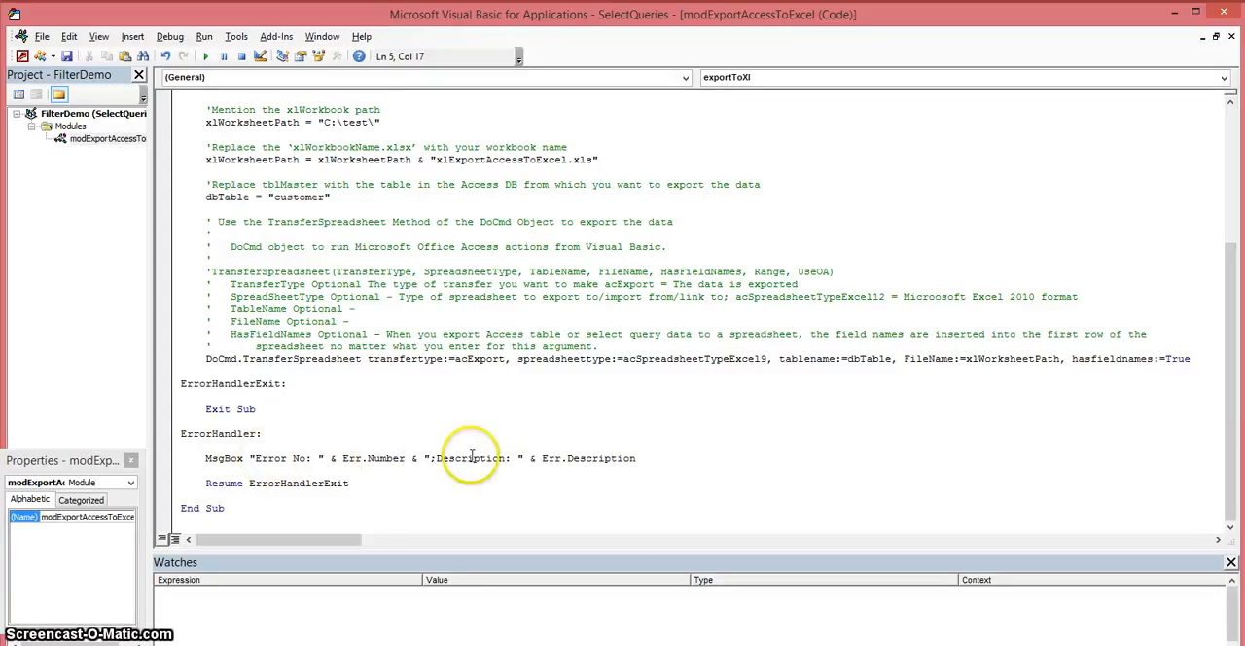
mouse_move(600, 458)
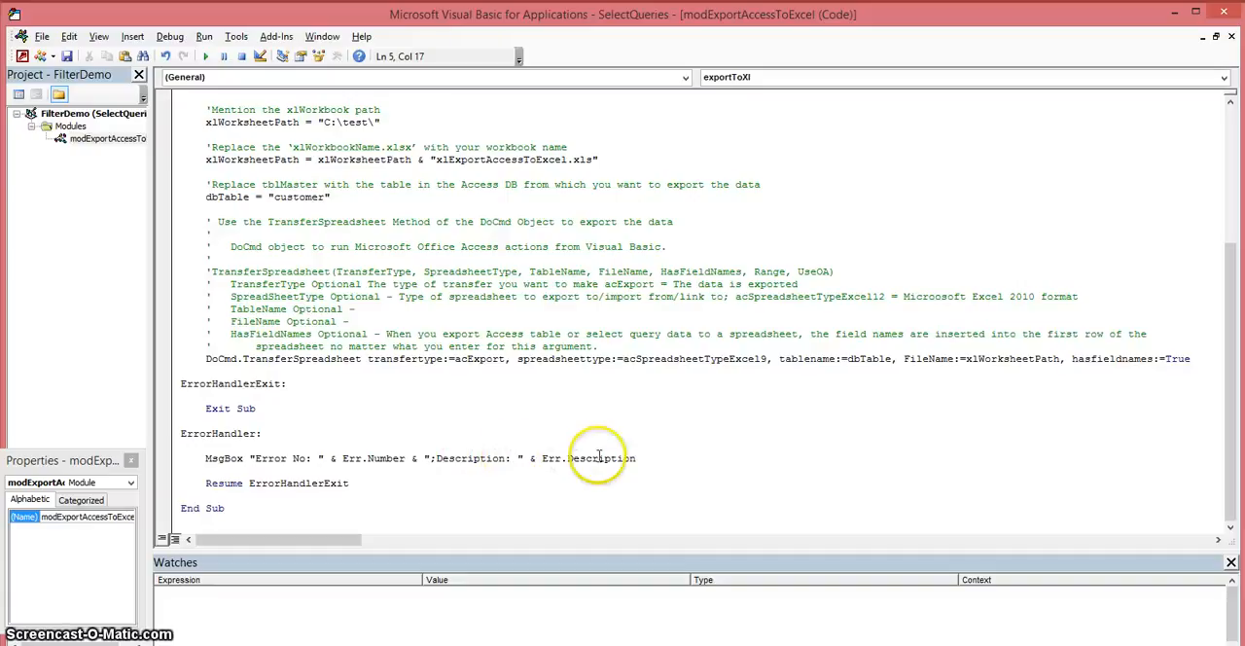
mouse_move(562, 453)
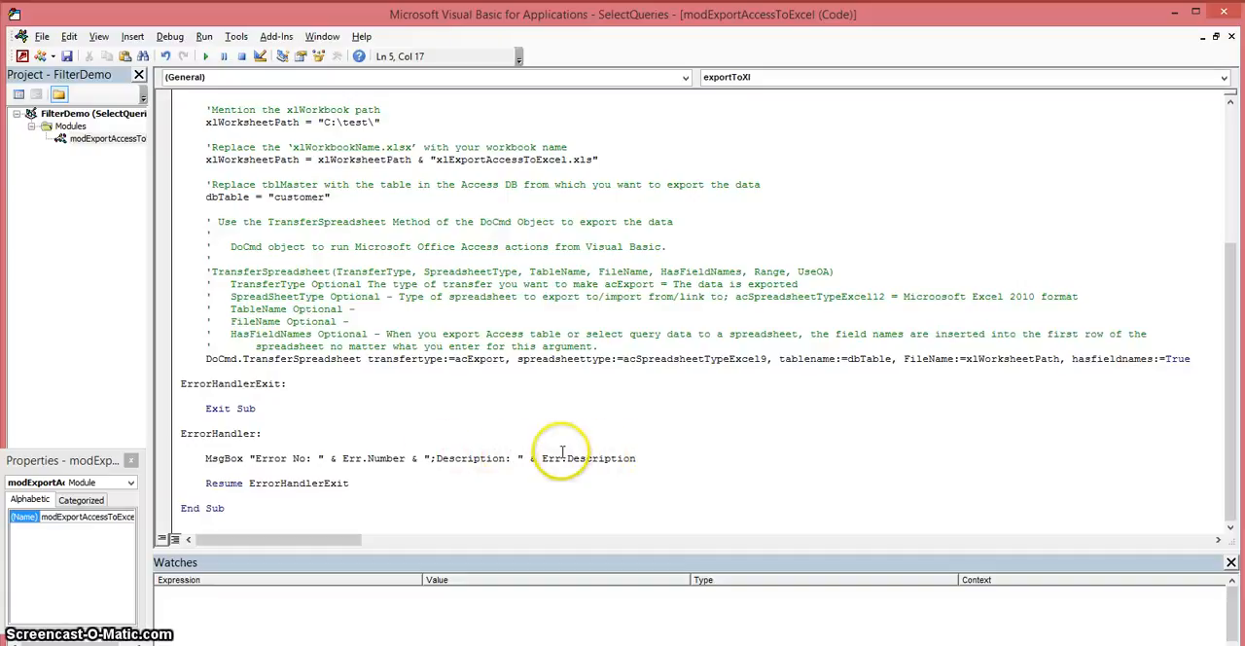
mouse_move(540, 458)
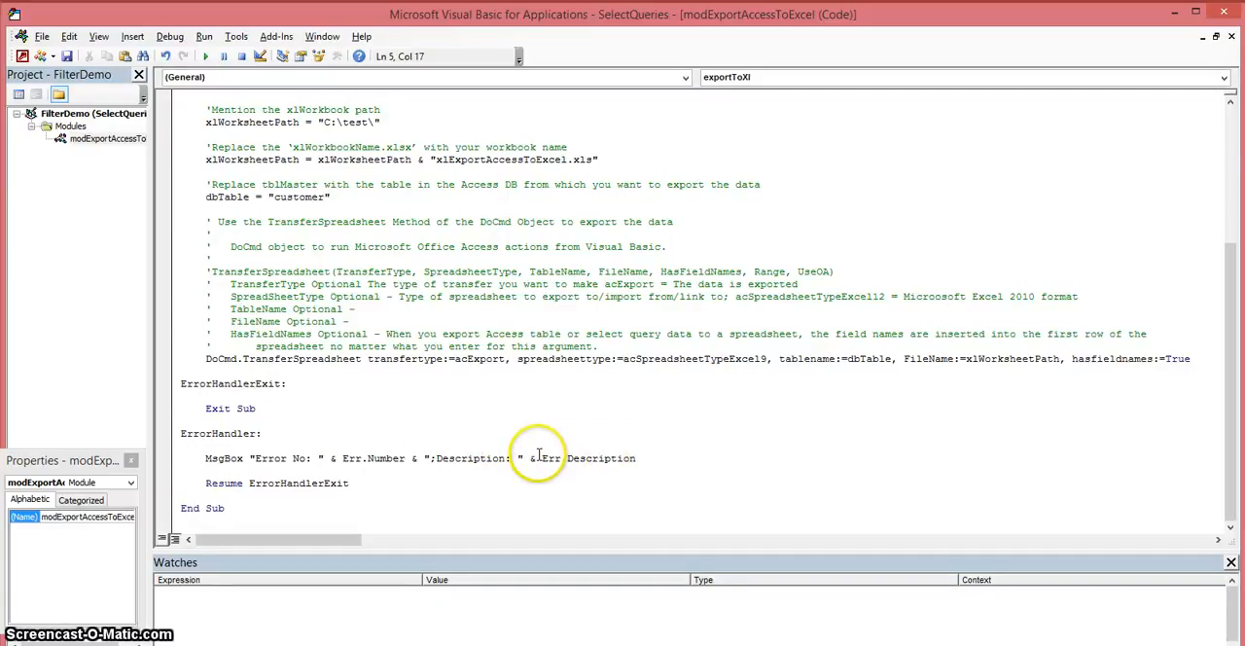
mouse_move(244, 464)
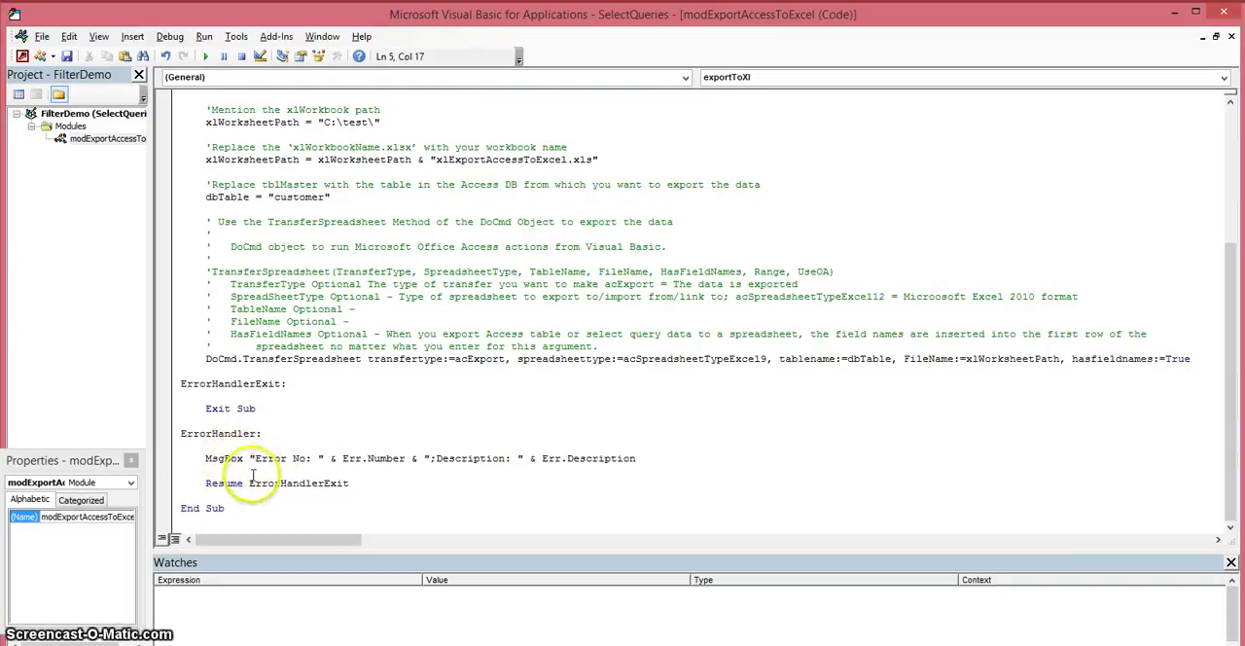
mouse_move(328, 447)
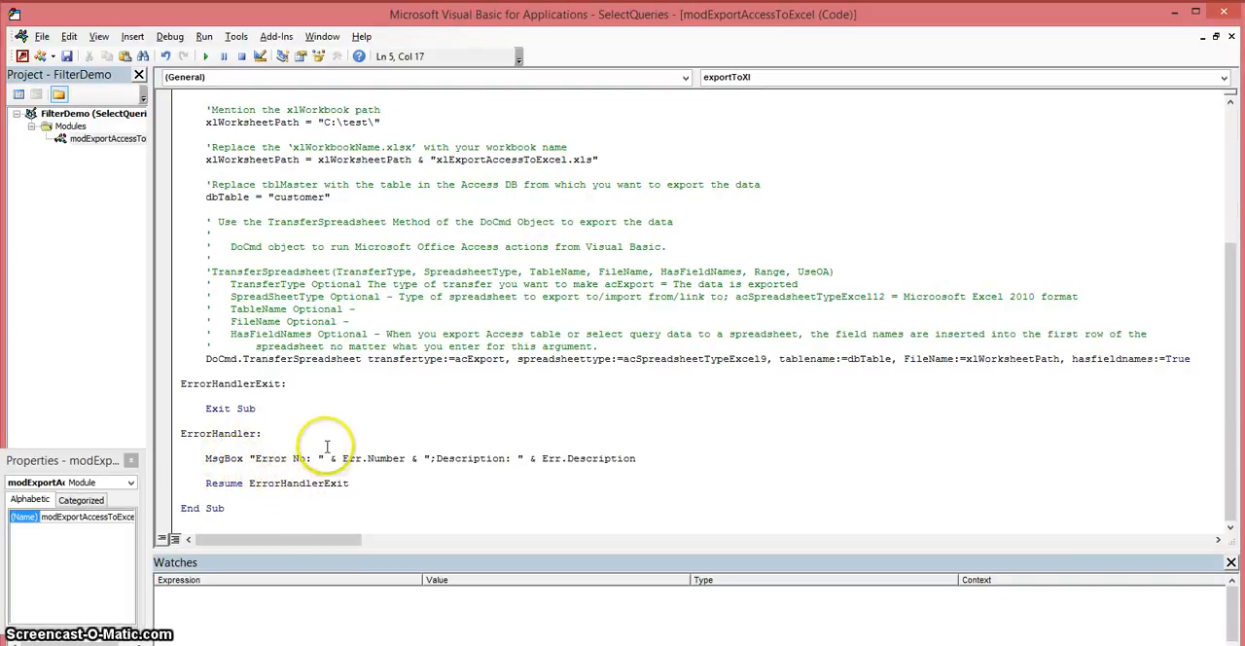
mouse_move(338, 415)
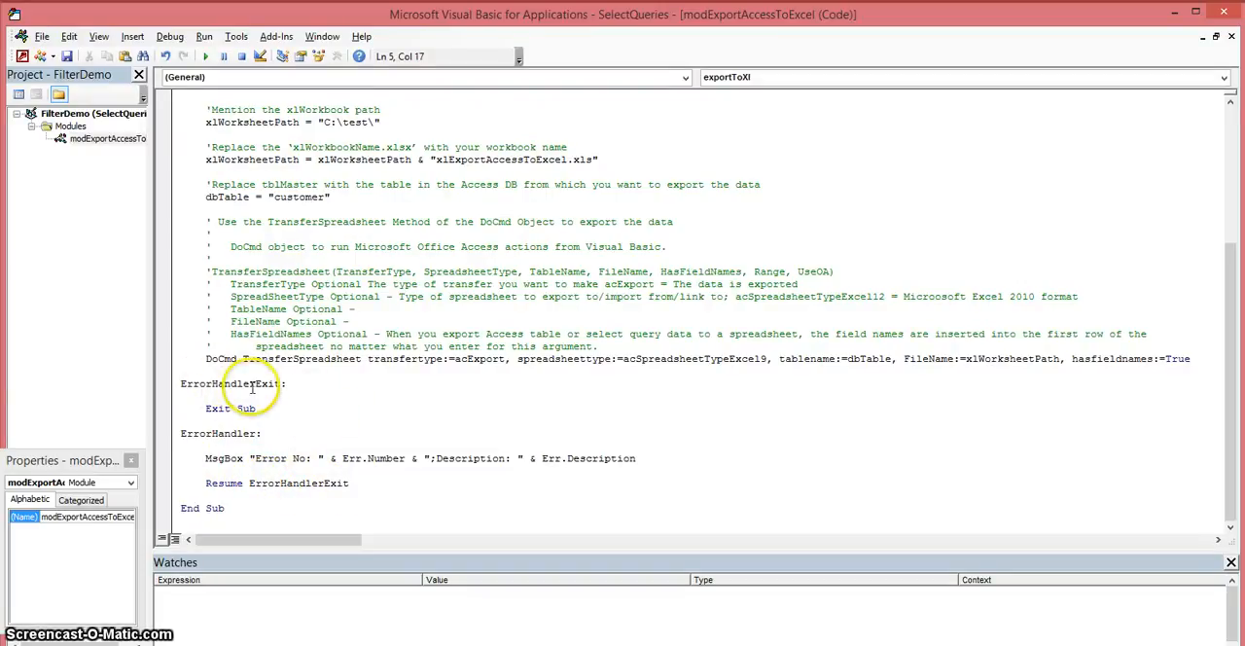
mouse_move(1235, 467)
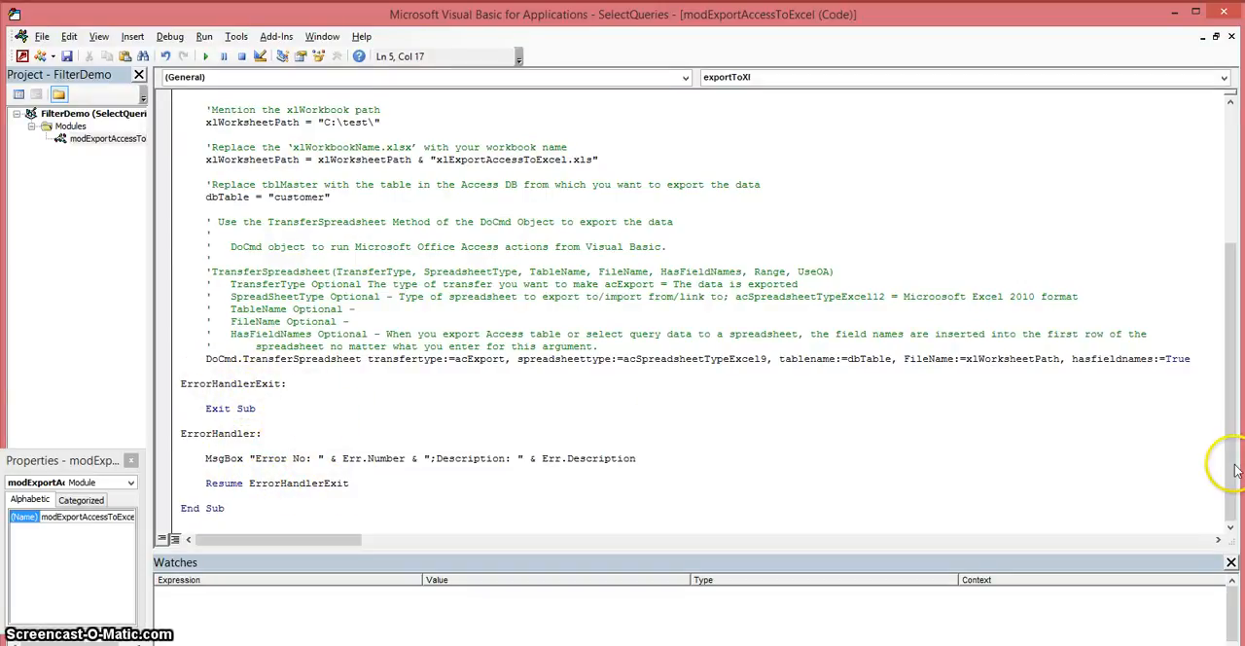
scroll(up, 3)
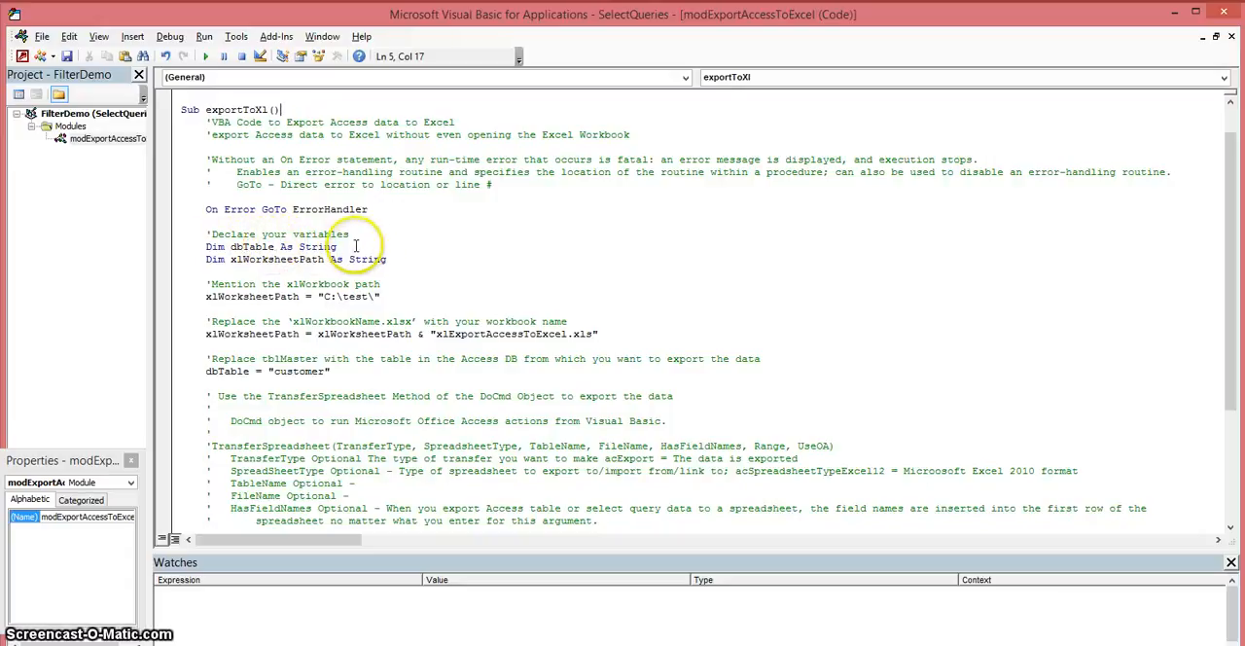
mouse_move(233, 264)
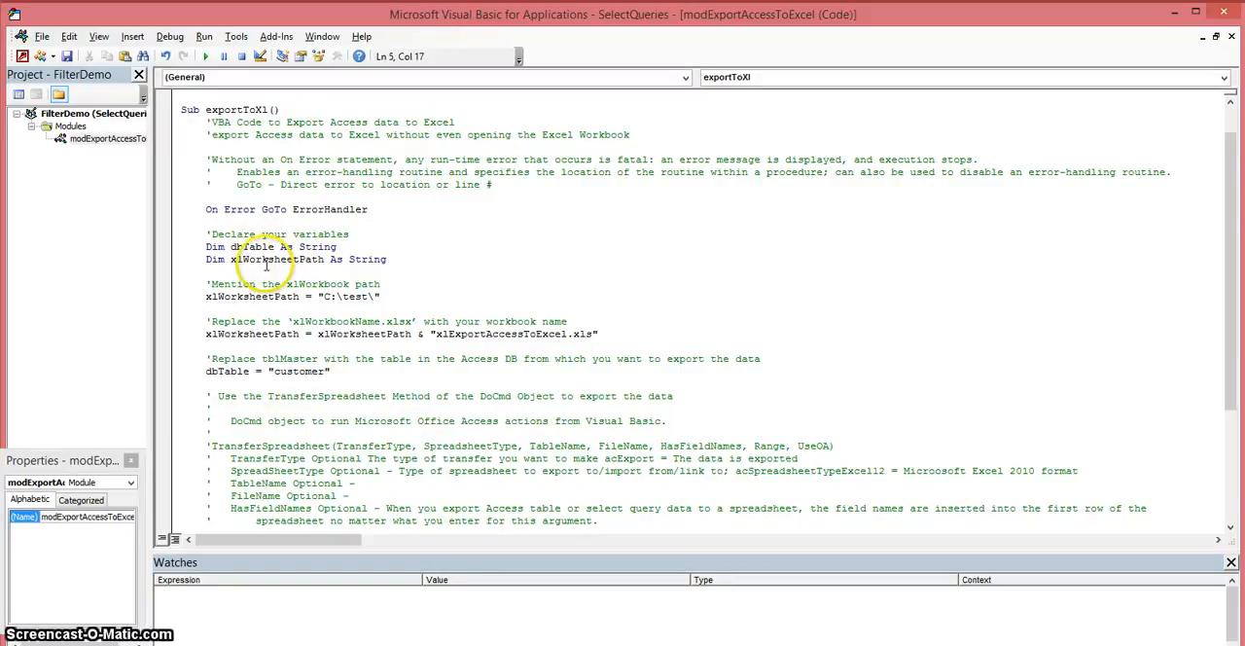
click(282, 109)
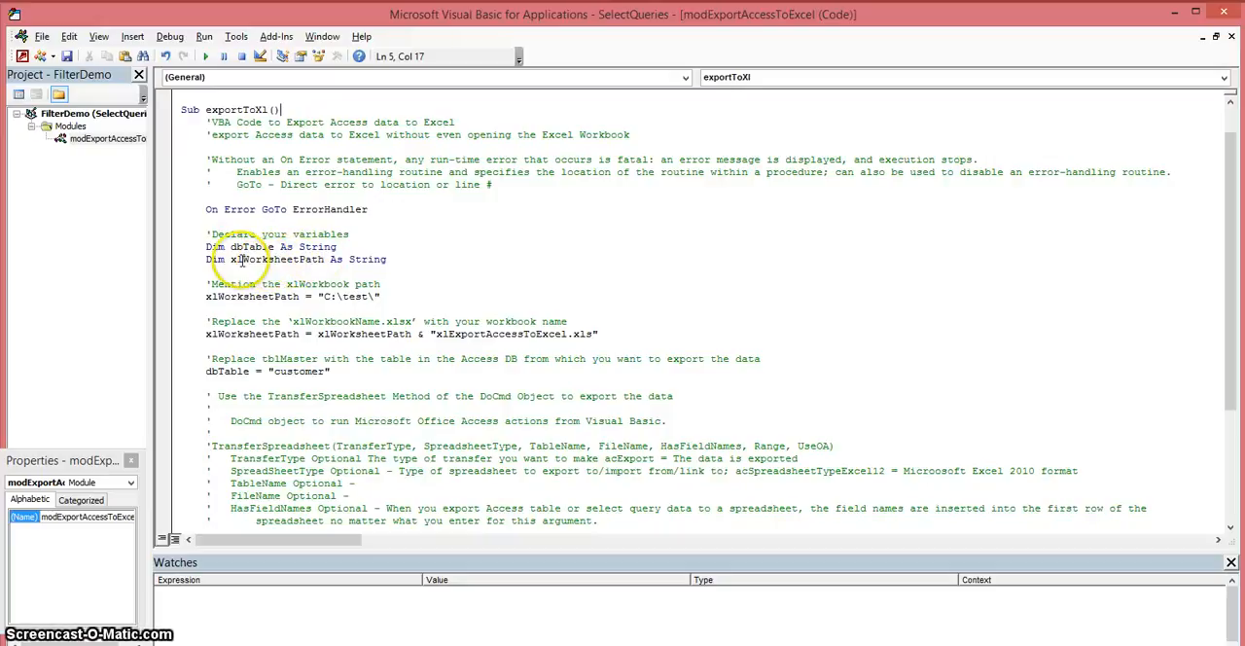
scroll(down, 3)
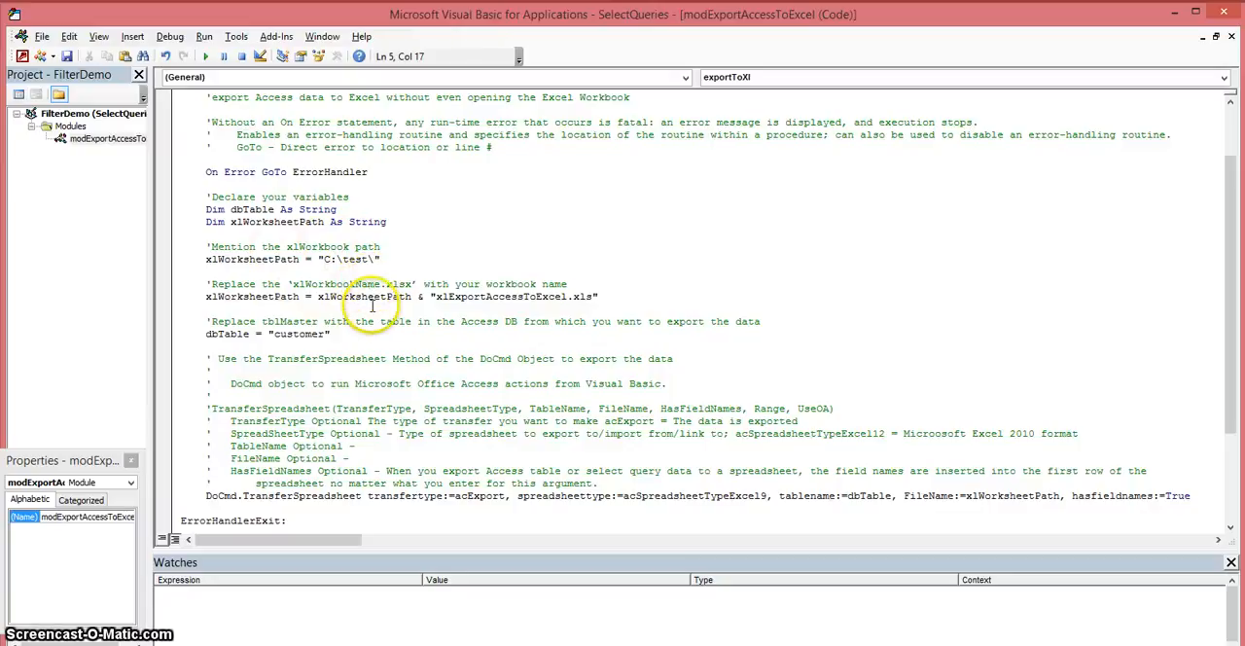
mouse_move(345, 292)
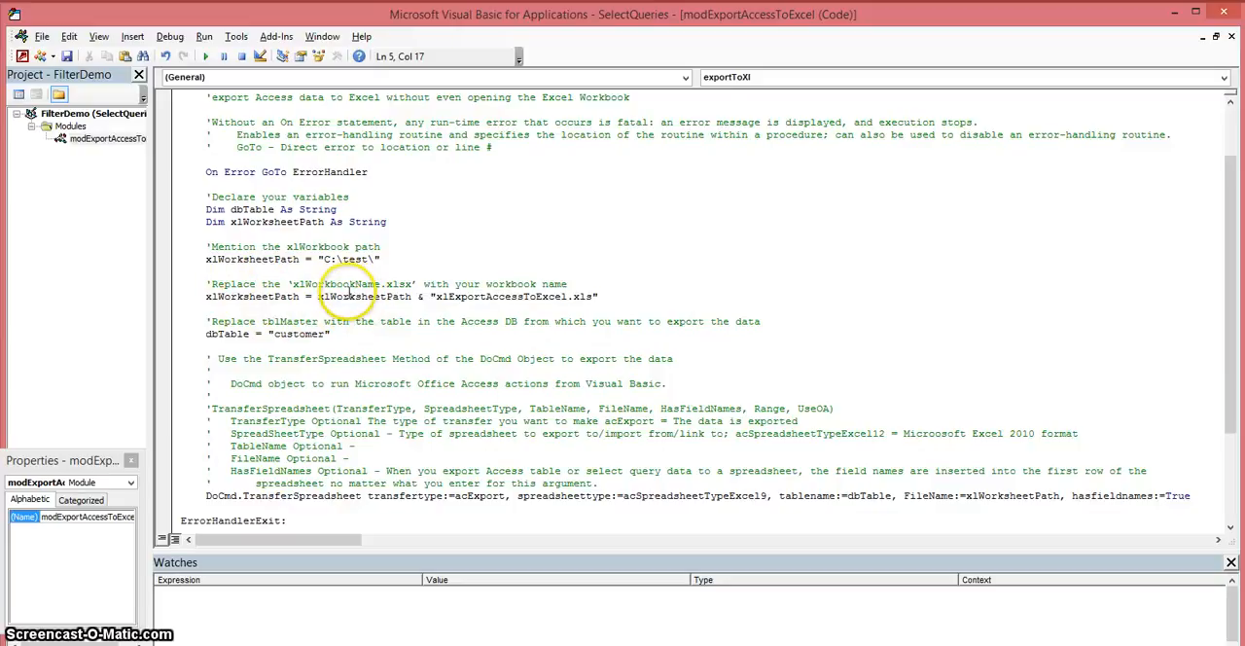
mouse_move(509, 300)
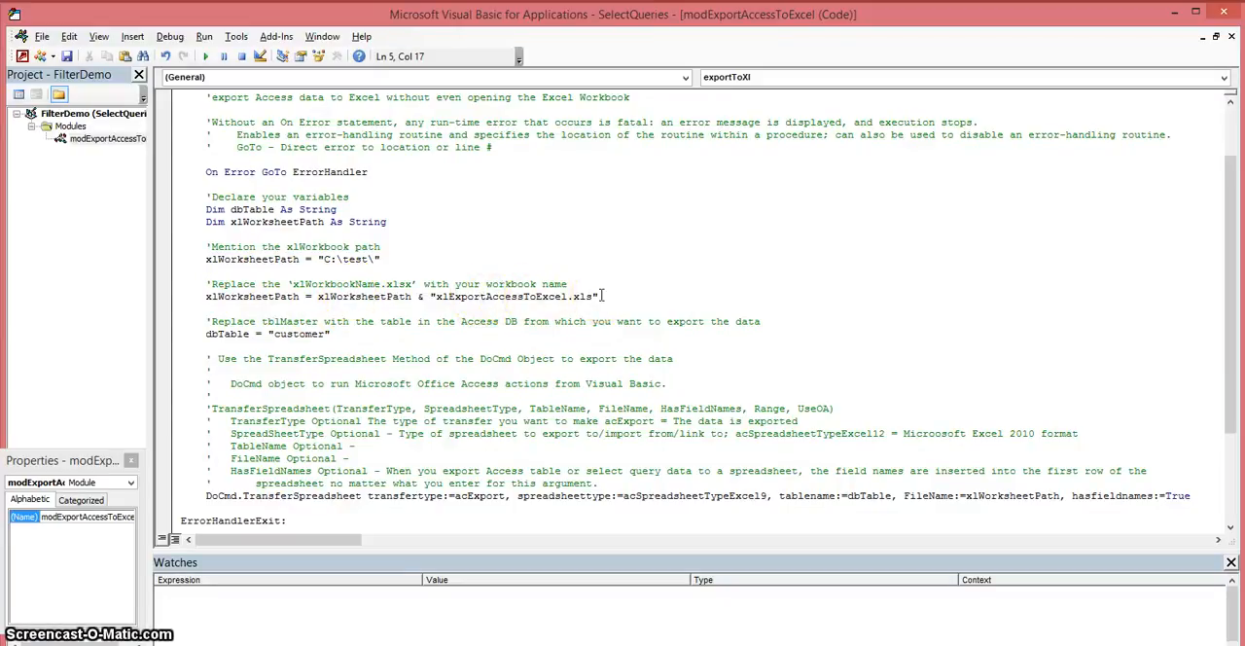
mouse_move(513, 296)
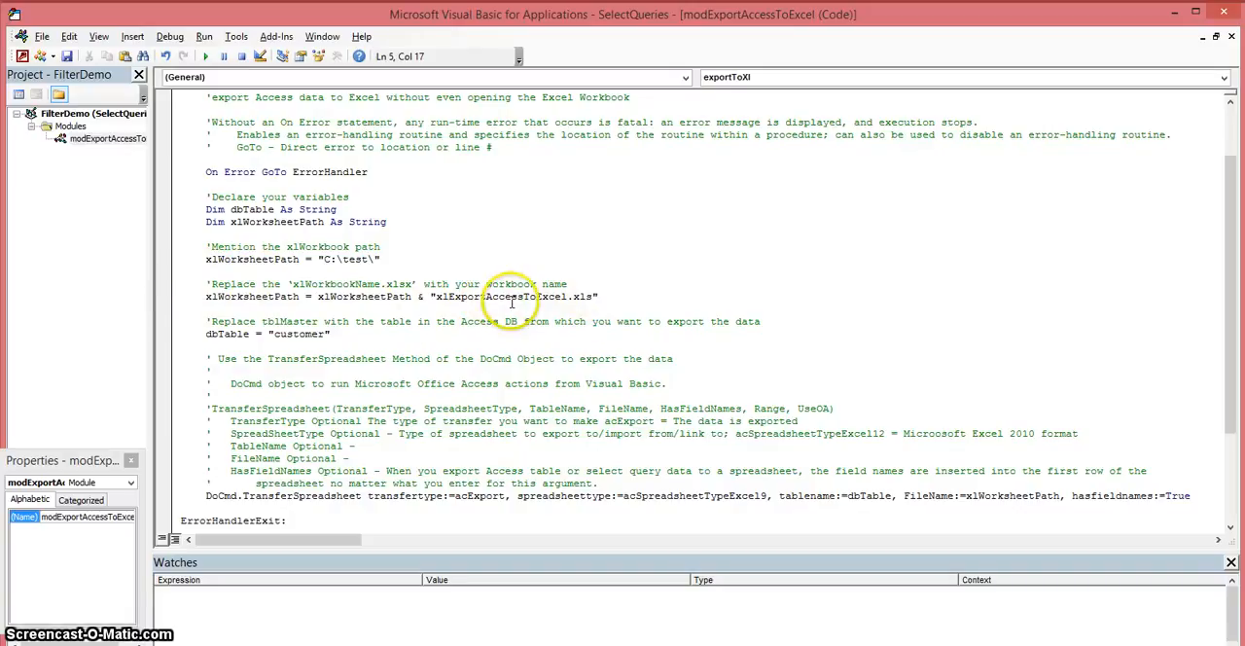
scroll(down, 3)
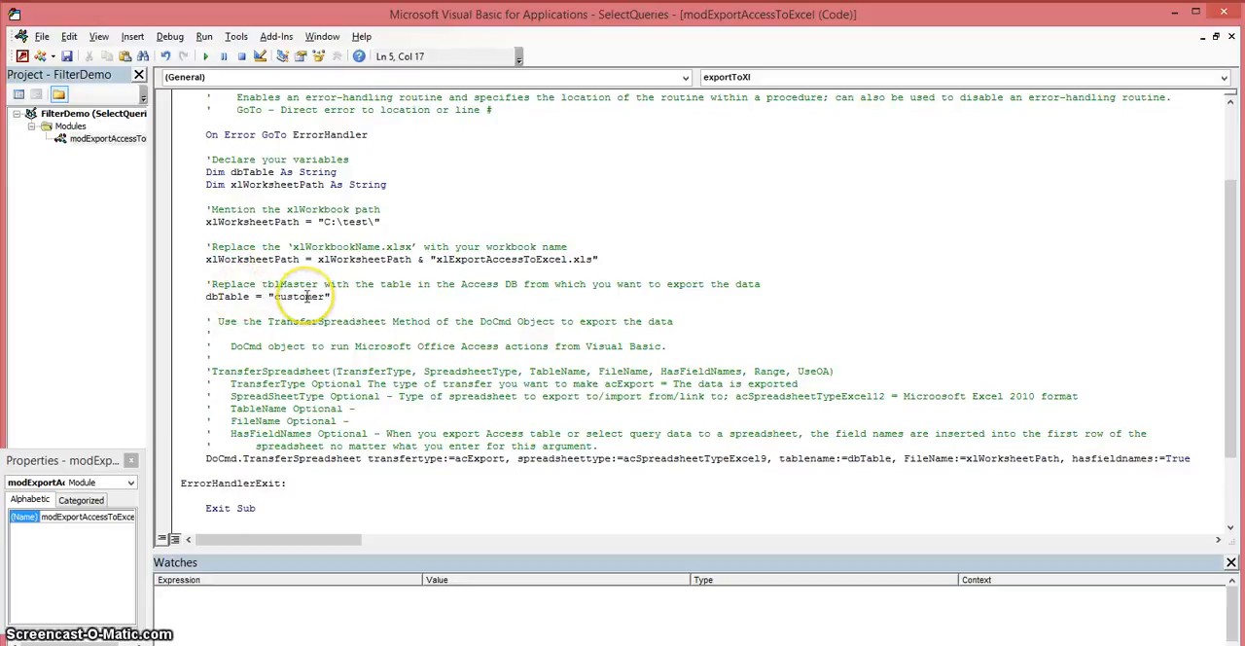
mouse_move(307, 297)
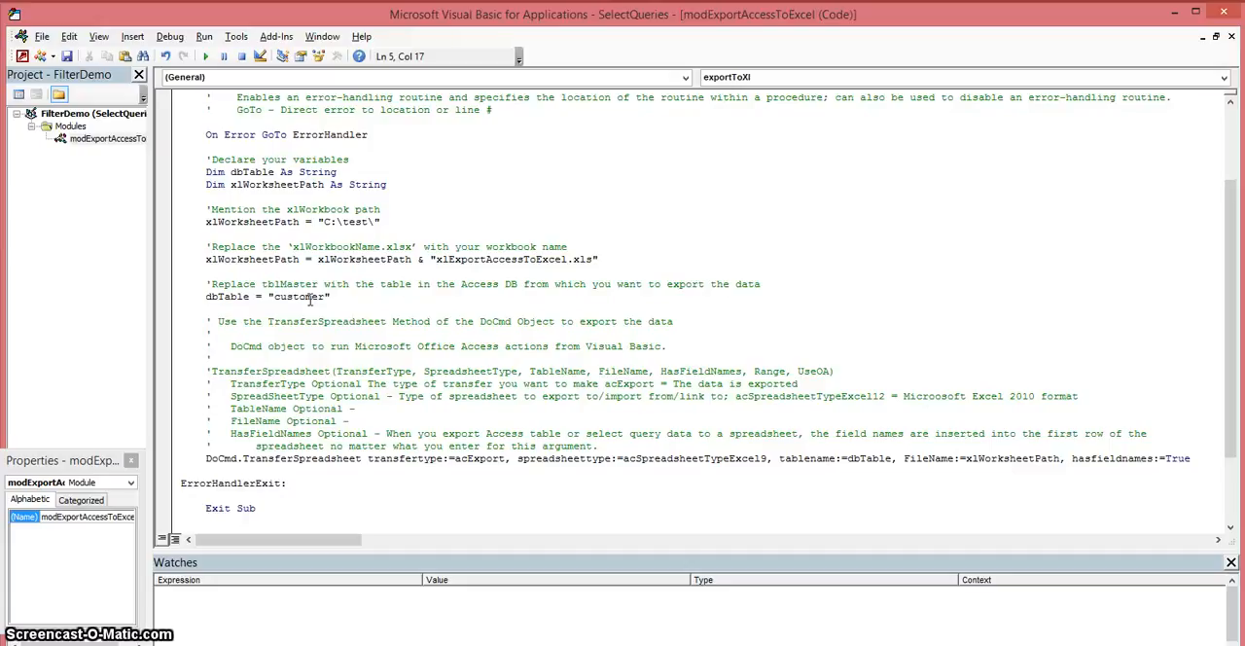
scroll(down, 3)
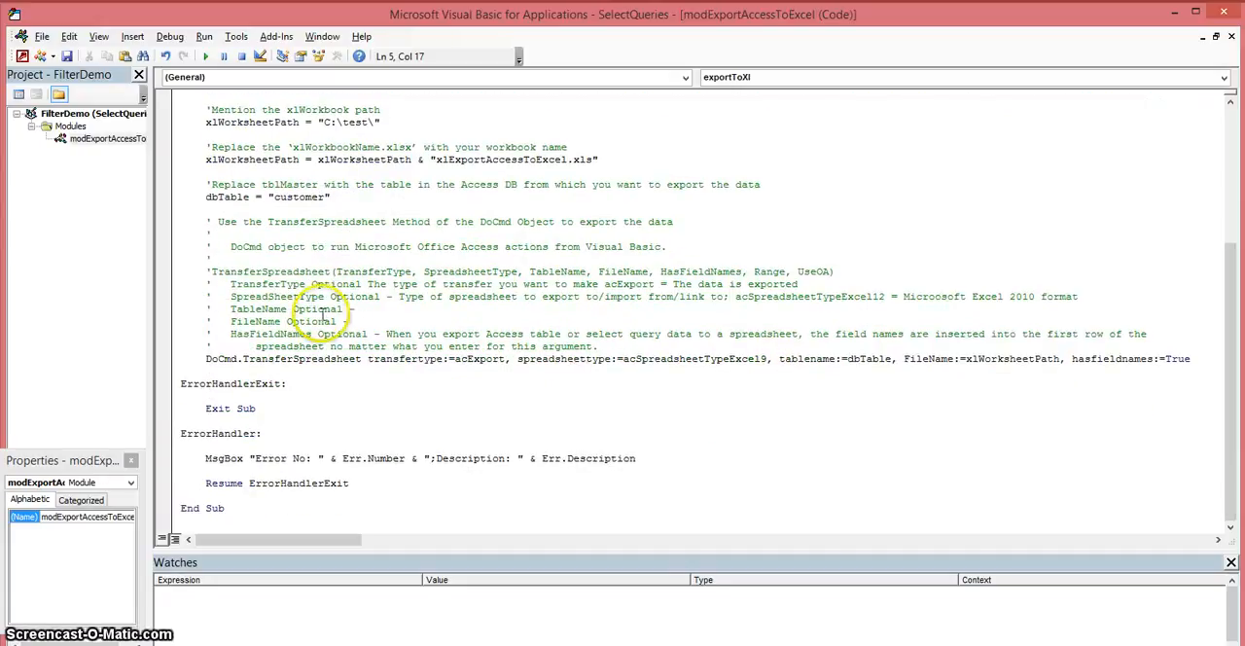
mouse_move(283, 353)
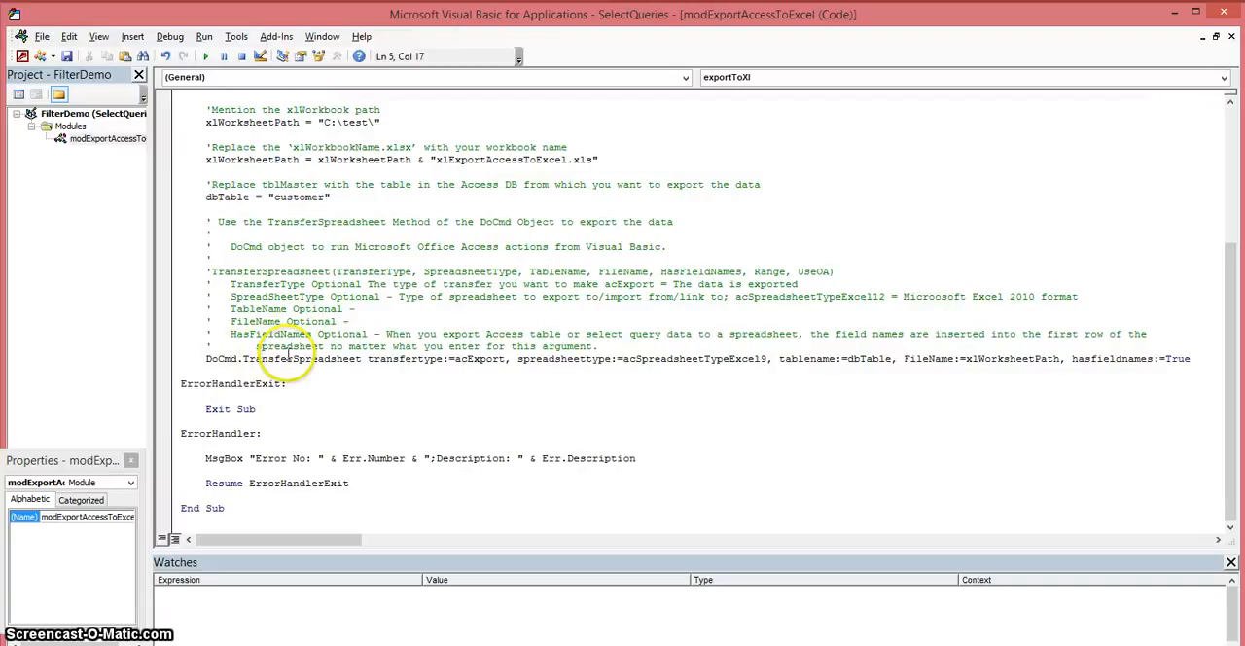
mouse_move(1182, 364)
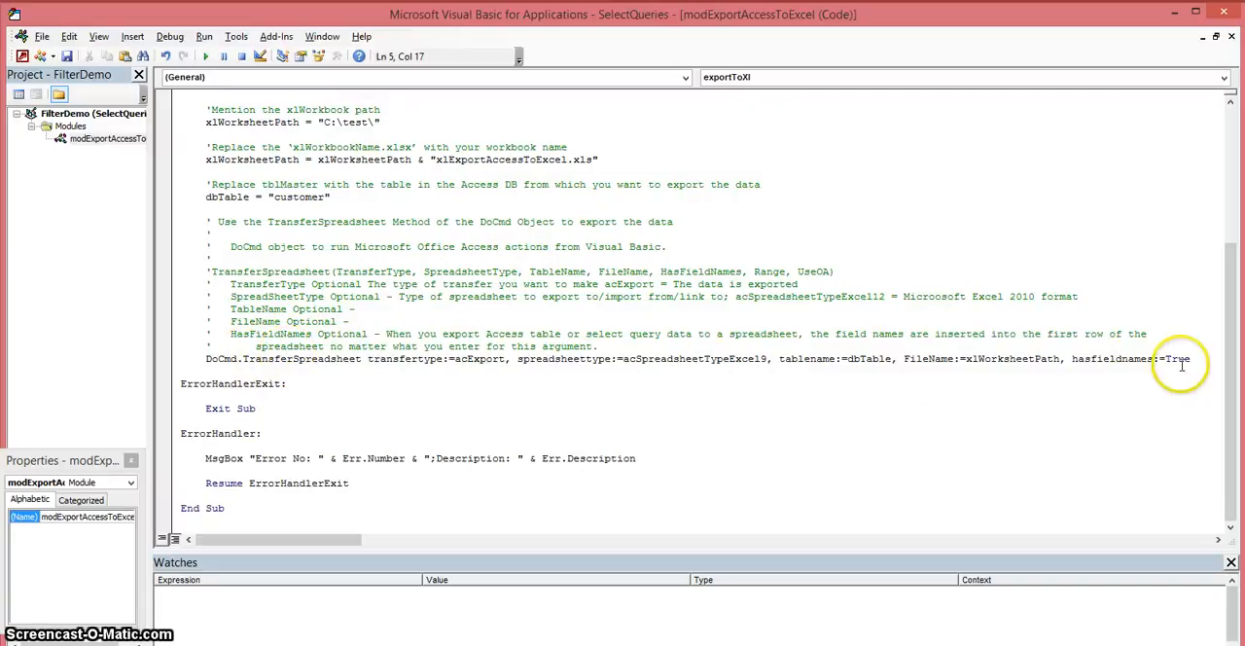
mouse_move(316, 358)
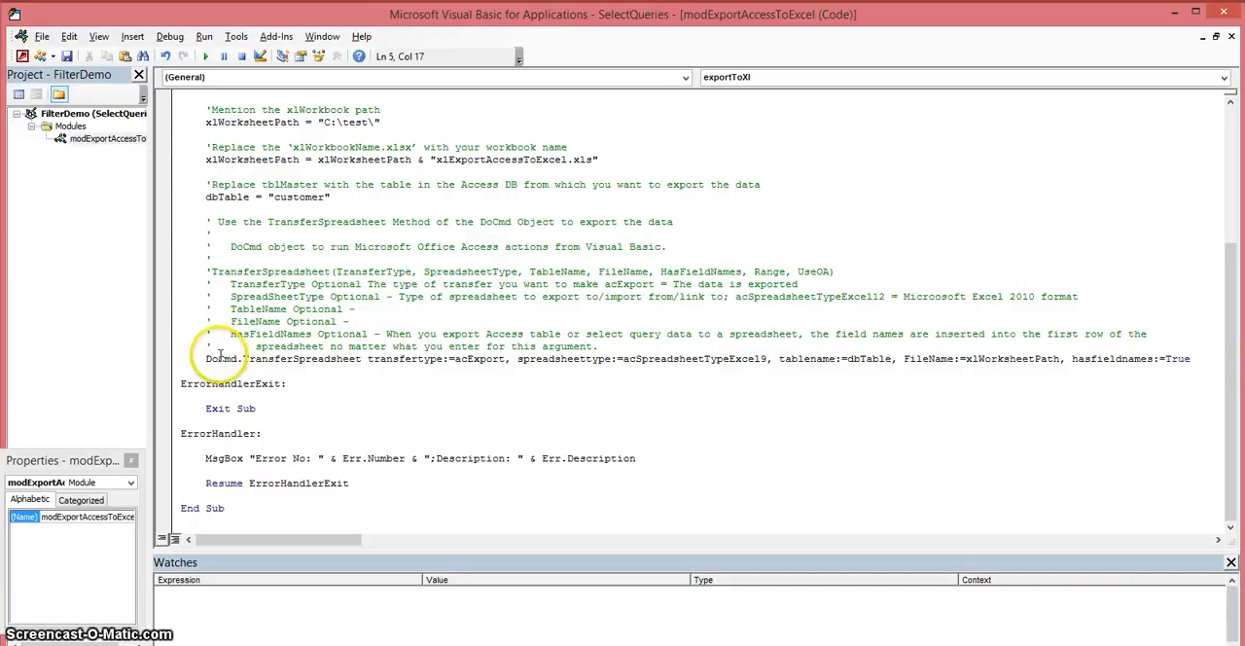
mouse_move(313, 355)
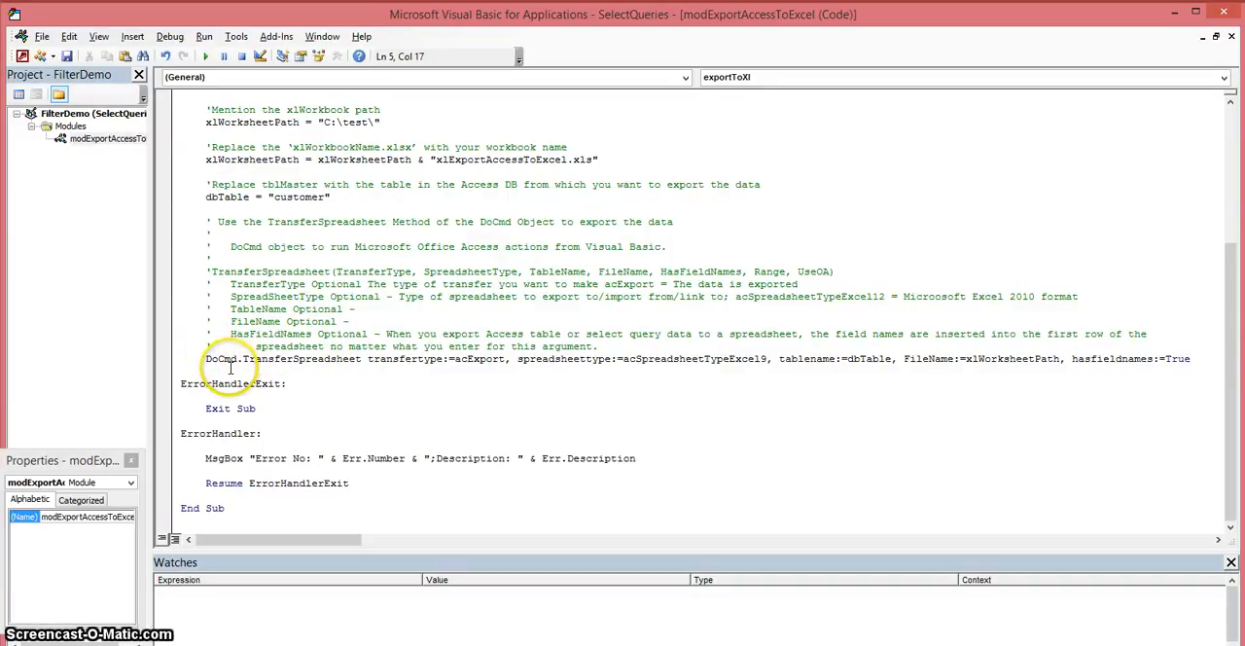
mouse_move(229, 365)
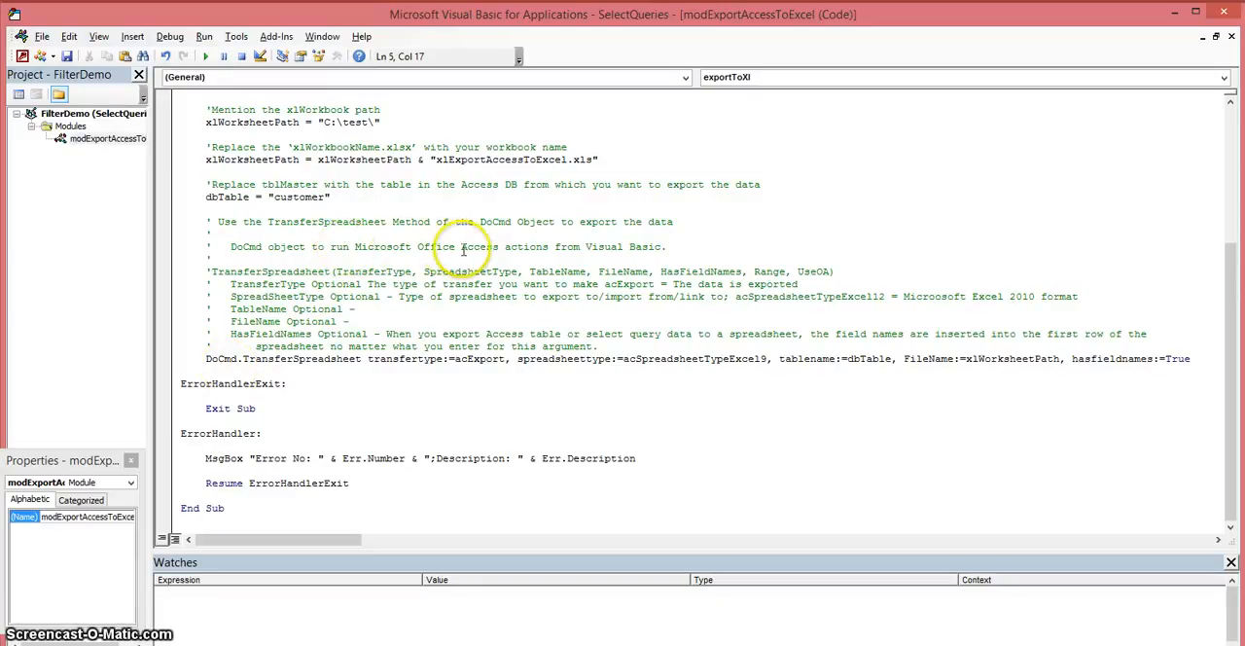
mouse_move(513, 247)
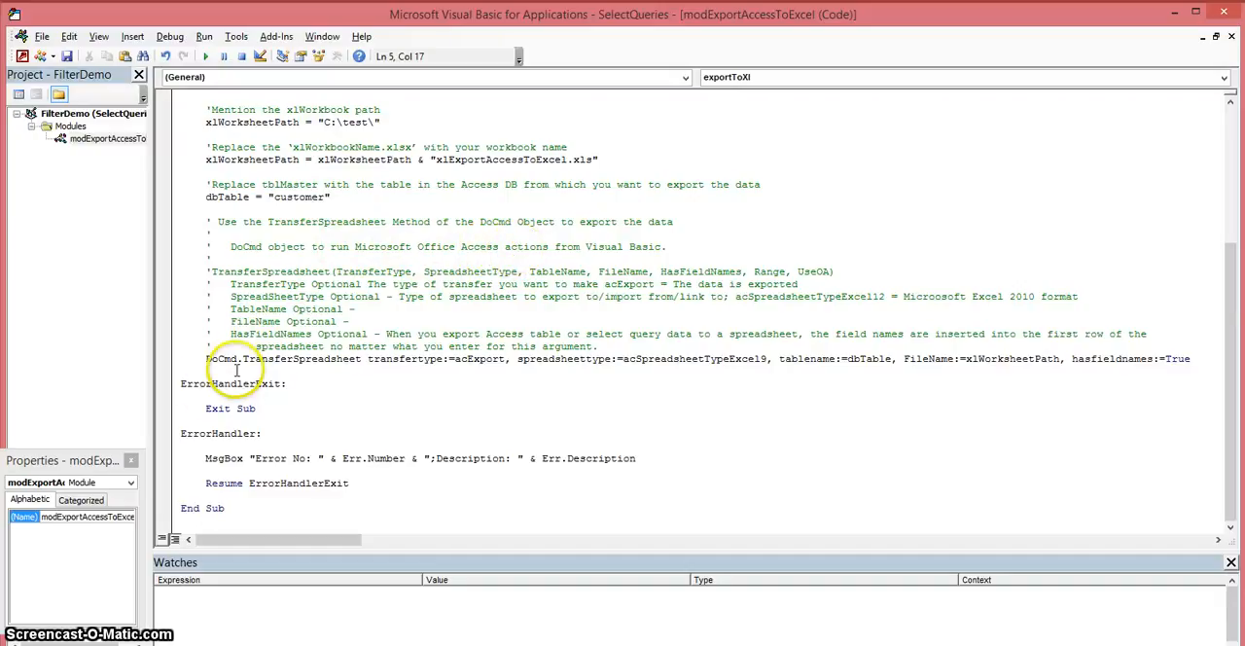
mouse_move(248, 365)
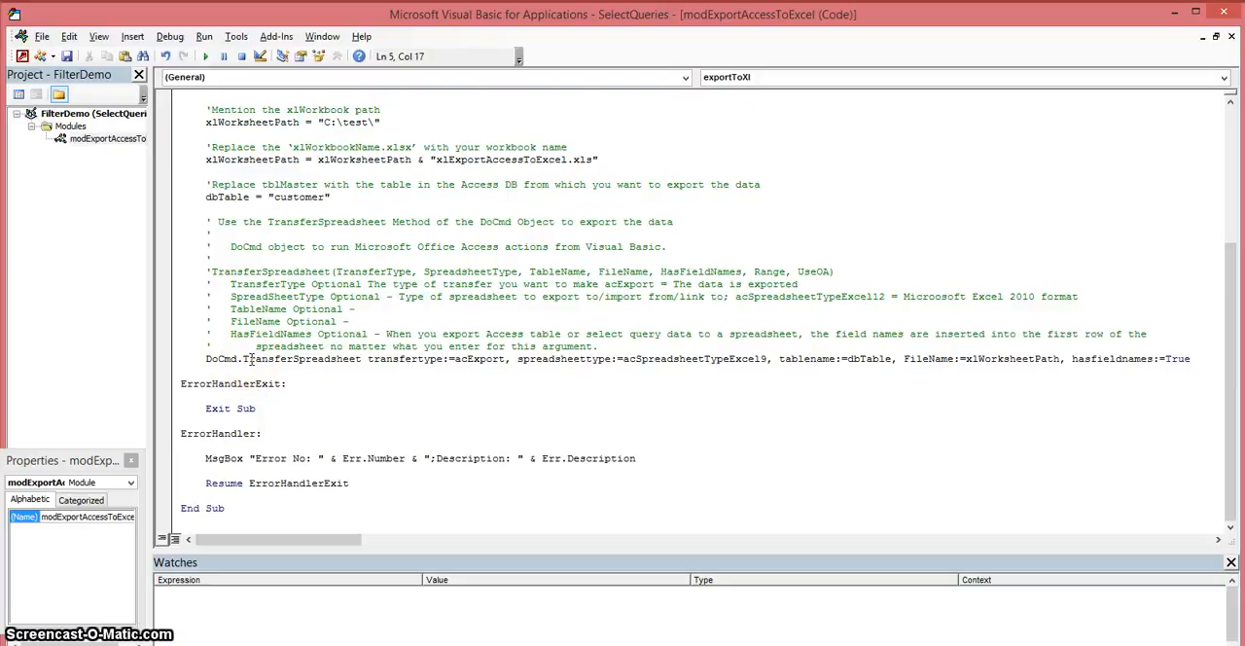
mouse_move(321, 383)
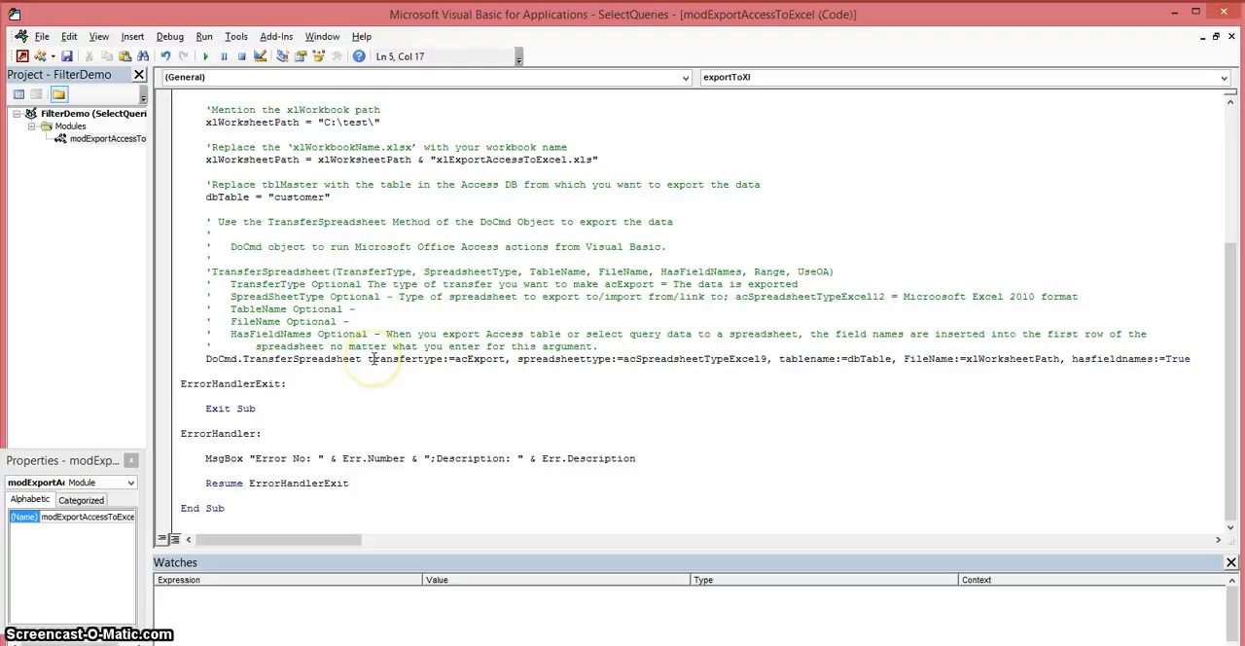
mouse_move(1124, 359)
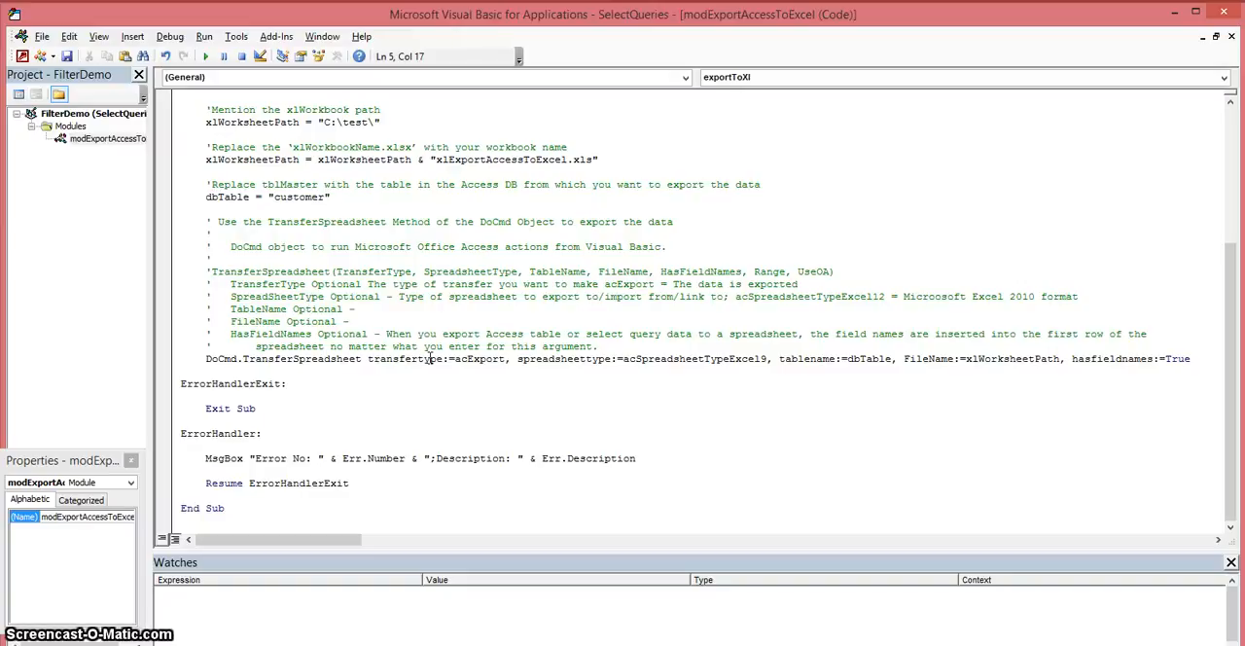
mouse_move(467, 358)
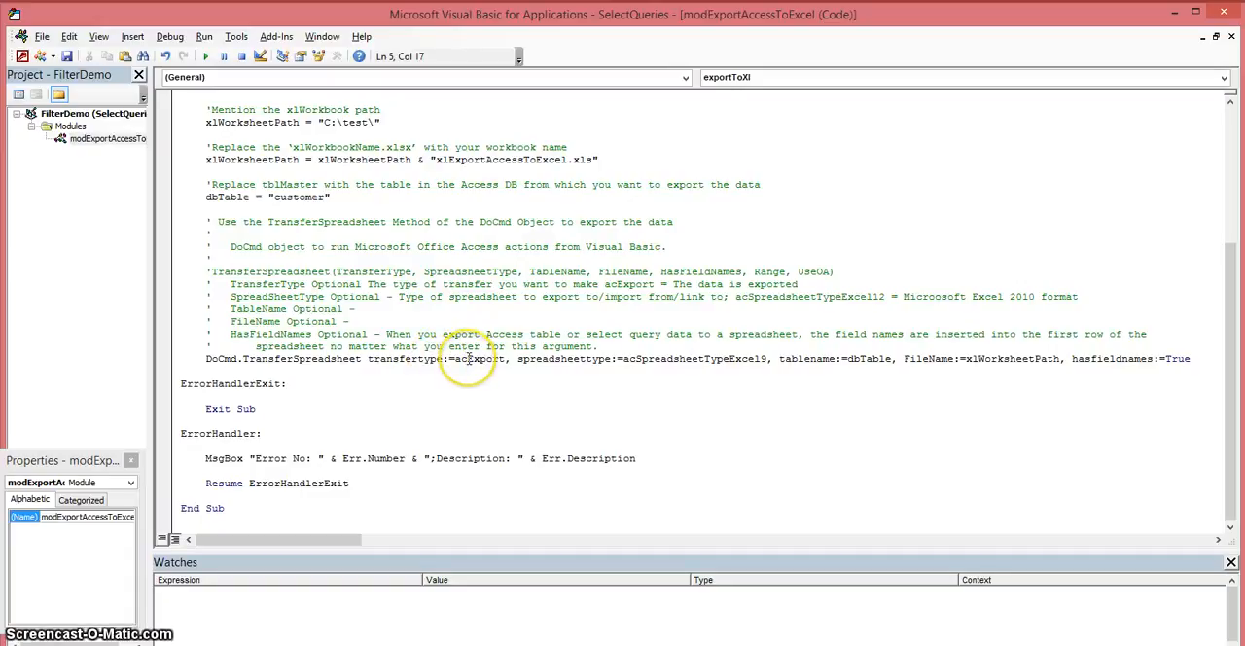
mouse_move(467, 358)
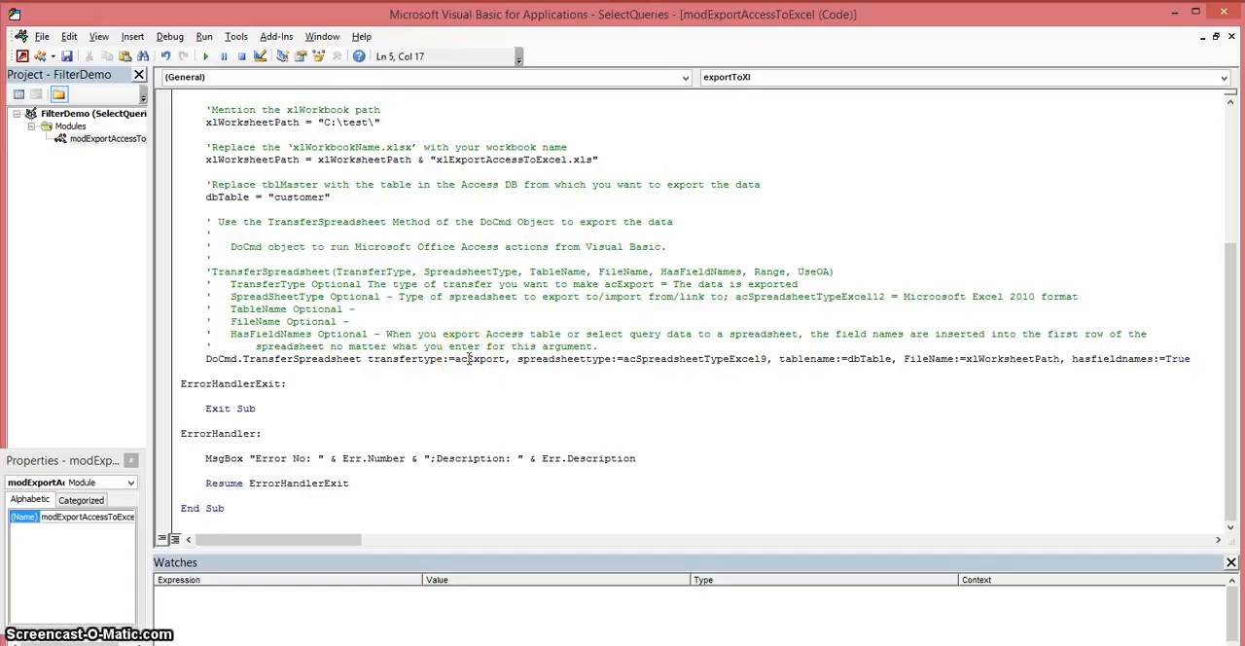
mouse_move(462, 358)
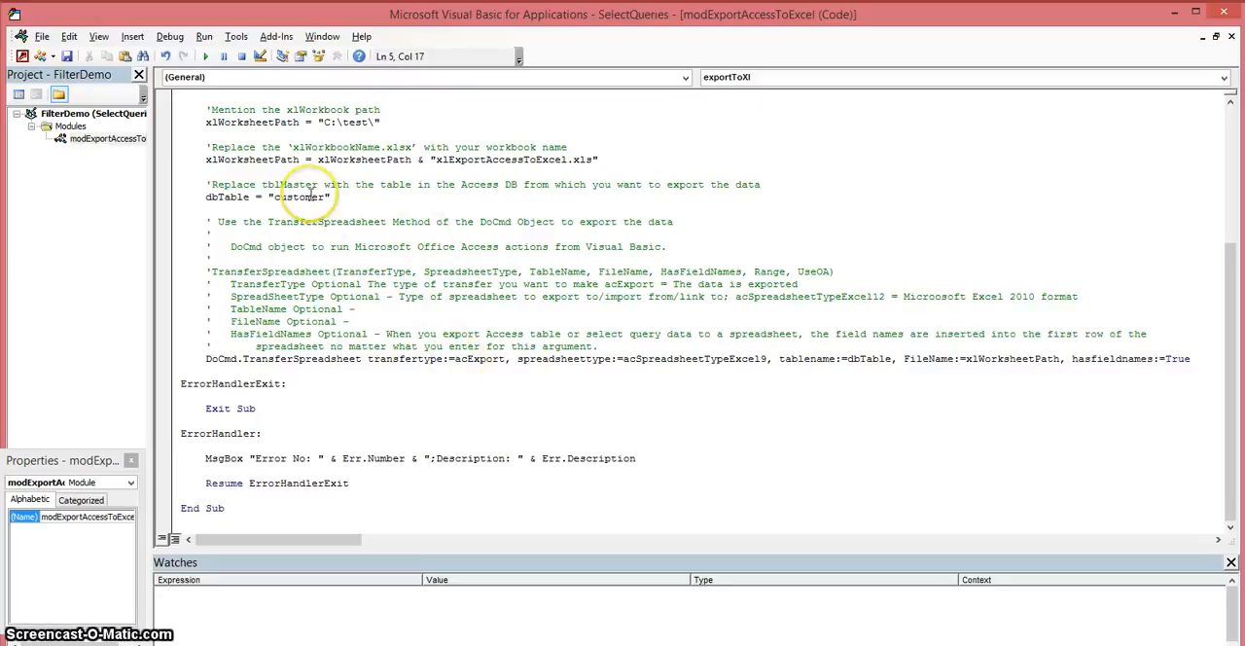
mouse_move(555, 389)
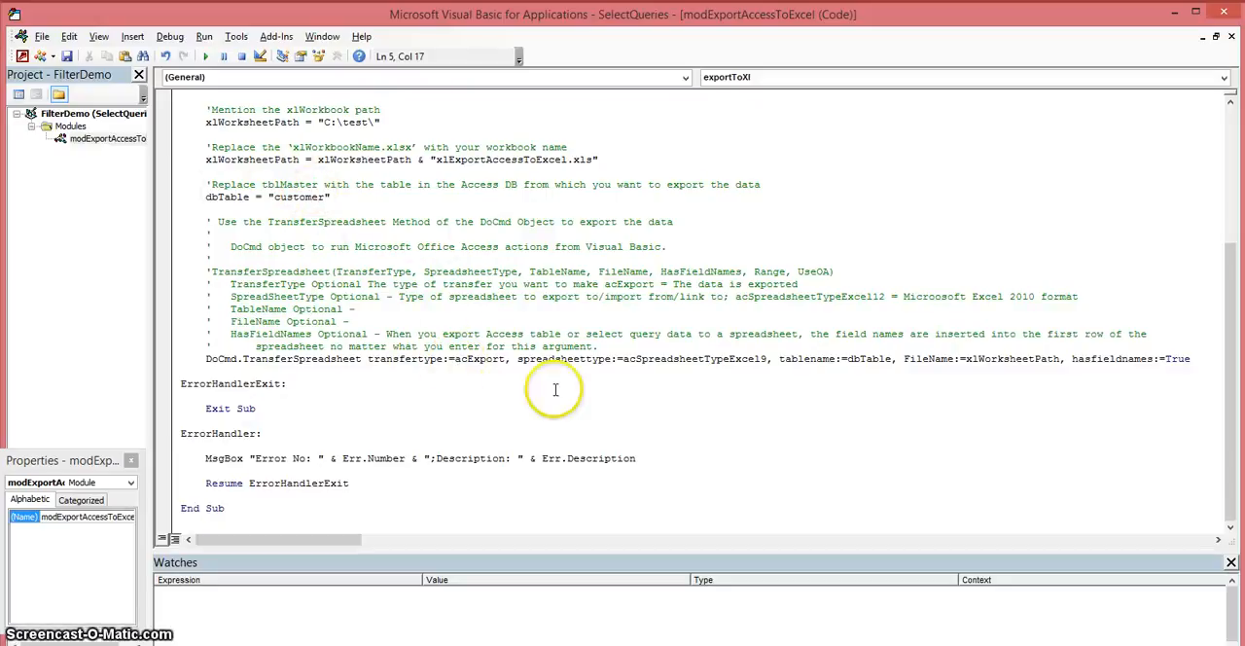
mouse_move(614, 358)
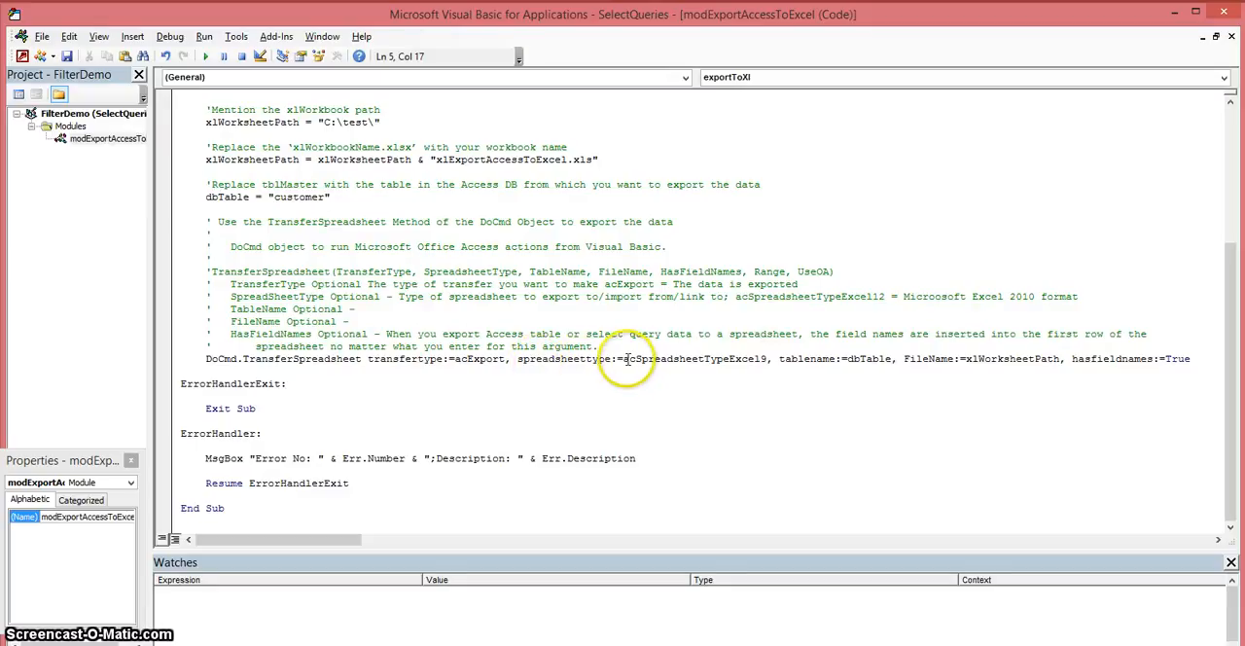
mouse_move(675, 358)
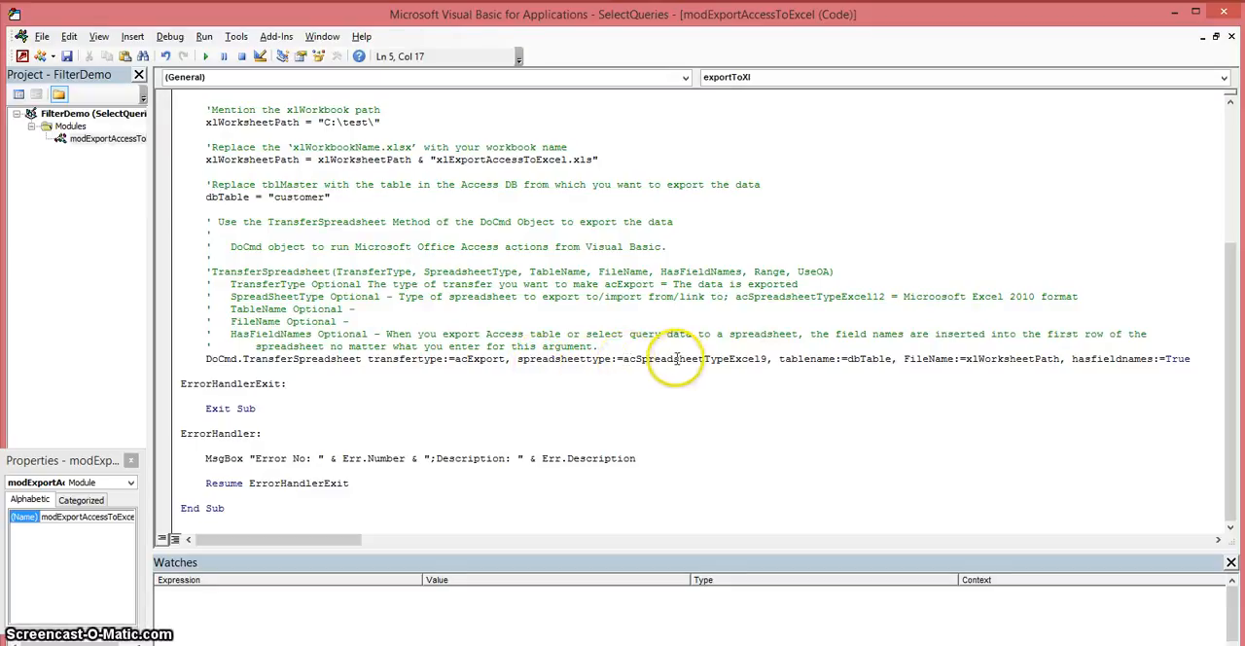
mouse_move(690, 358)
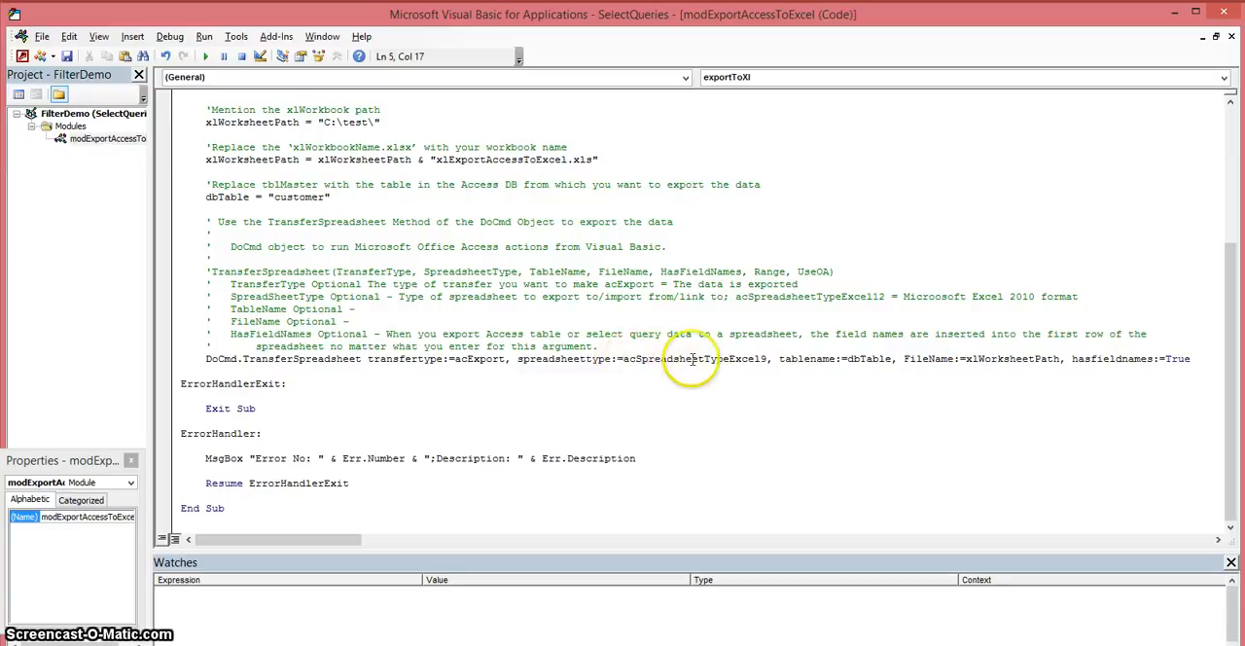
mouse_move(713, 364)
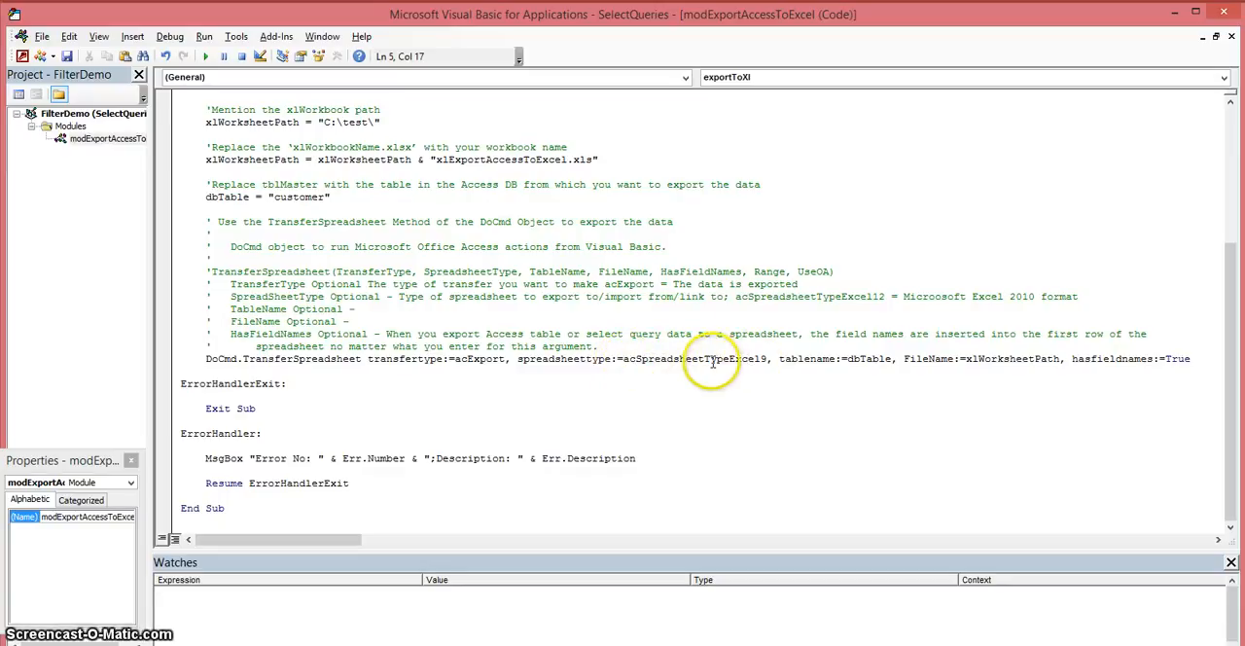
mouse_move(713, 361)
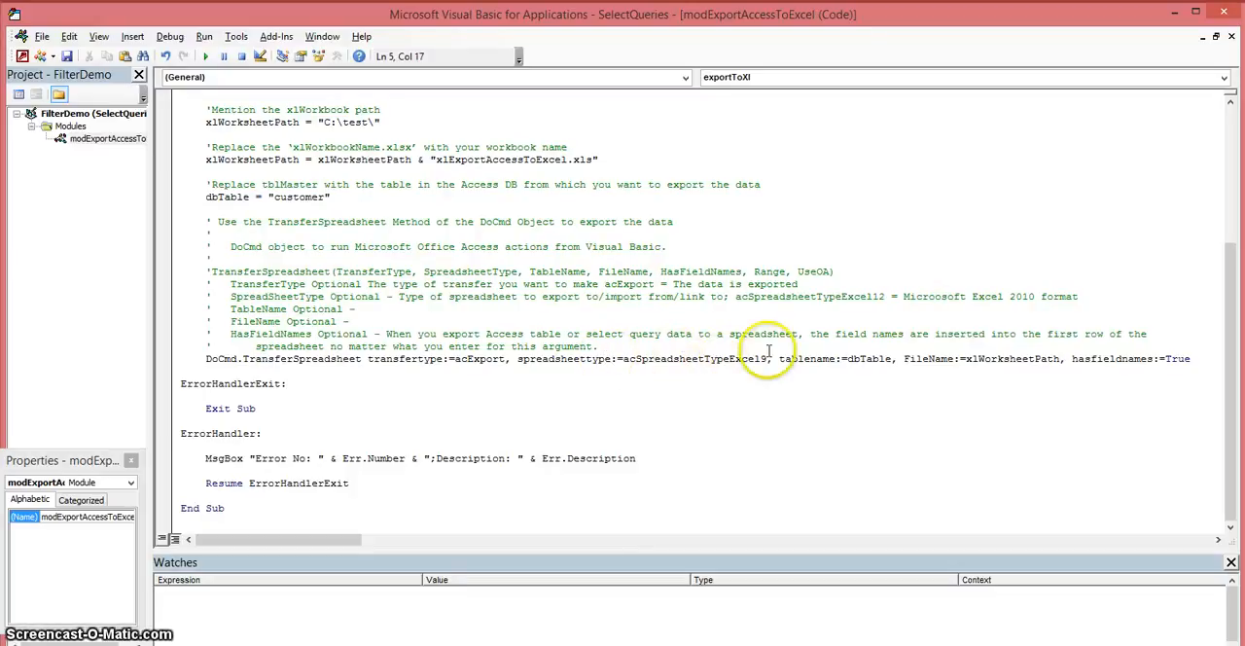
mouse_move(791, 358)
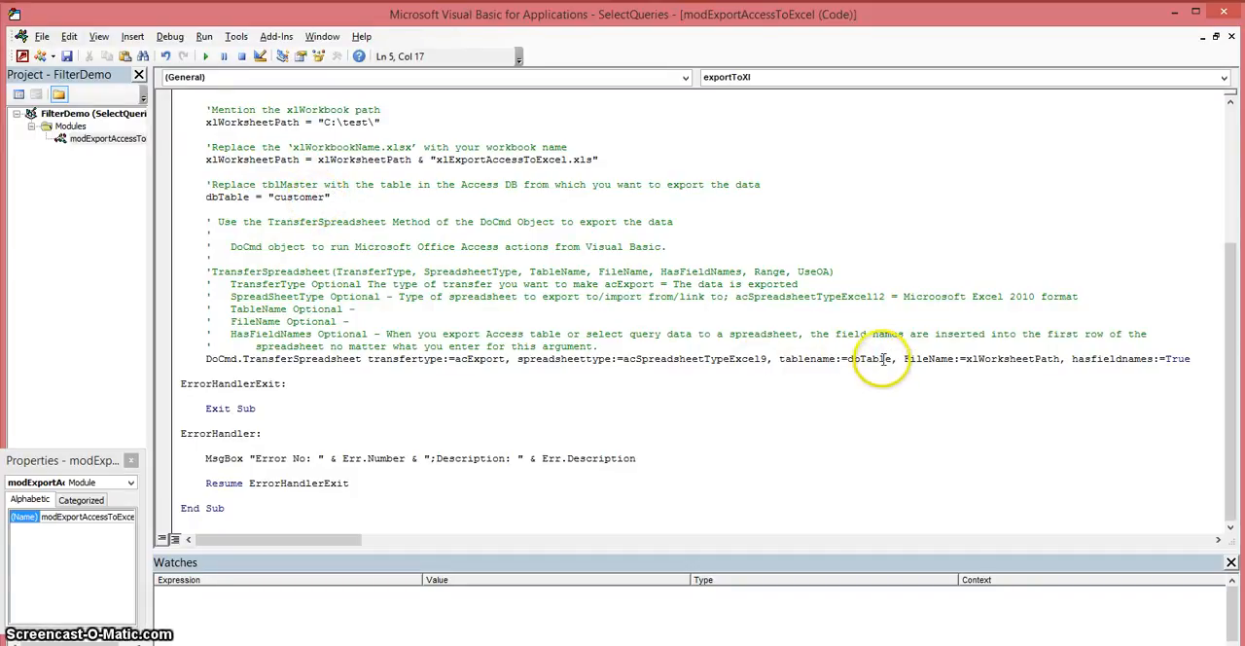
mouse_move(914, 362)
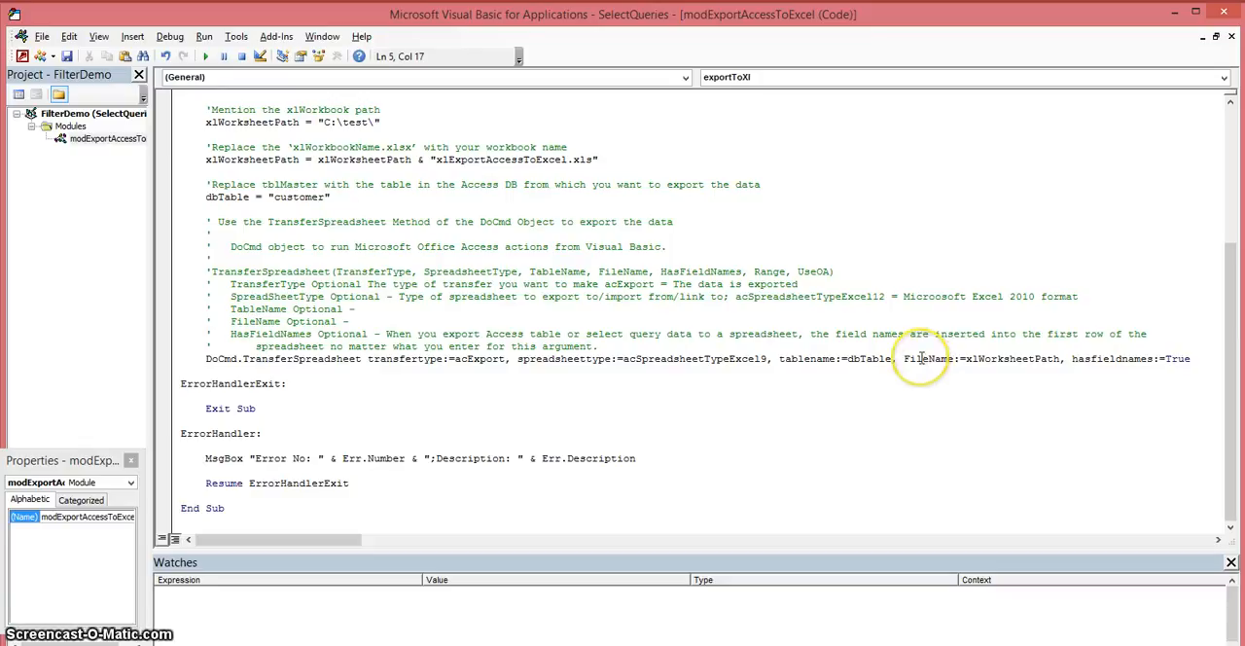
mouse_move(919, 358)
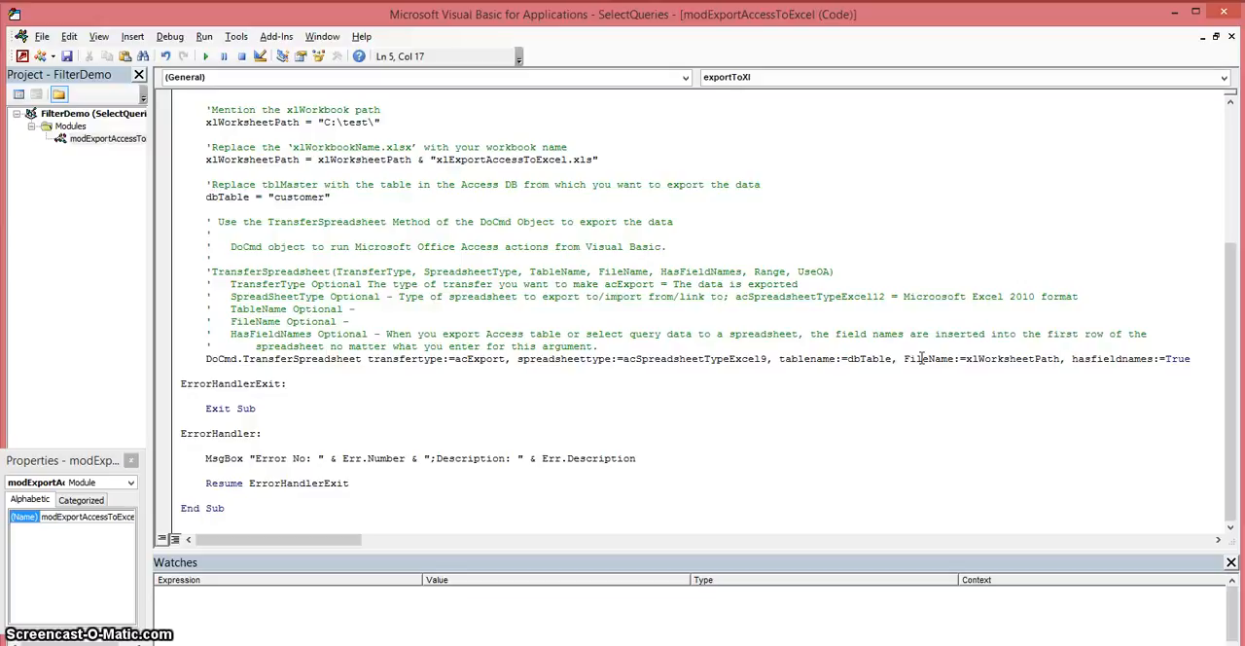
mouse_move(1041, 350)
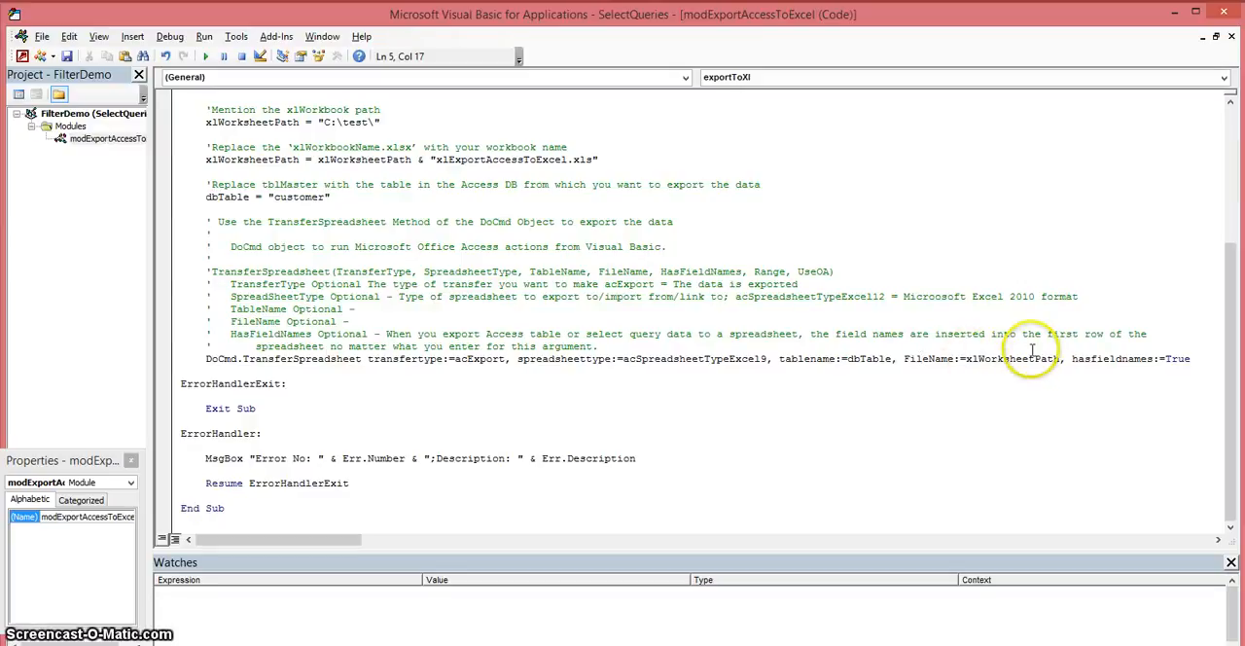
mouse_move(326, 126)
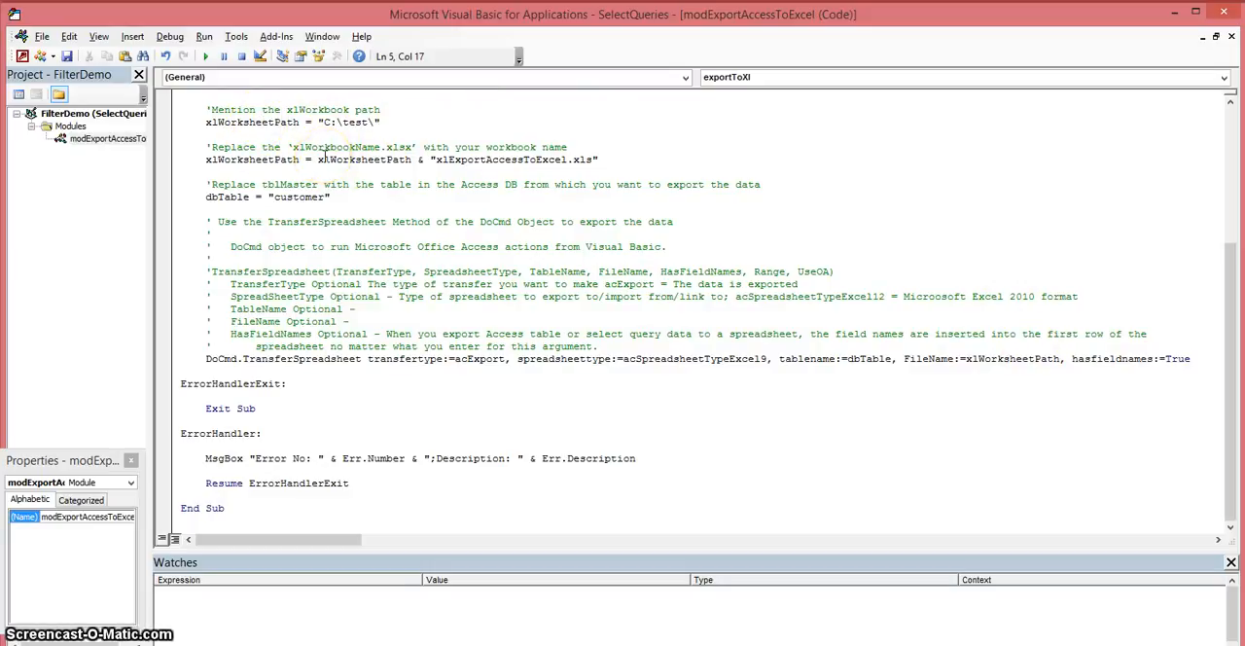
mouse_move(1027, 391)
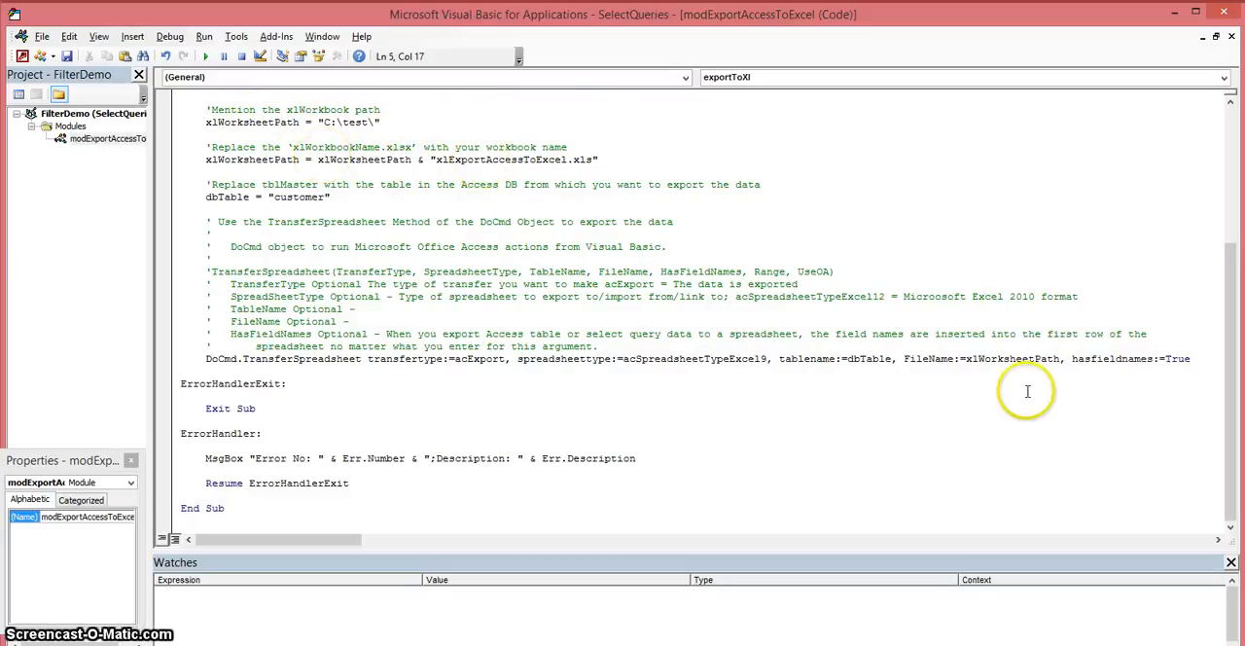
mouse_move(1174, 355)
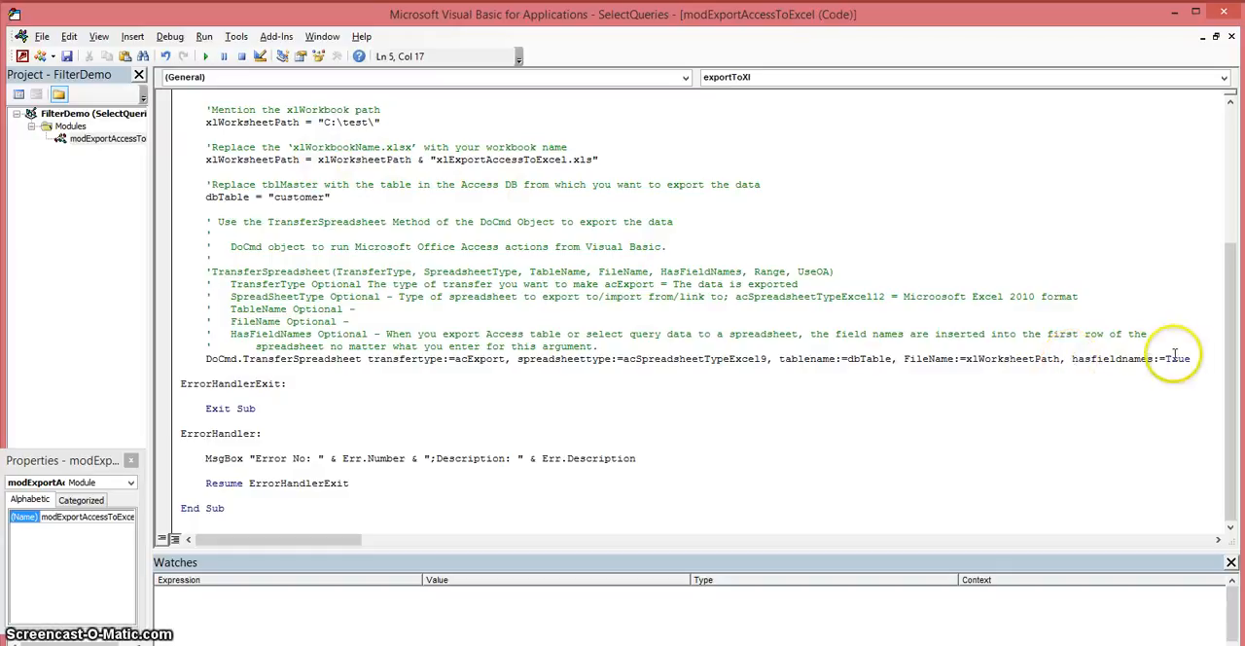
mouse_move(1077, 358)
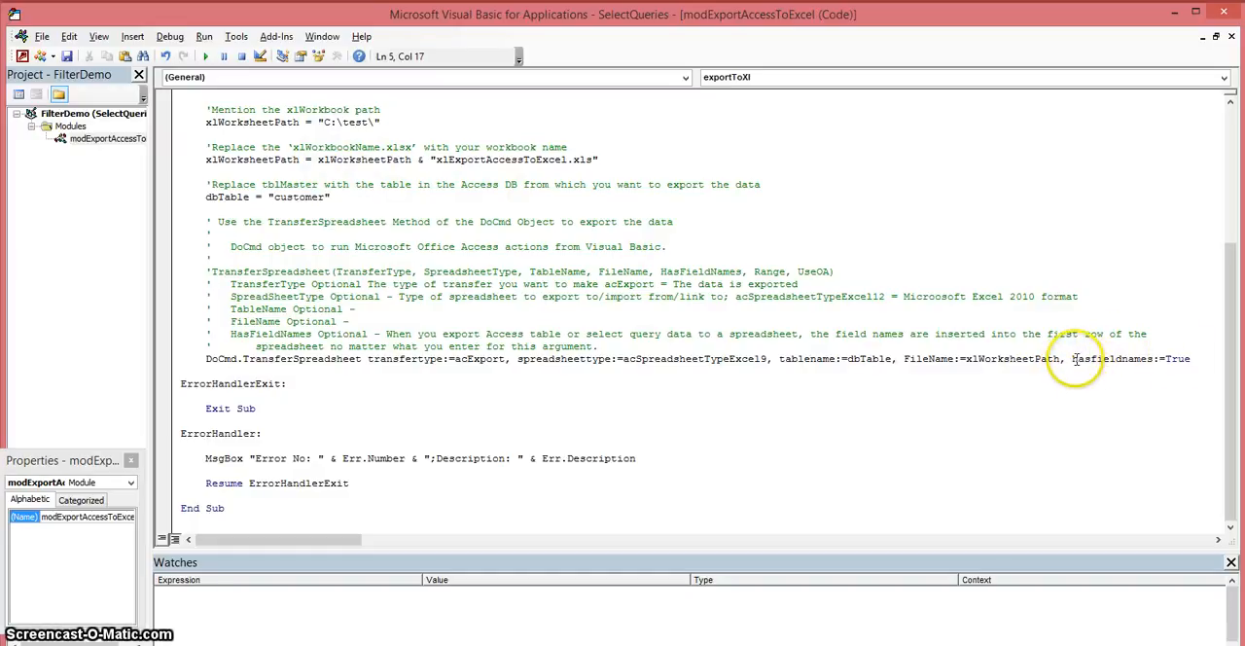
mouse_move(1133, 358)
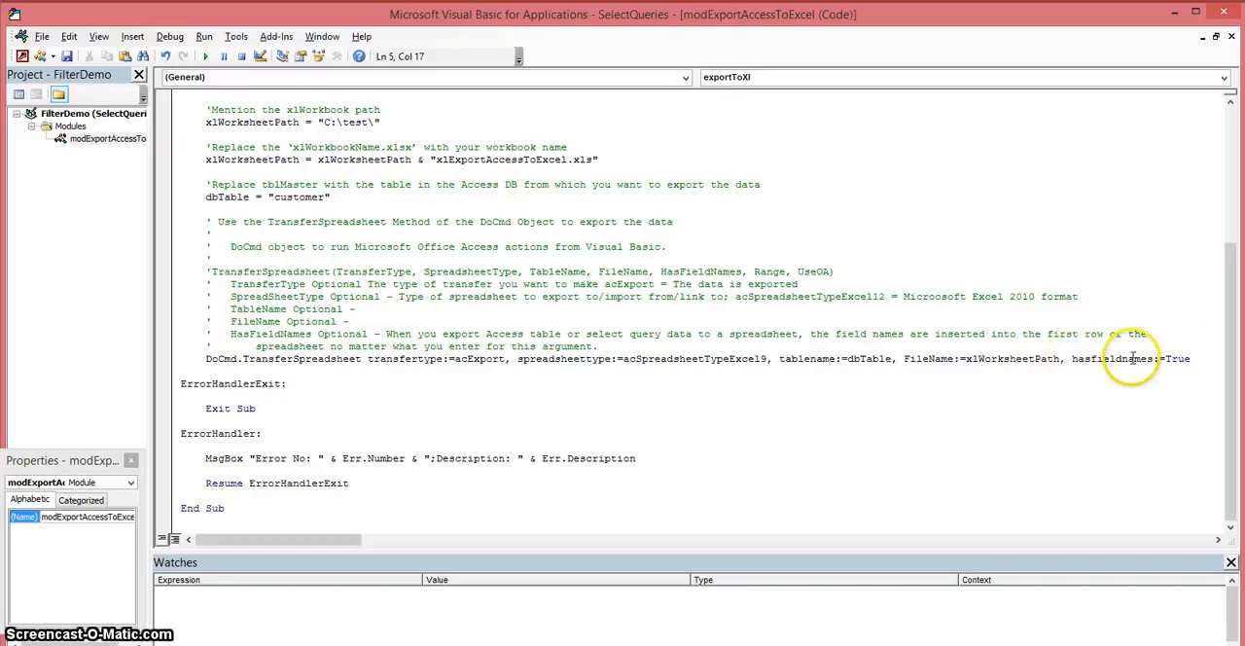
mouse_move(433, 326)
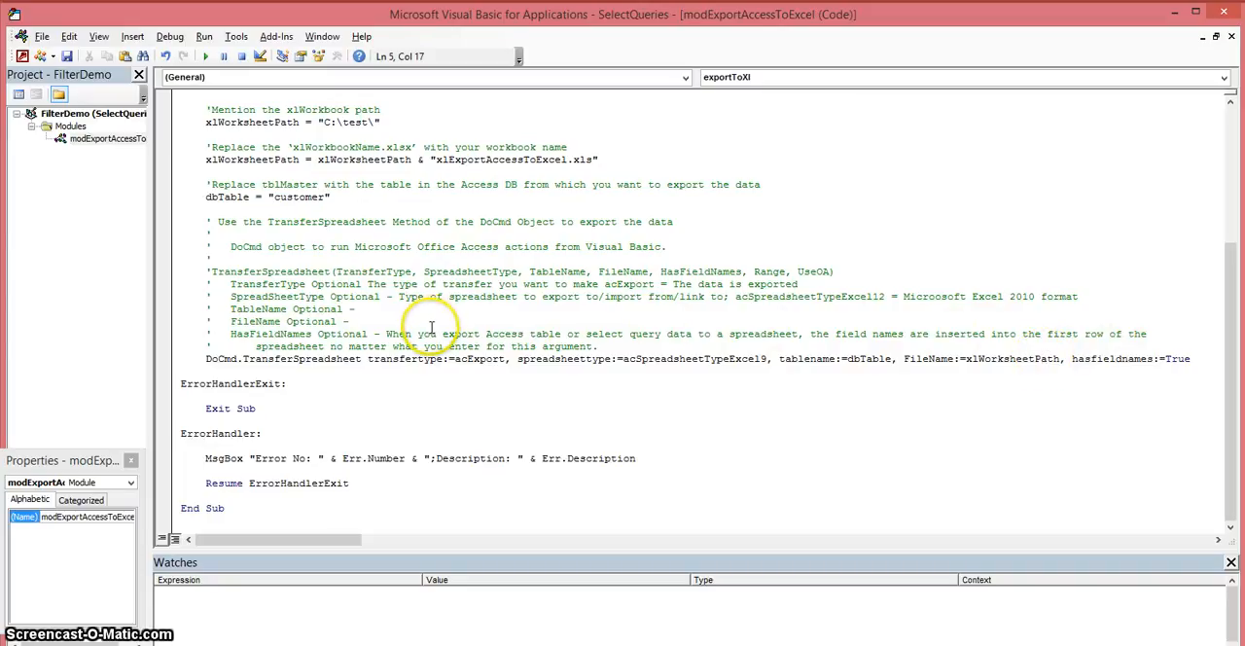
mouse_move(534, 331)
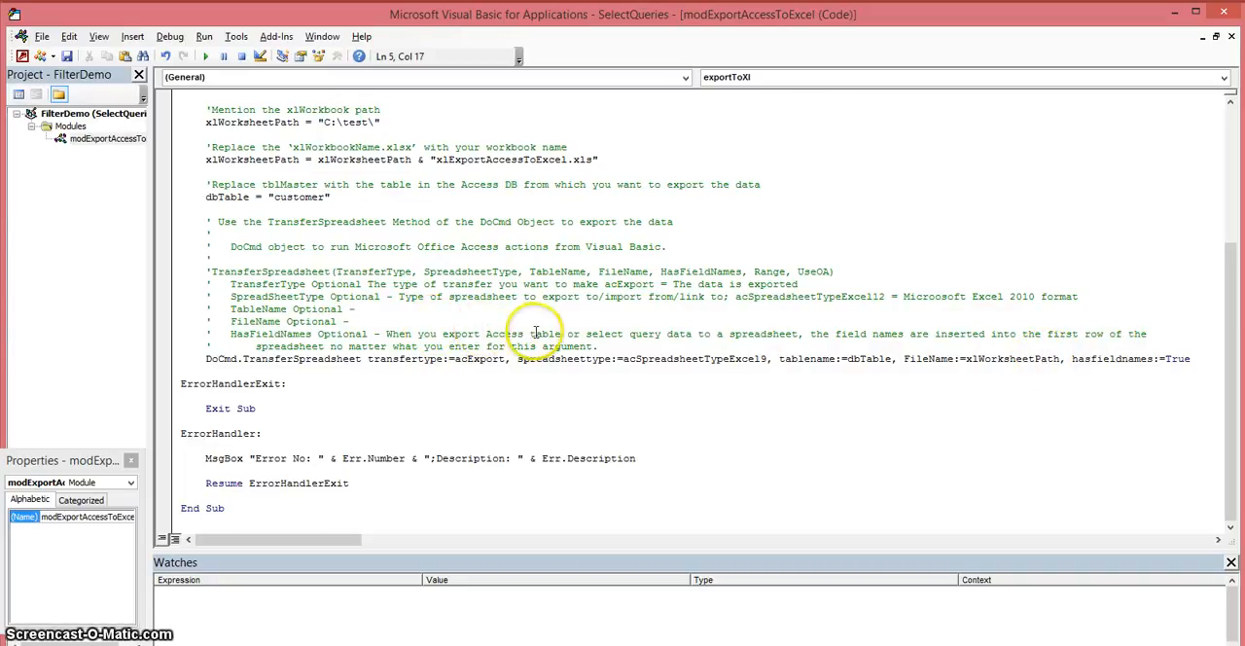
mouse_move(624, 328)
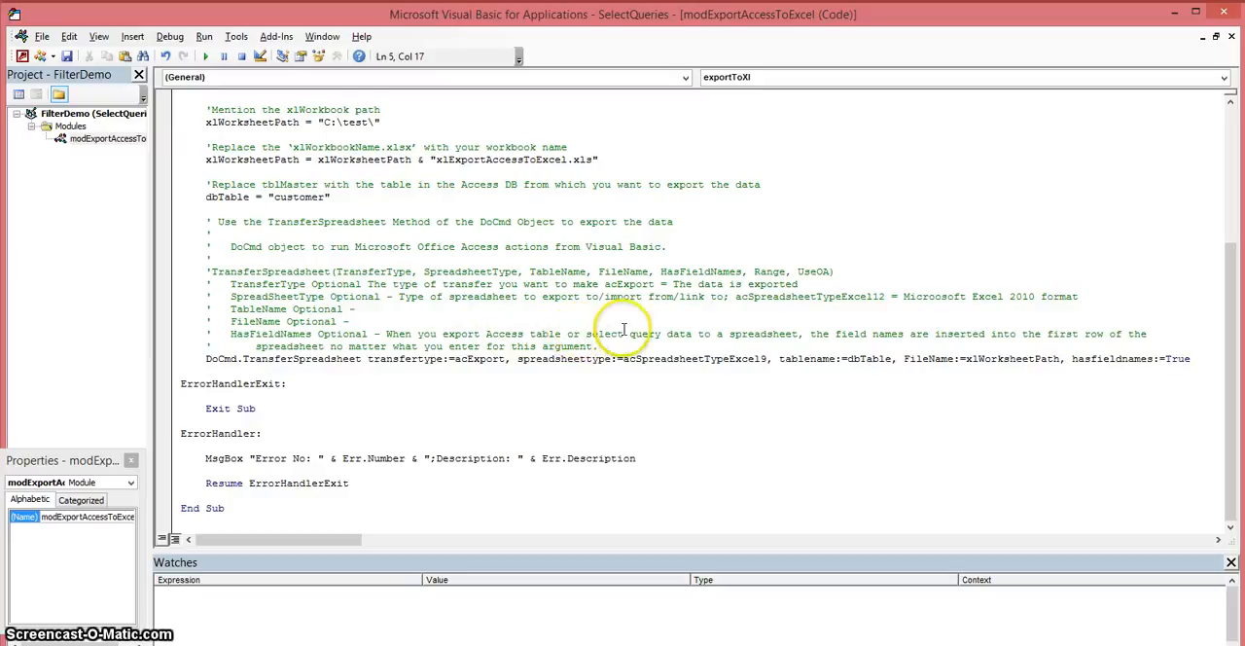
mouse_move(796, 329)
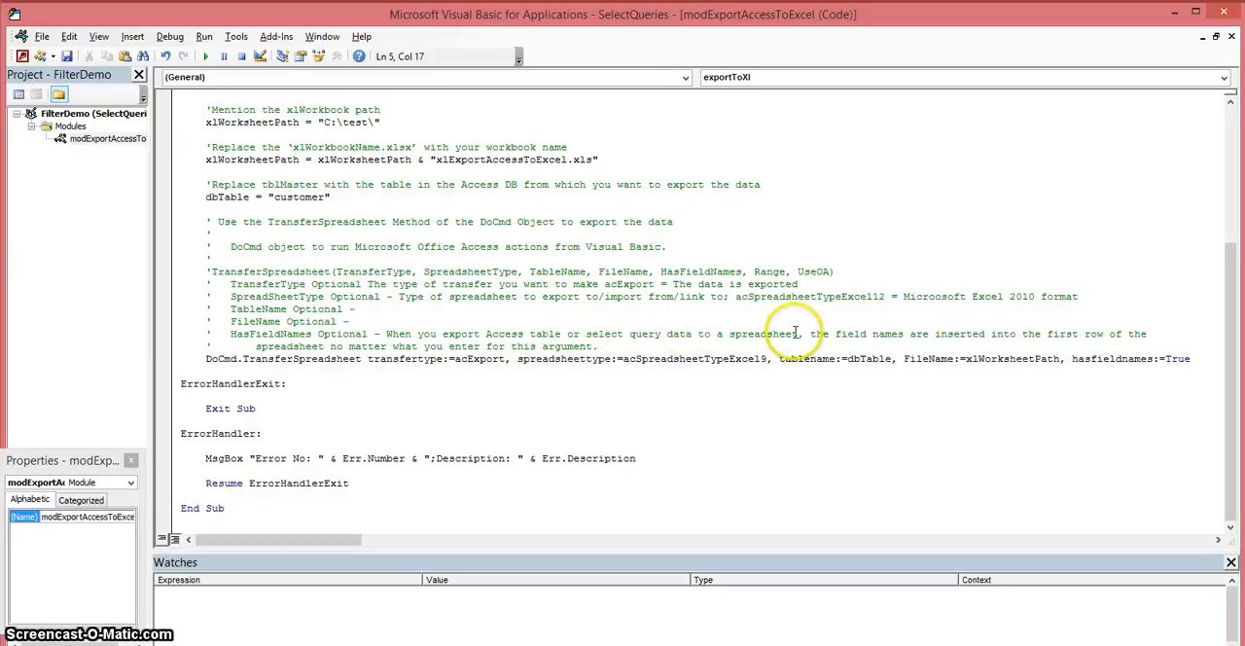
mouse_move(931, 333)
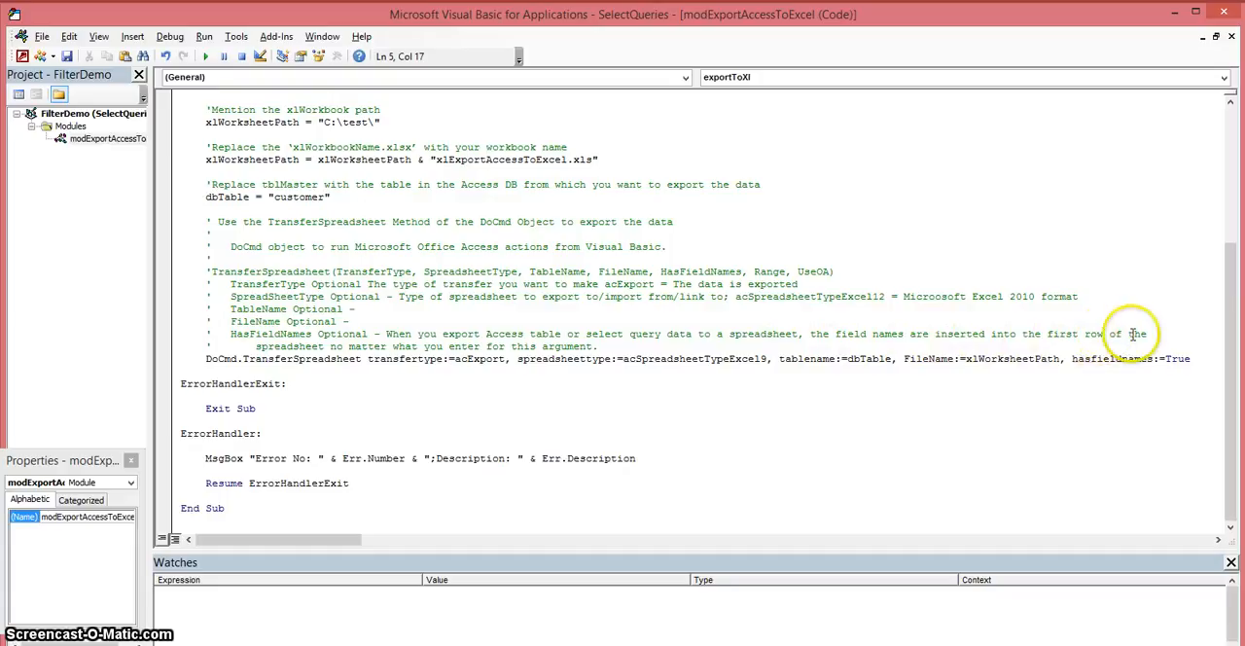
mouse_move(302, 358)
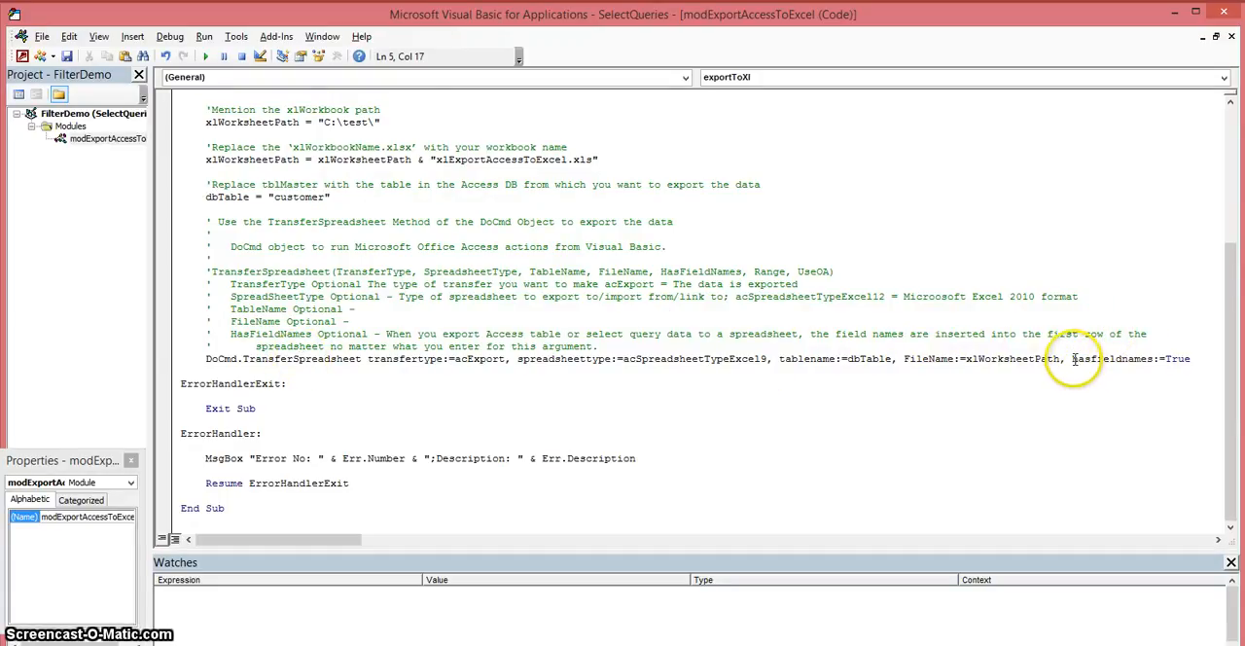
mouse_move(1079, 358)
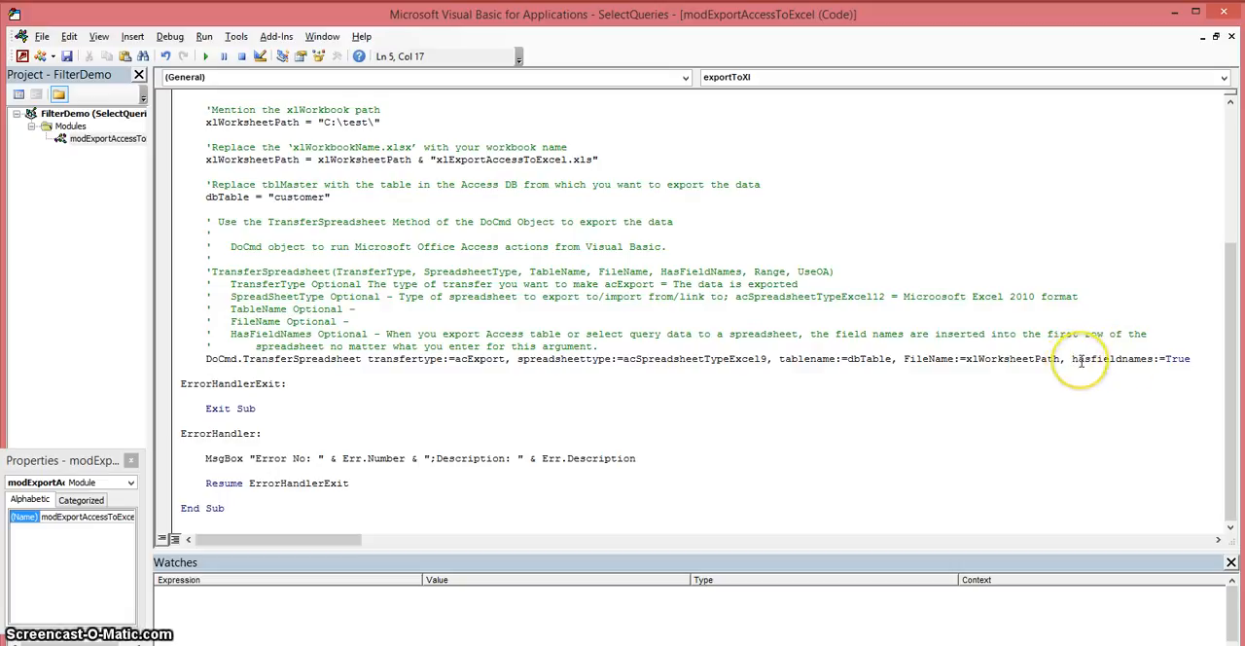
mouse_move(1118, 371)
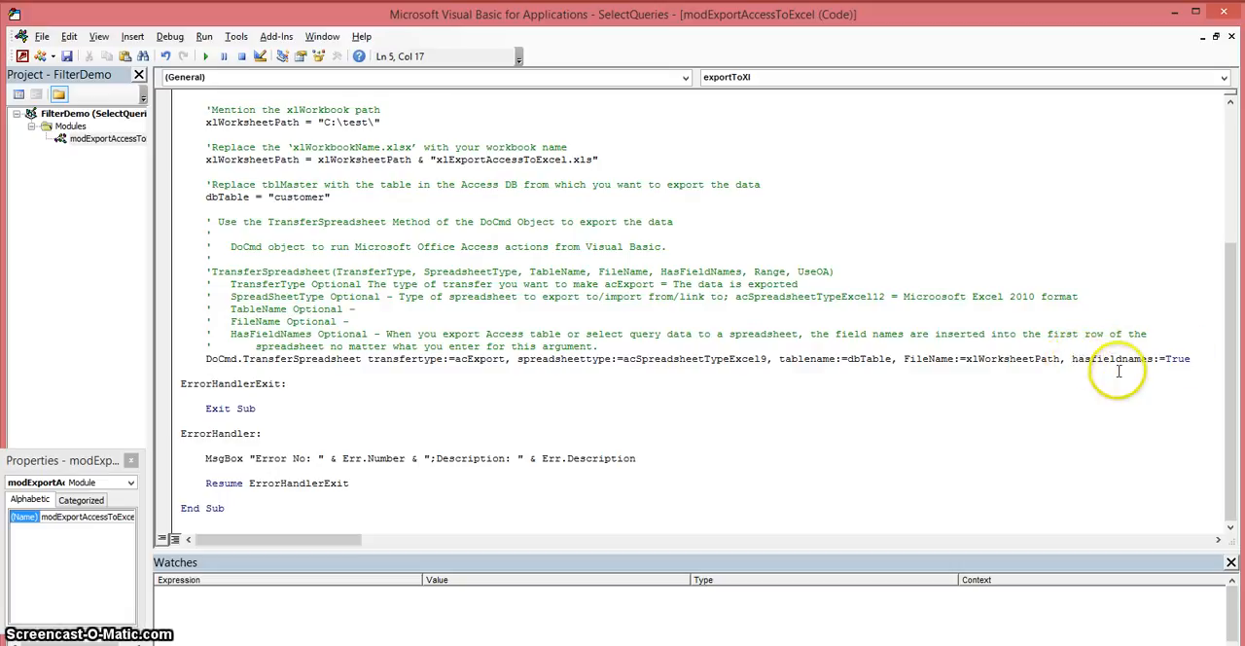
mouse_move(390, 406)
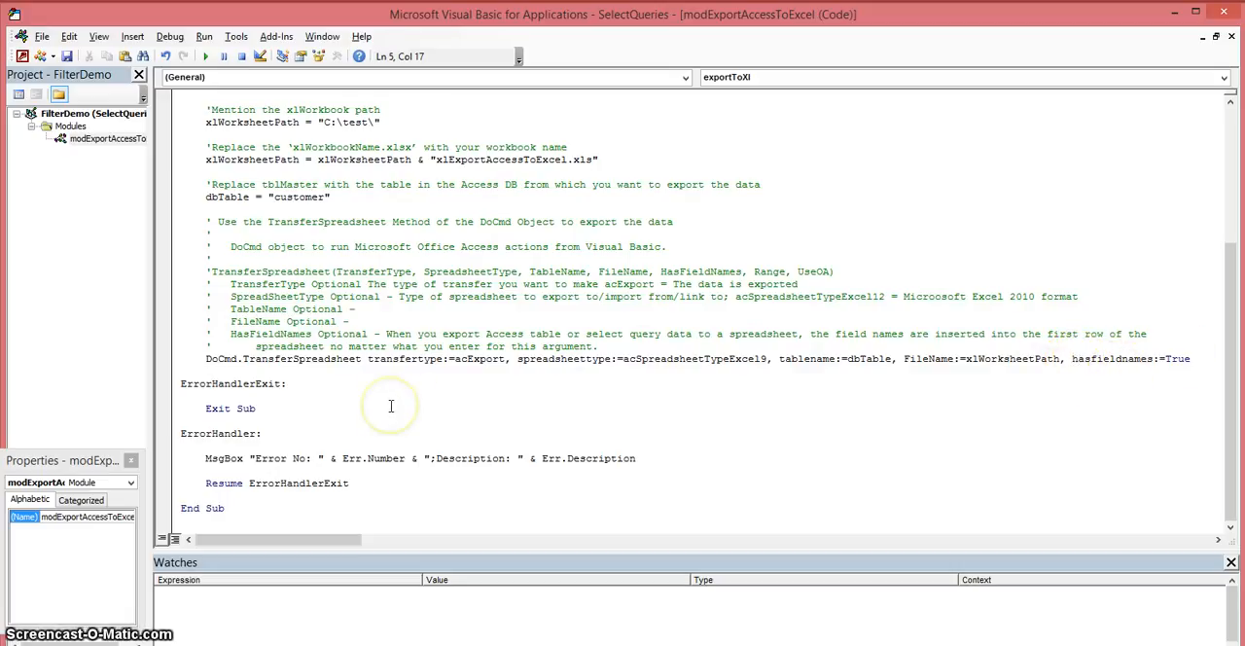
mouse_move(331, 238)
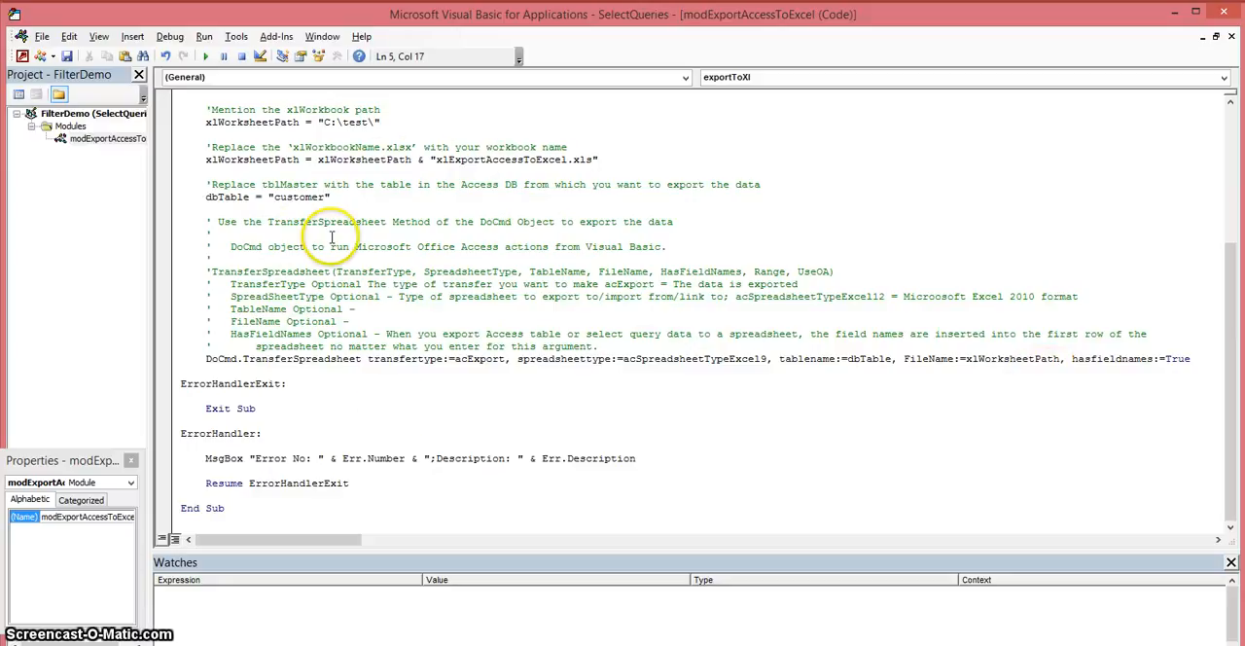
mouse_move(264, 76)
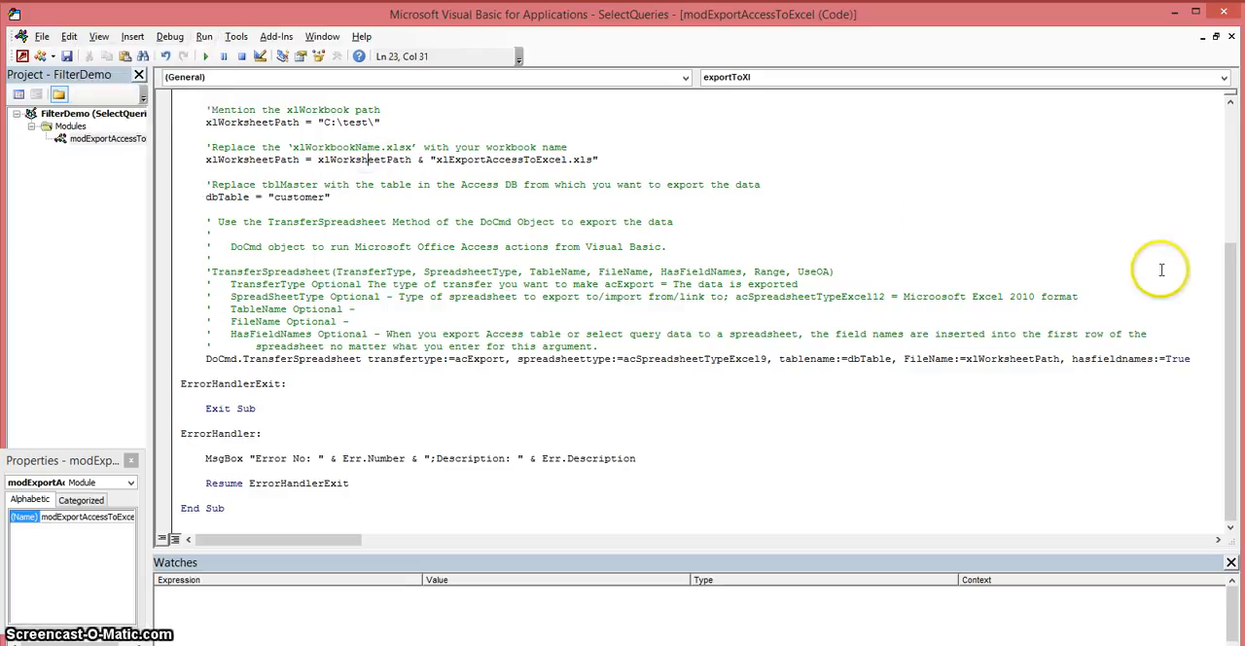
scroll(up, 3)
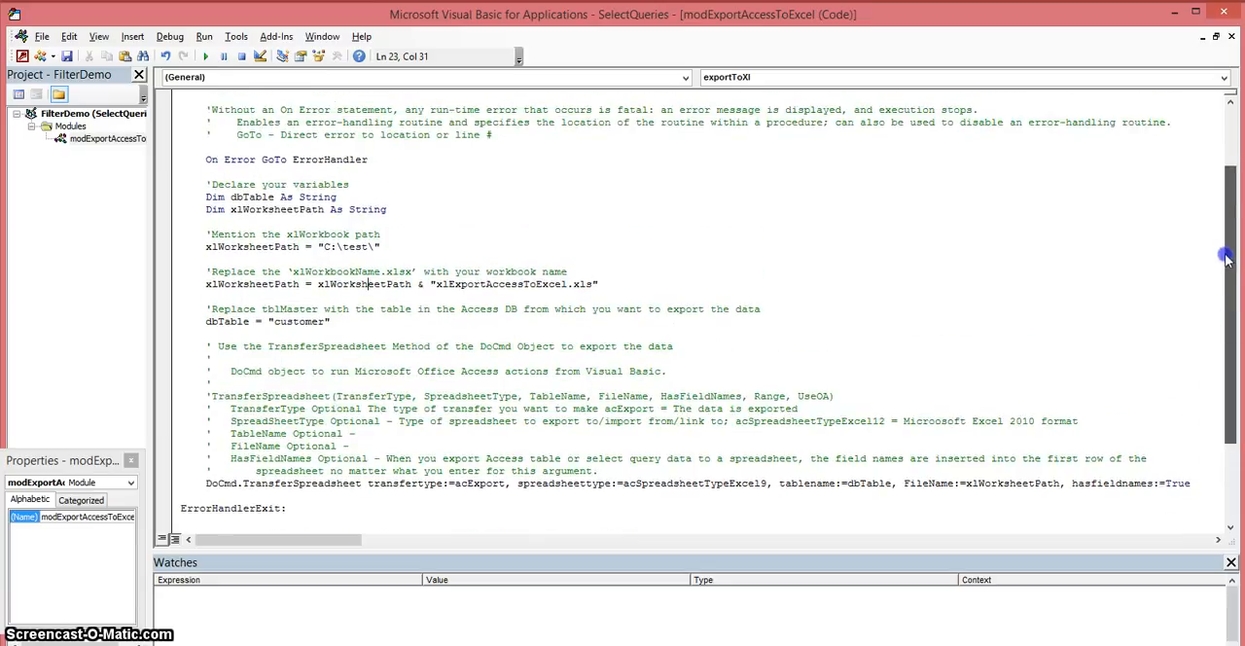
mouse_move(395, 175)
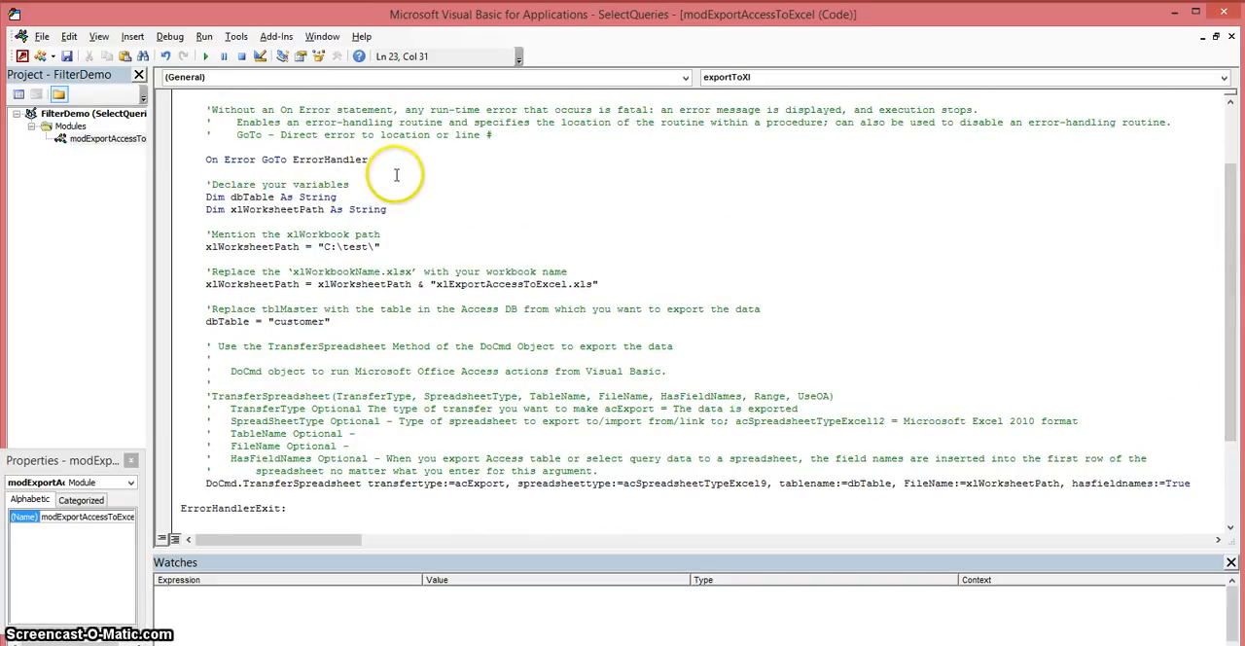
mouse_move(396, 177)
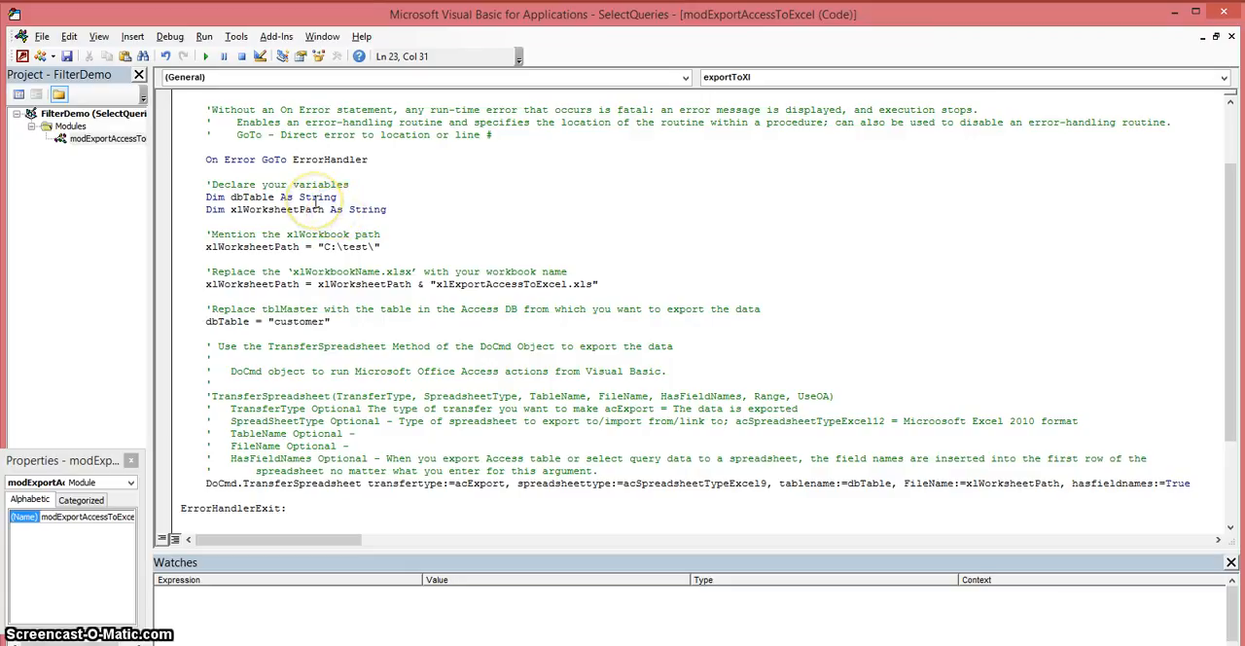
mouse_move(314, 196)
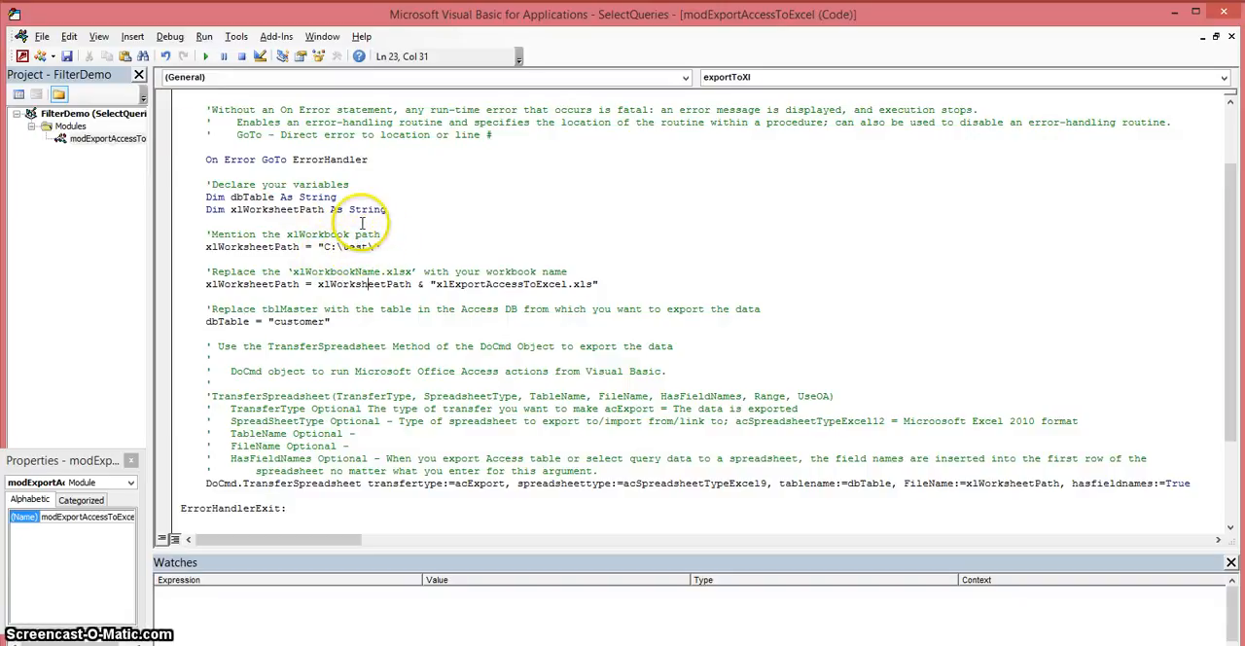
Run the exportToXl subroutine via Run Sub/UserForm, creating the Excel file in C:\test.
click(170, 36)
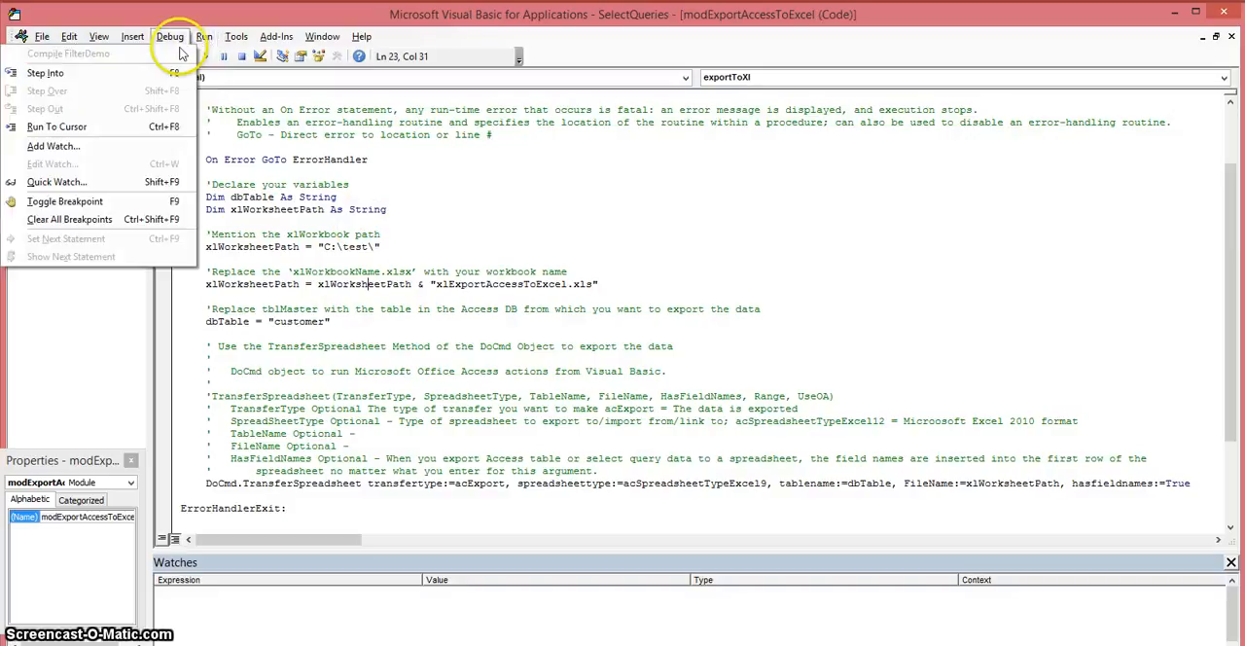
click(204, 36)
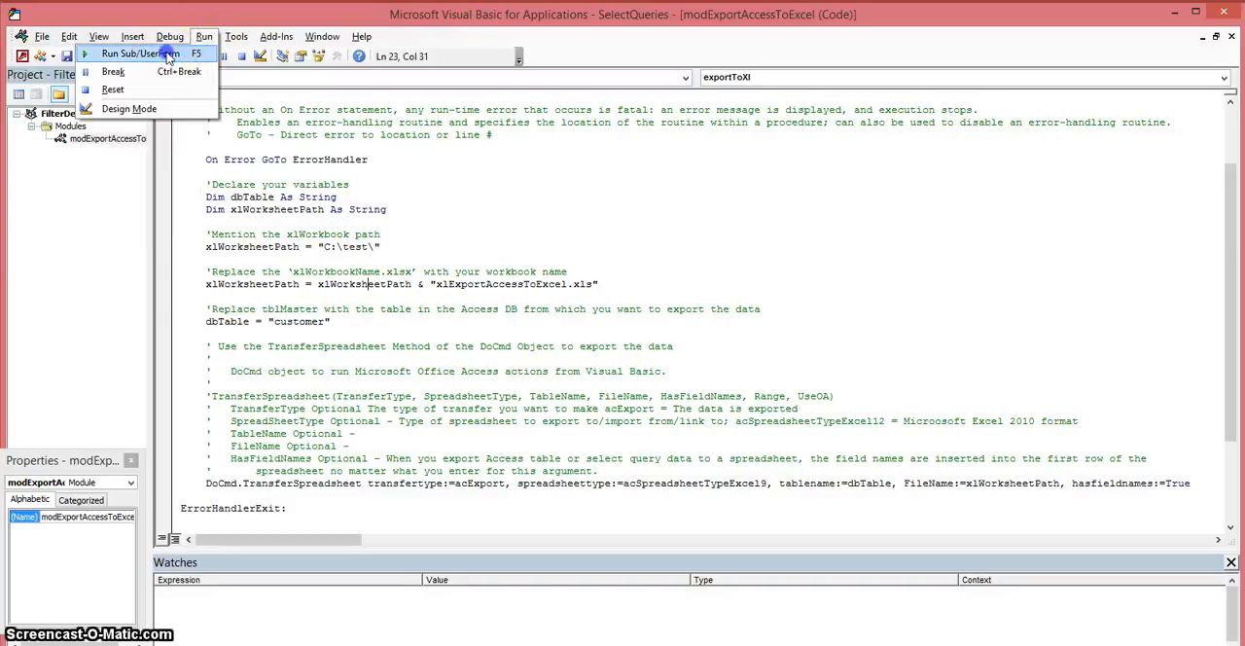
click(139, 52)
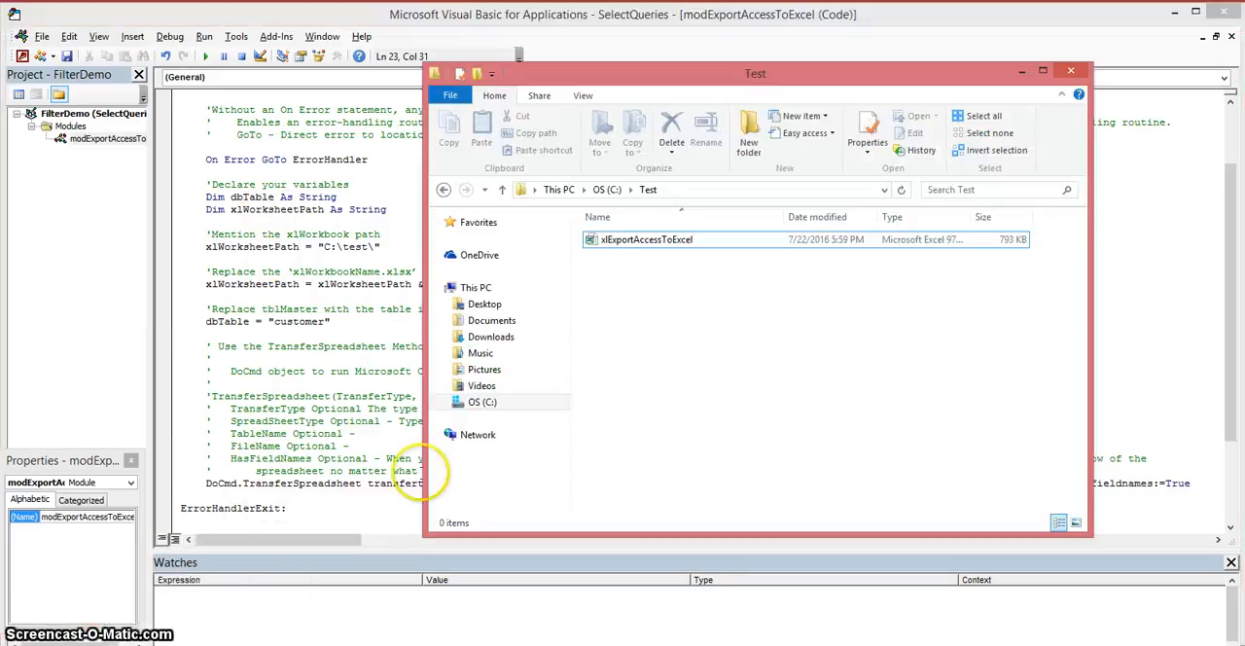
mouse_move(622, 188)
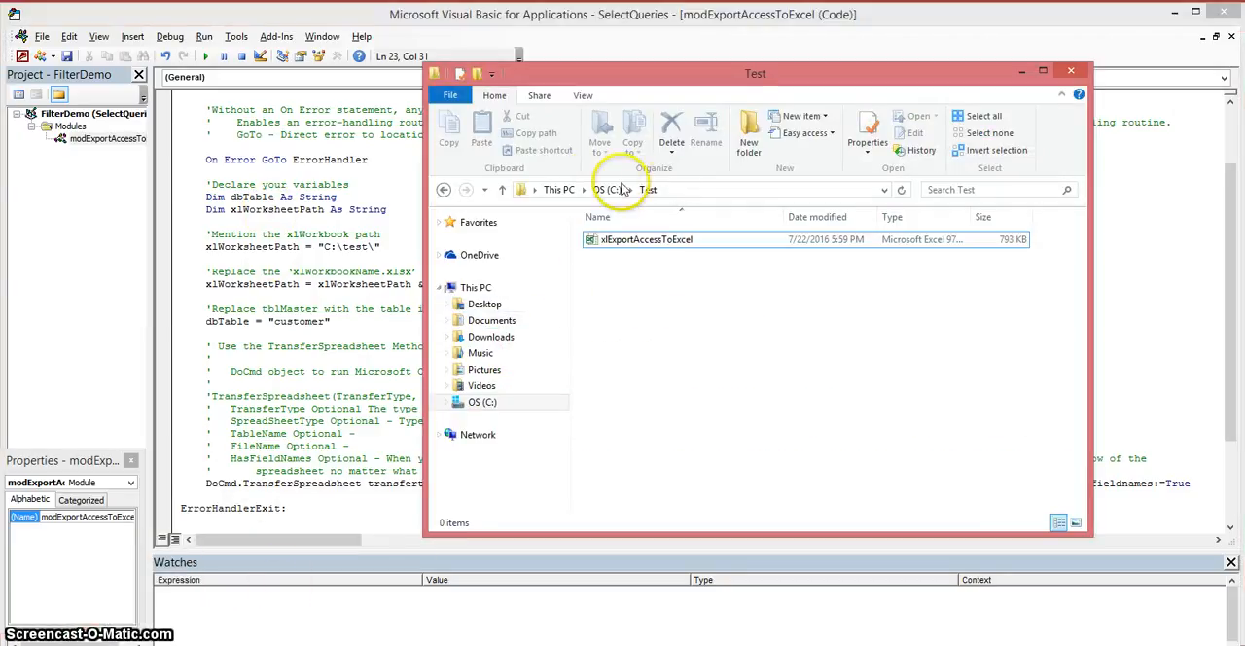
Open the exported xlExportAccessToExcel workbook from the C:\Test folder in Excel.
click(647, 239)
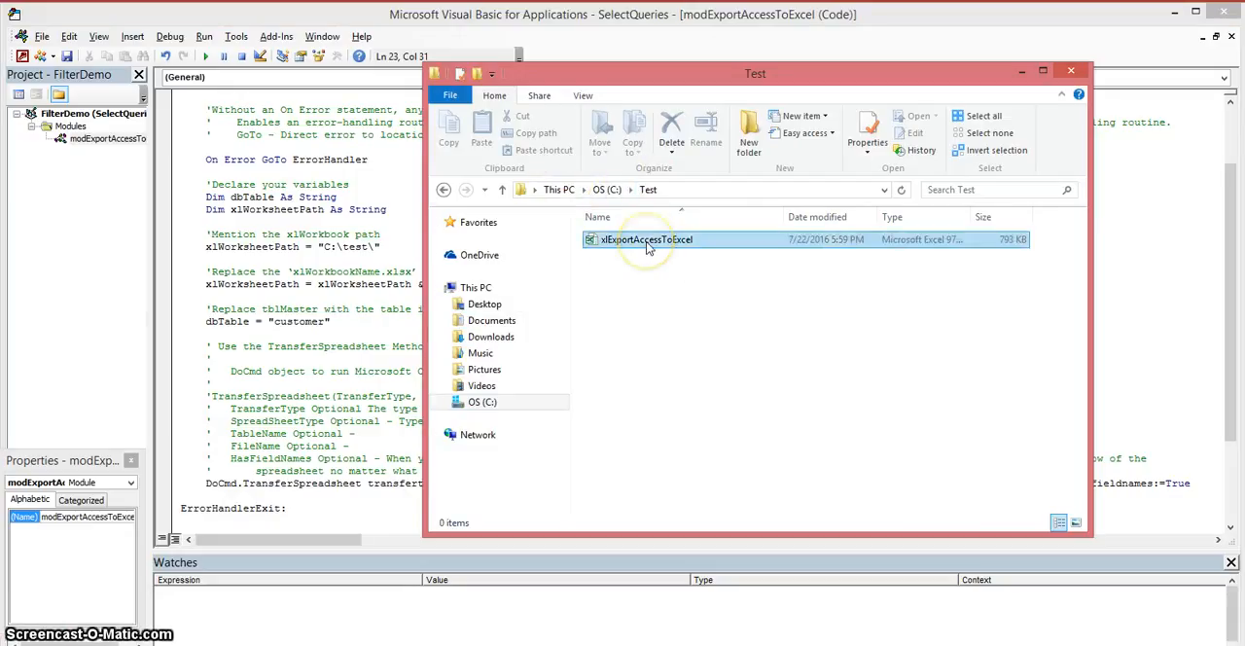
mouse_move(647, 240)
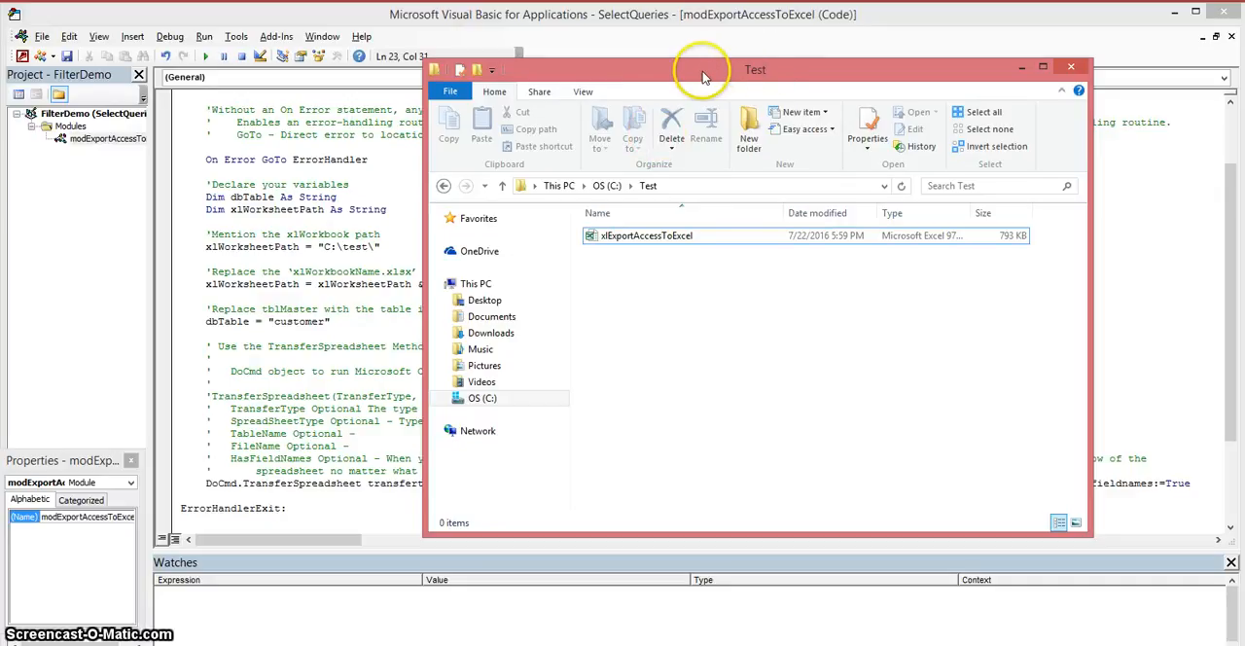
drag(753, 69, 899, 76)
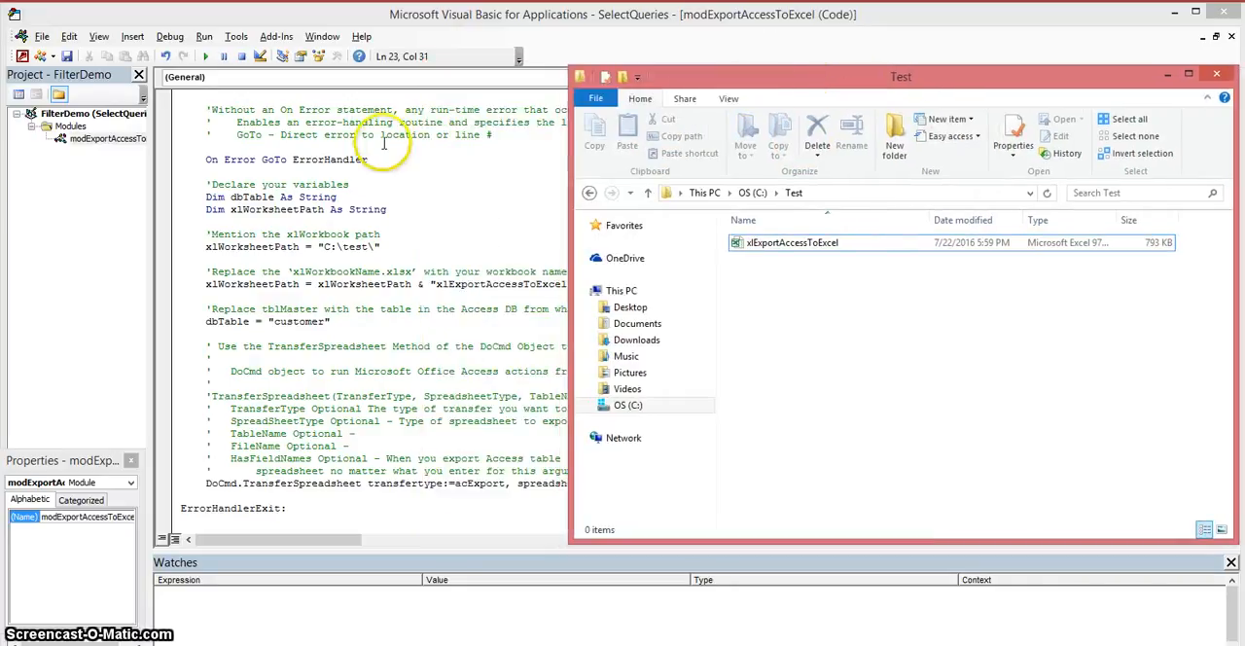
mouse_move(329, 248)
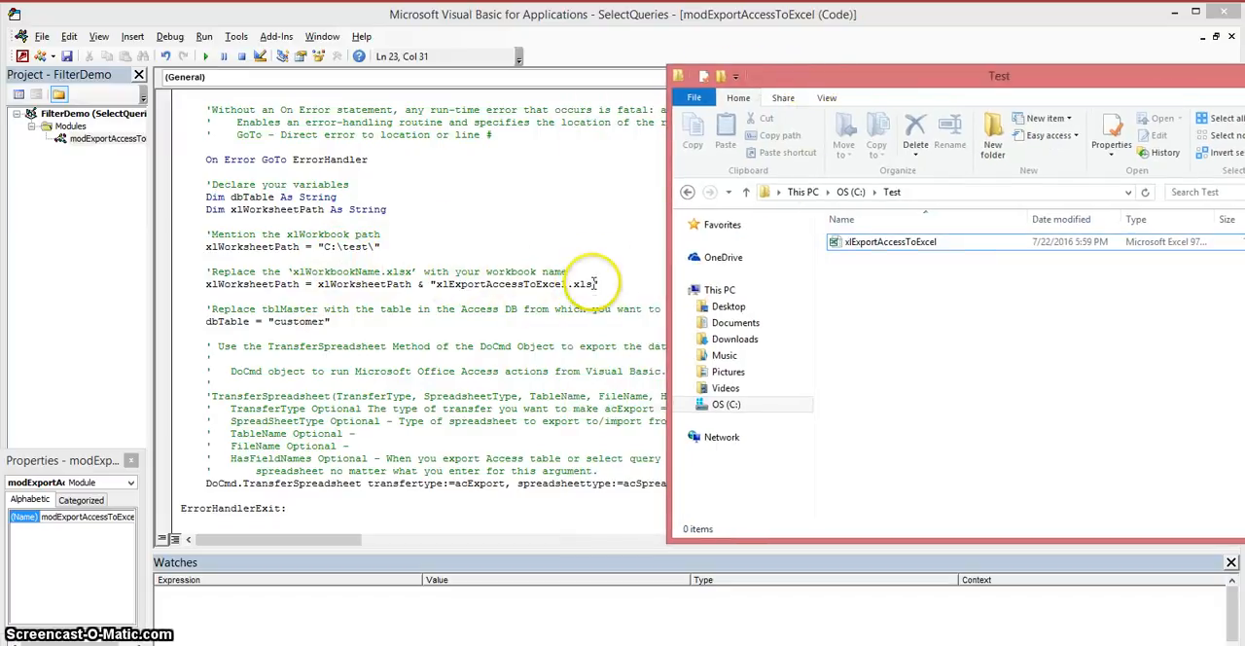
click(890, 241)
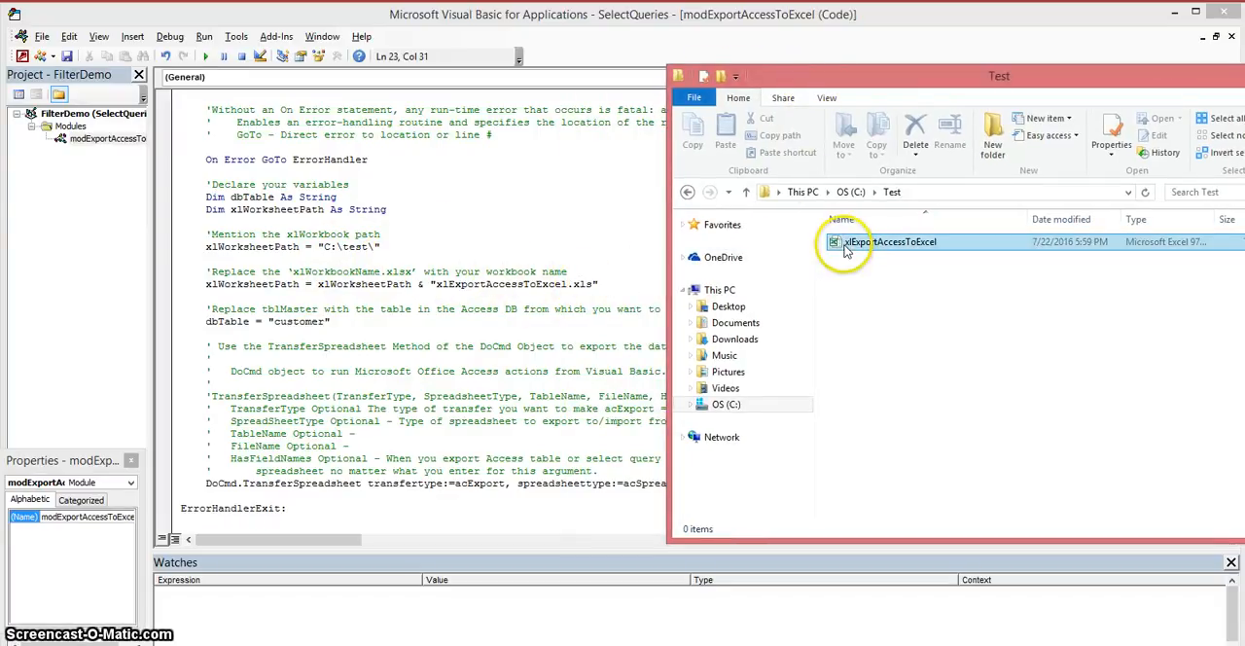
double_click(890, 242)
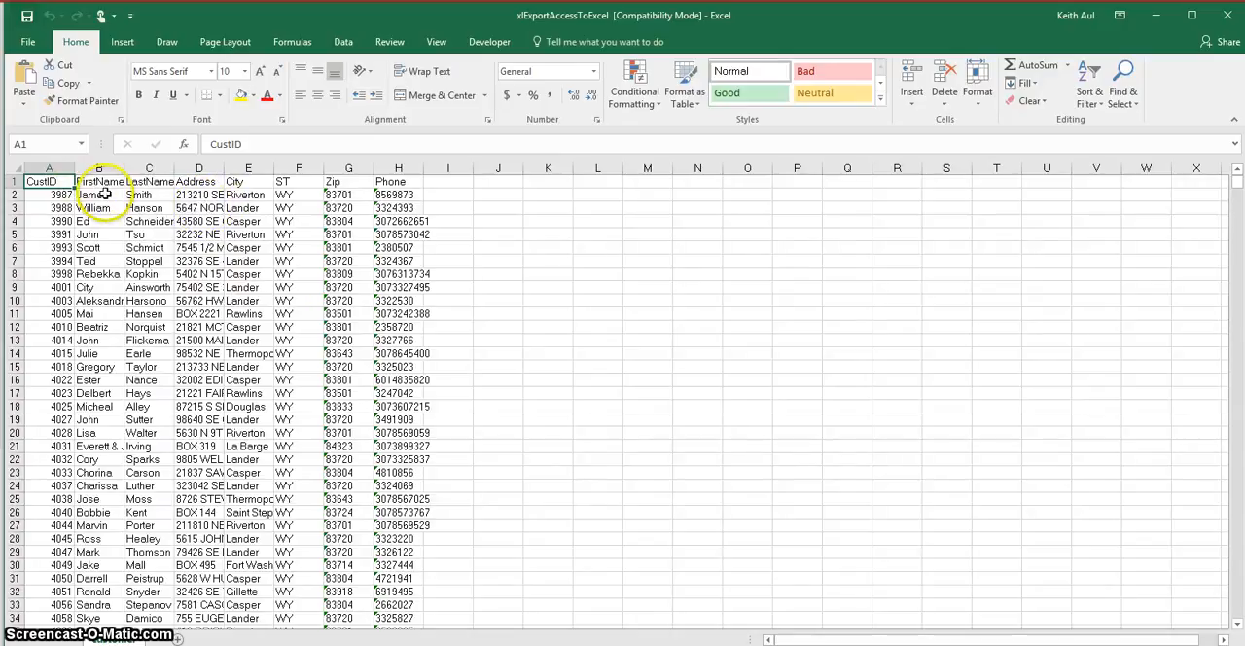
mouse_move(478, 224)
text(customer)
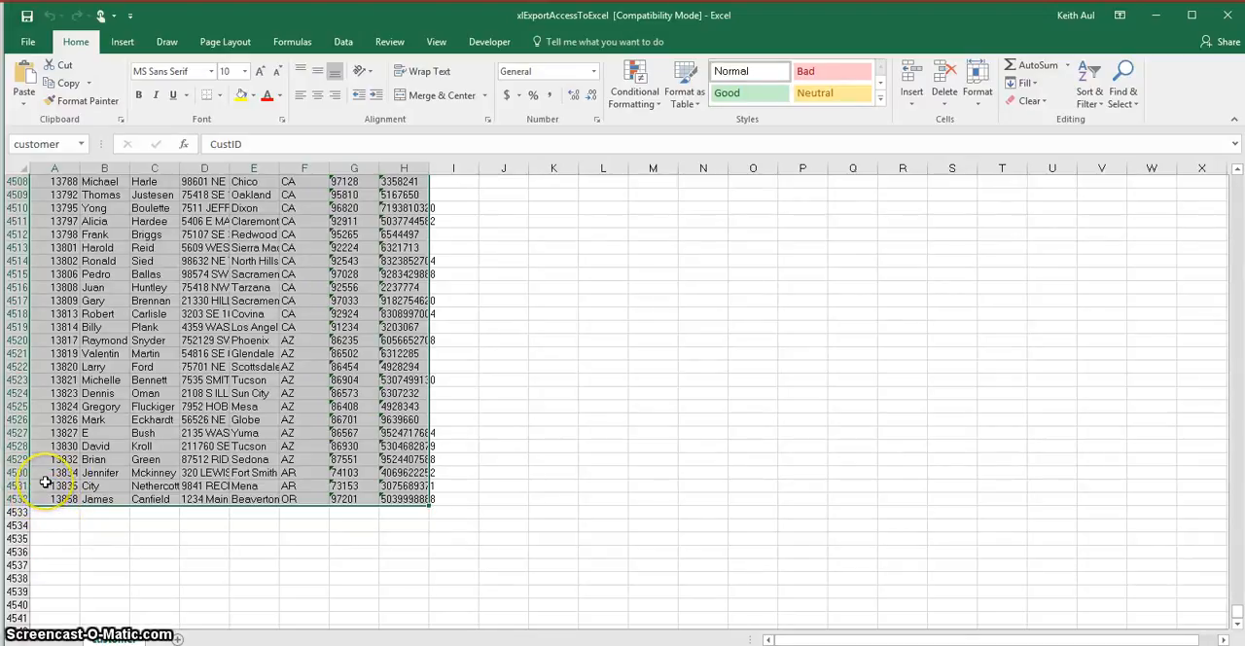
Confirm the exported records end at row 4532, then switch back to Access.
click(54, 446)
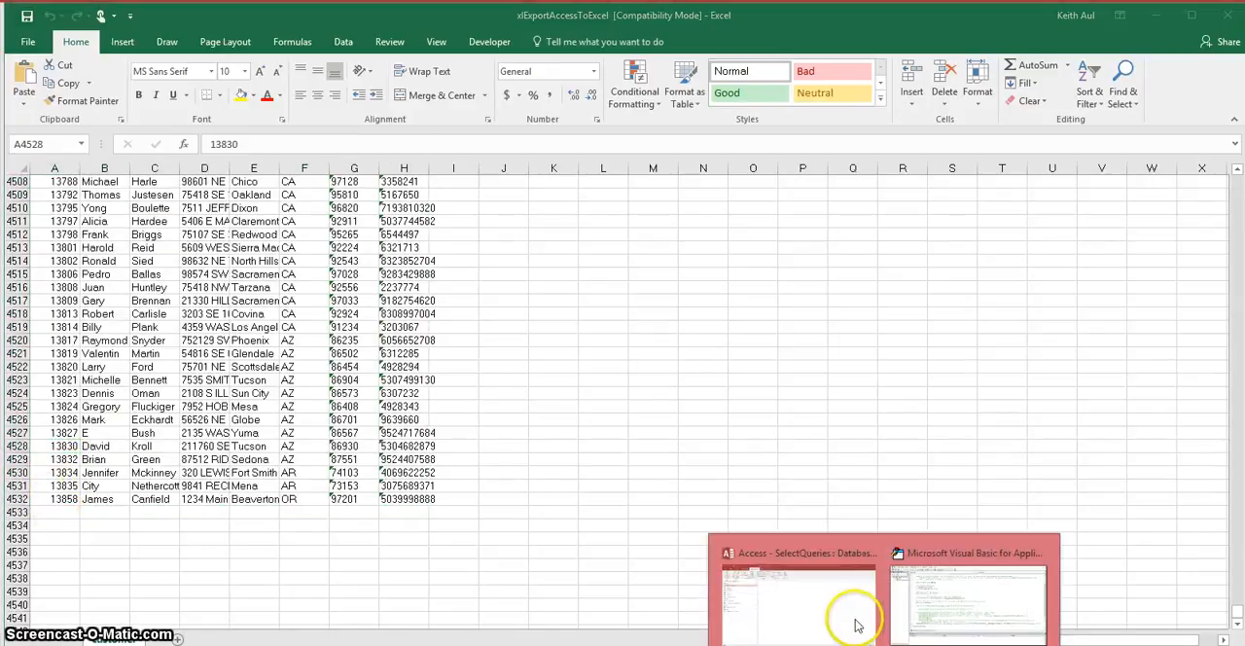
click(797, 598)
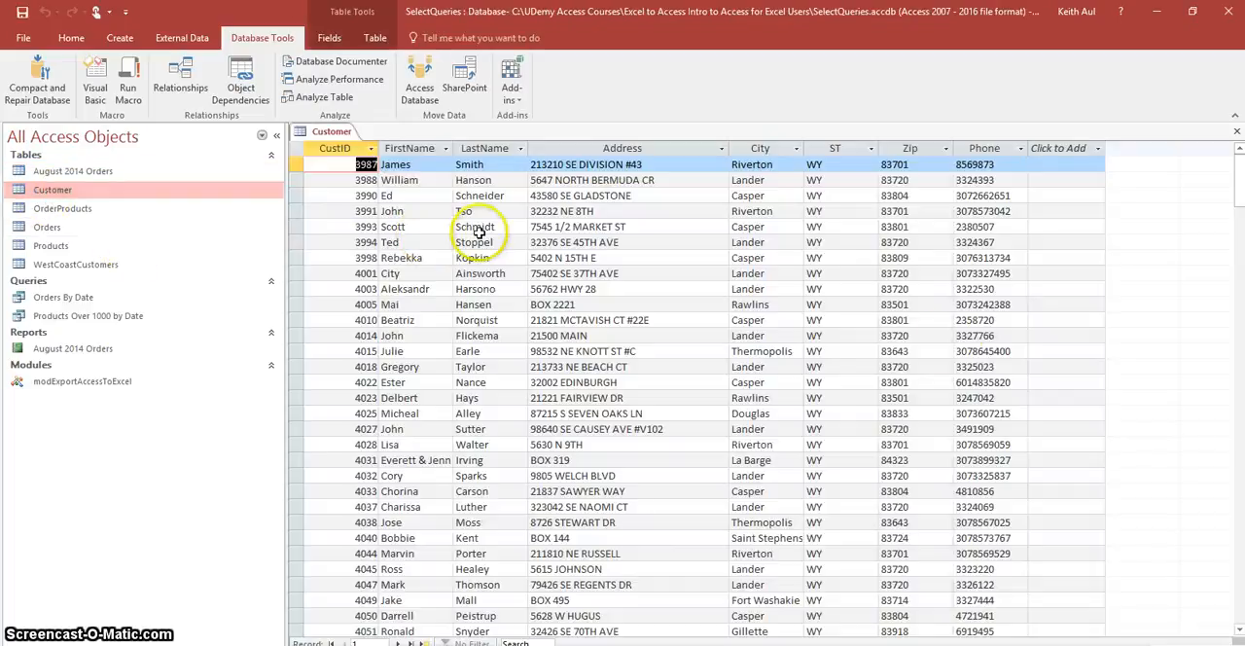
mouse_move(827, 522)
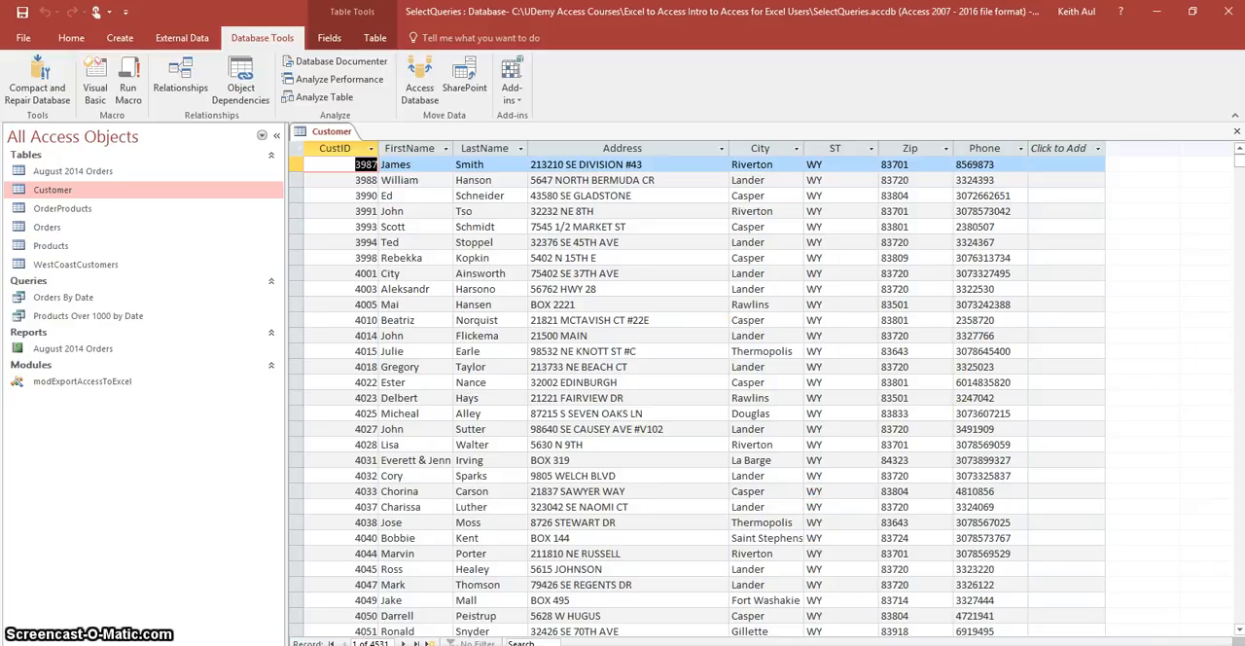
Browse the source Customer table datasheet showing 4531 records matching the export.
scroll(down, 3)
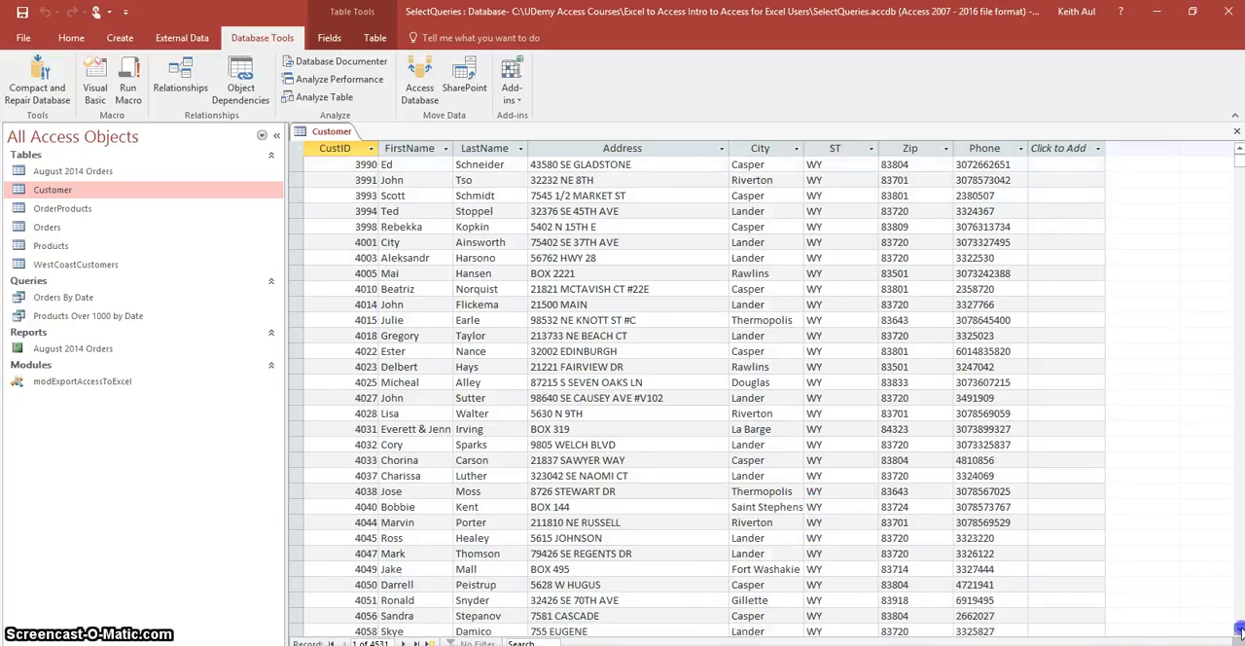
scroll(down, 3)
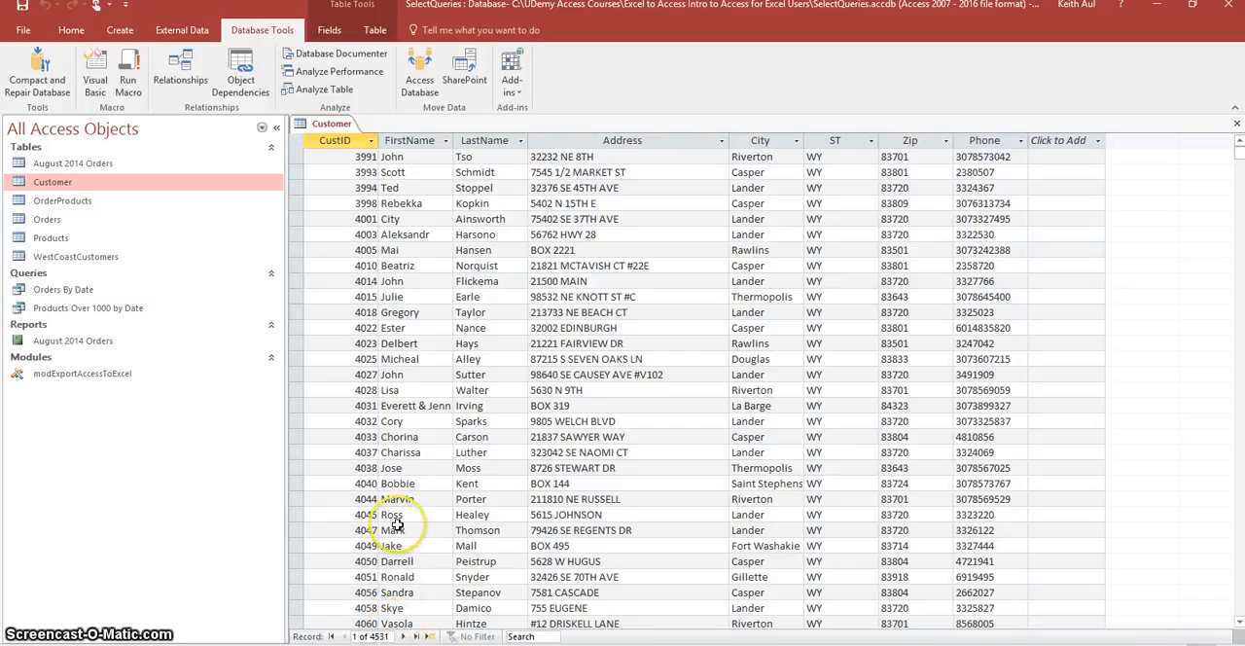
mouse_move(395, 526)
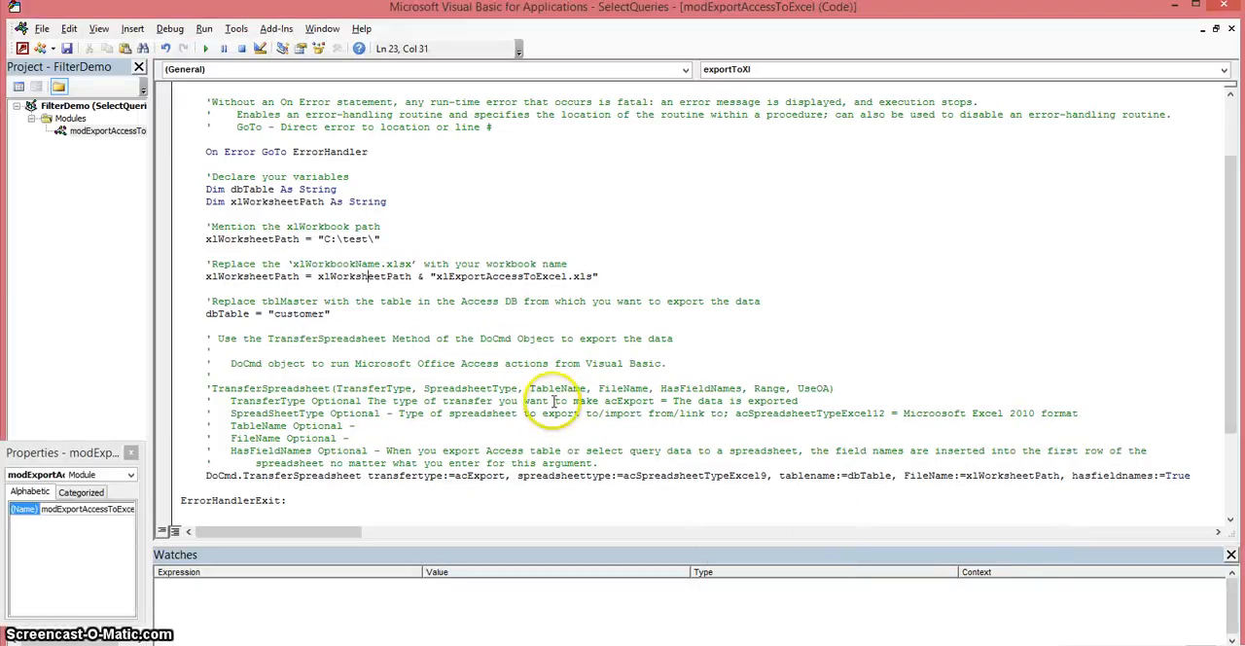
mouse_move(472, 205)
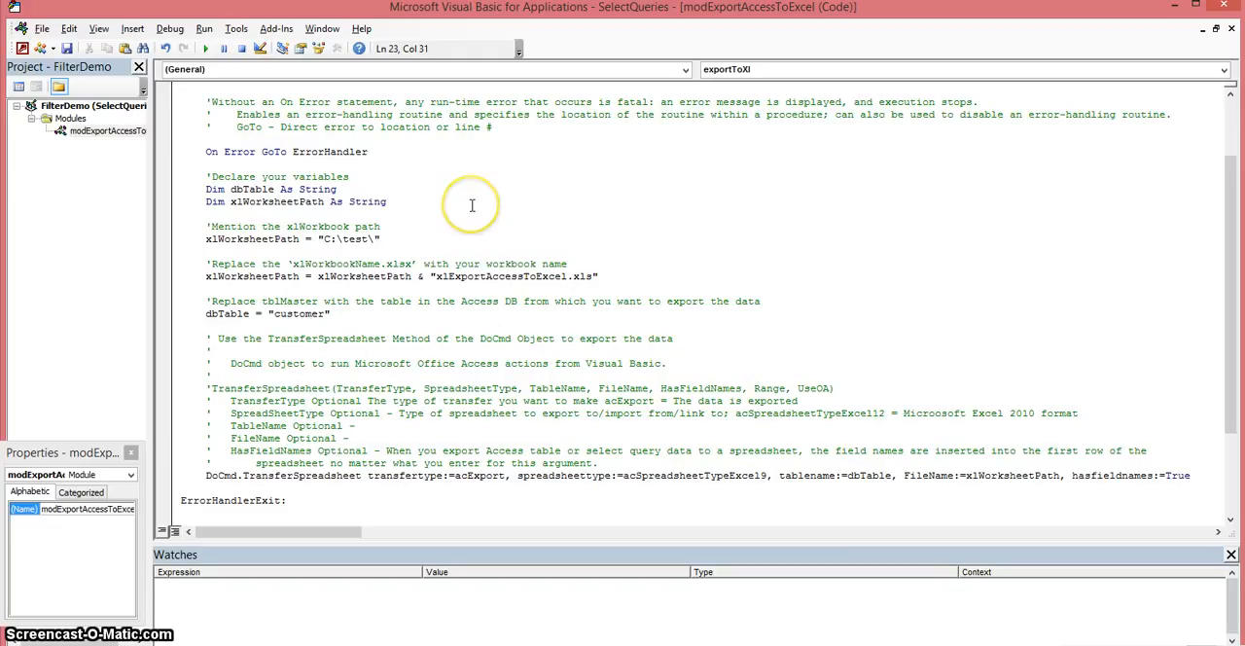
mouse_move(472, 204)
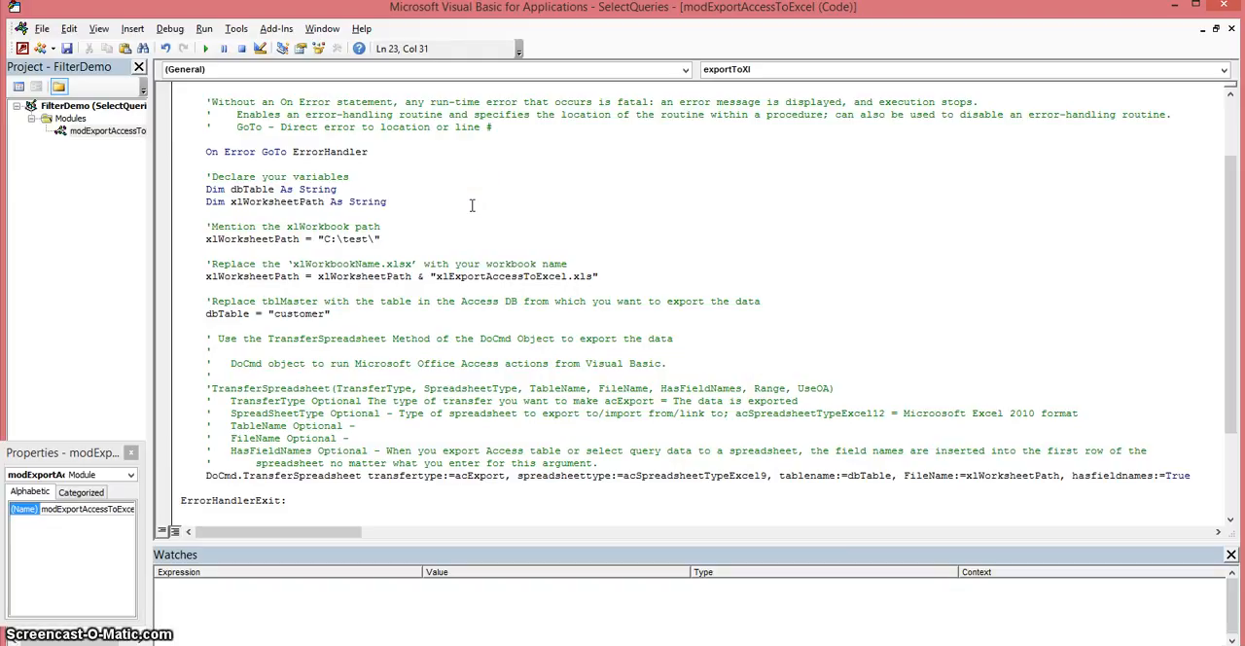